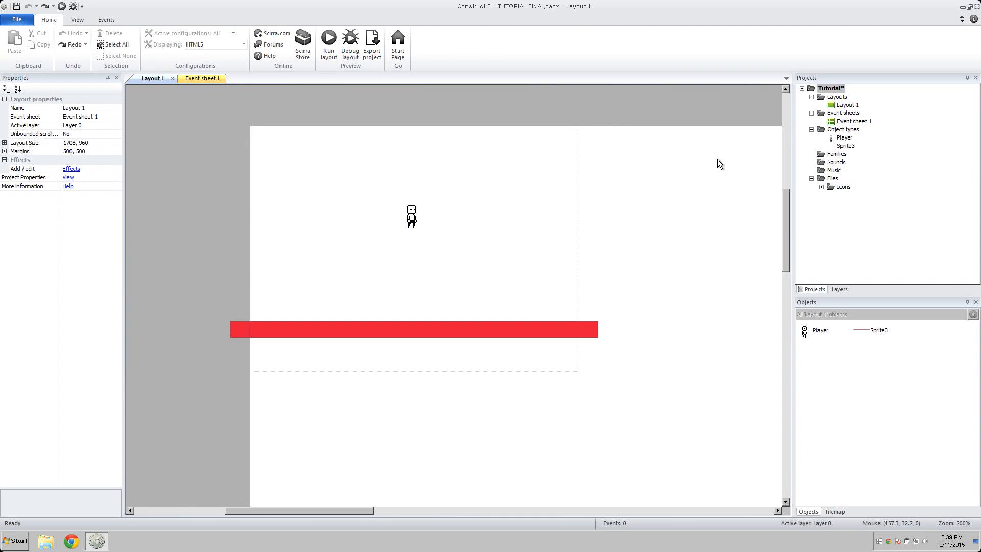
mouse_move(723, 164)
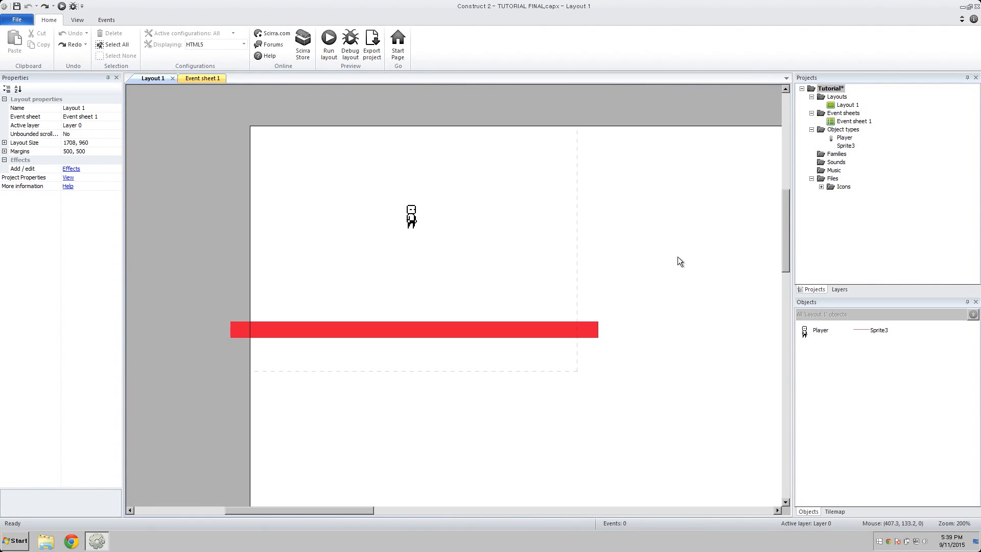
mouse_move(223, 243)
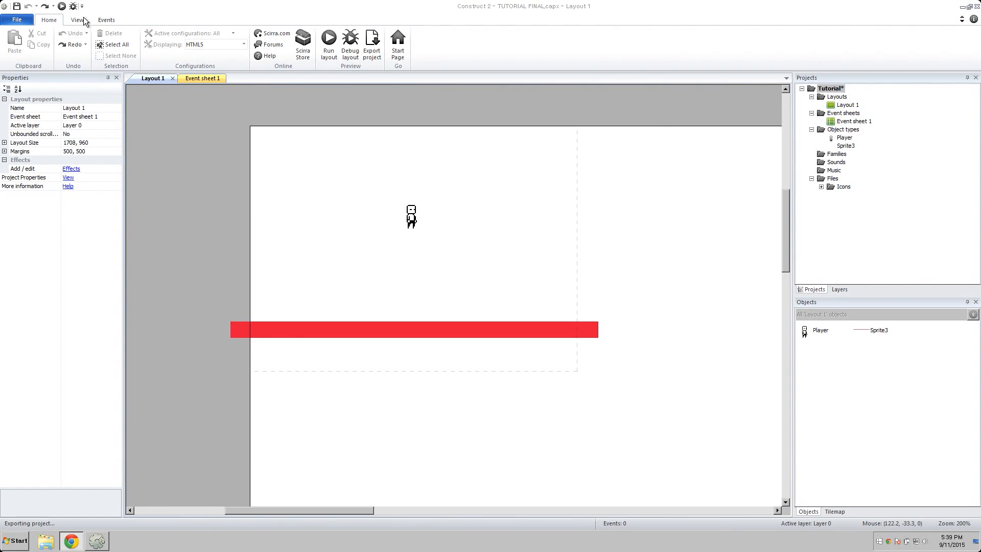
In the Player's animations editor, add an animation named Run beside Idle and select it.
left_click(328, 41)
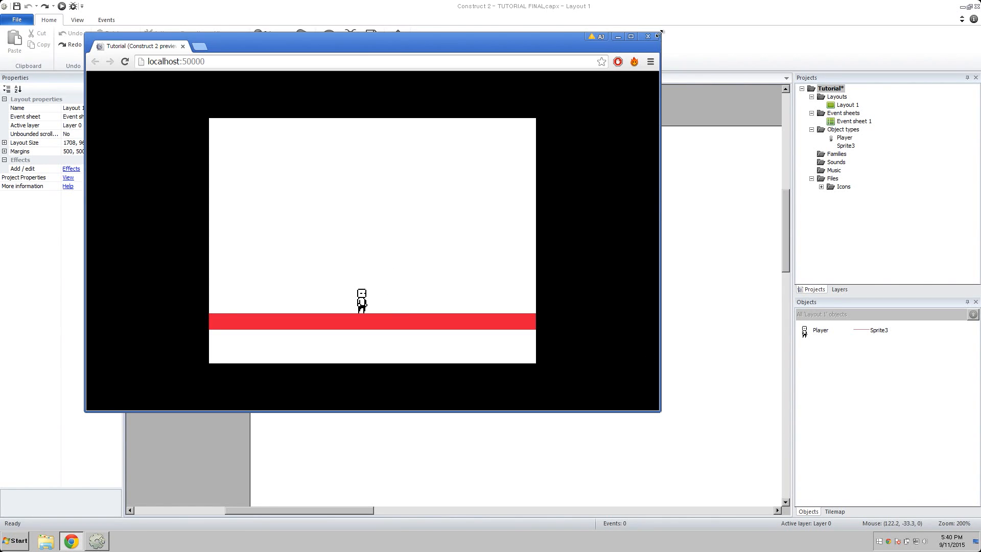
left_click(655, 36)
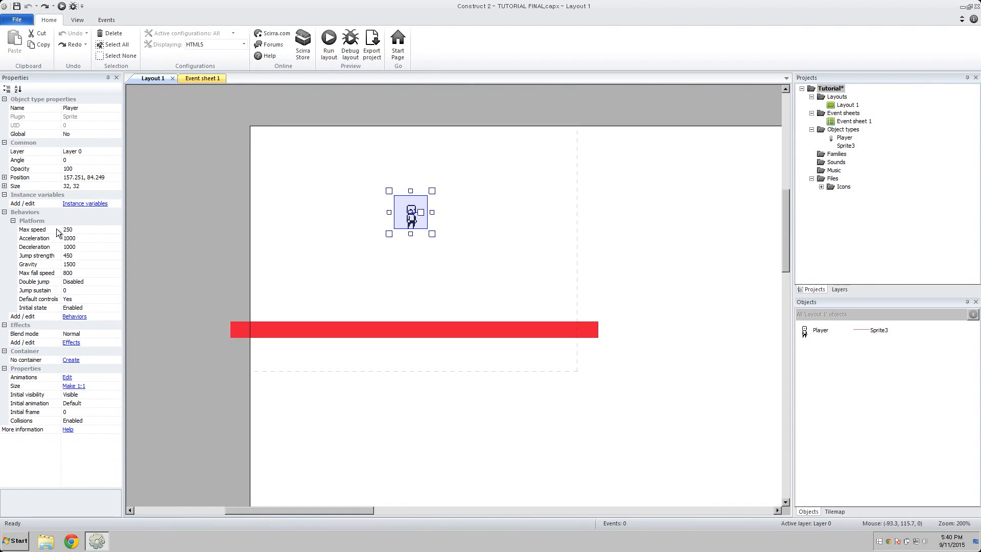
mouse_move(97, 306)
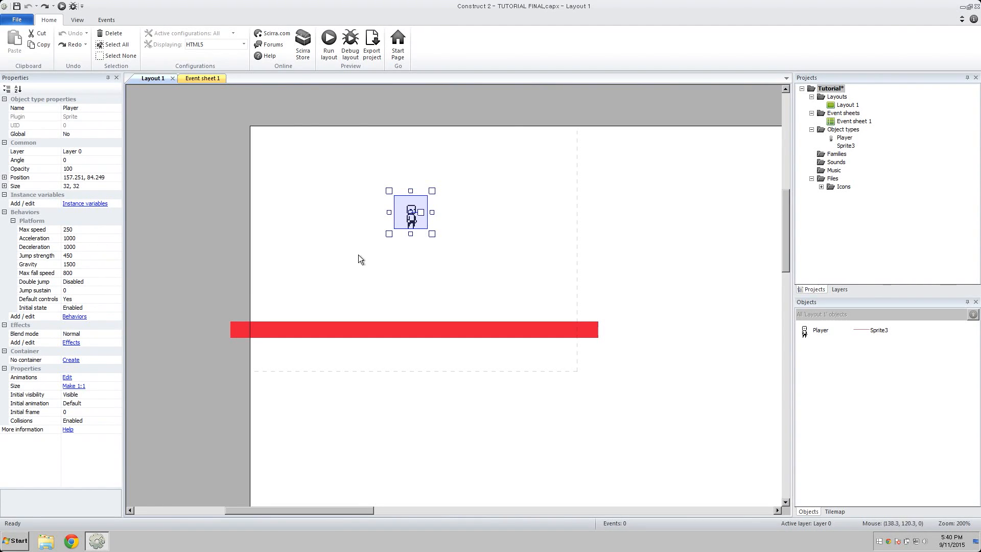
mouse_move(426, 339)
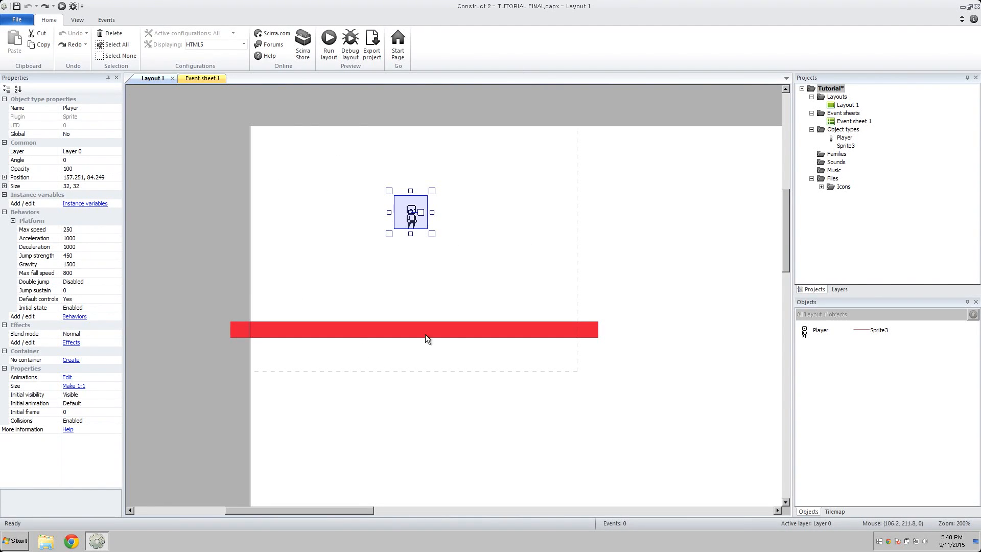
left_click(422, 312)
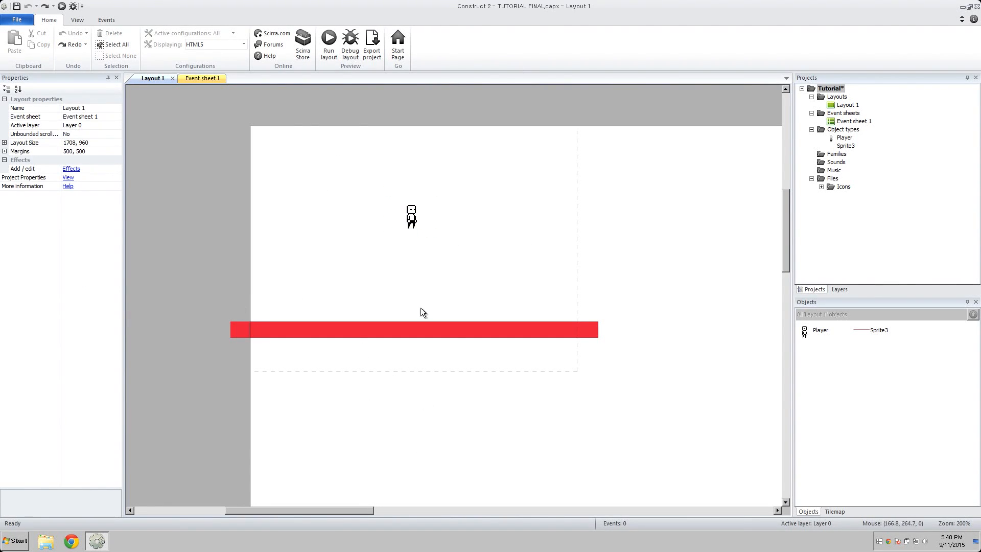
mouse_move(388, 134)
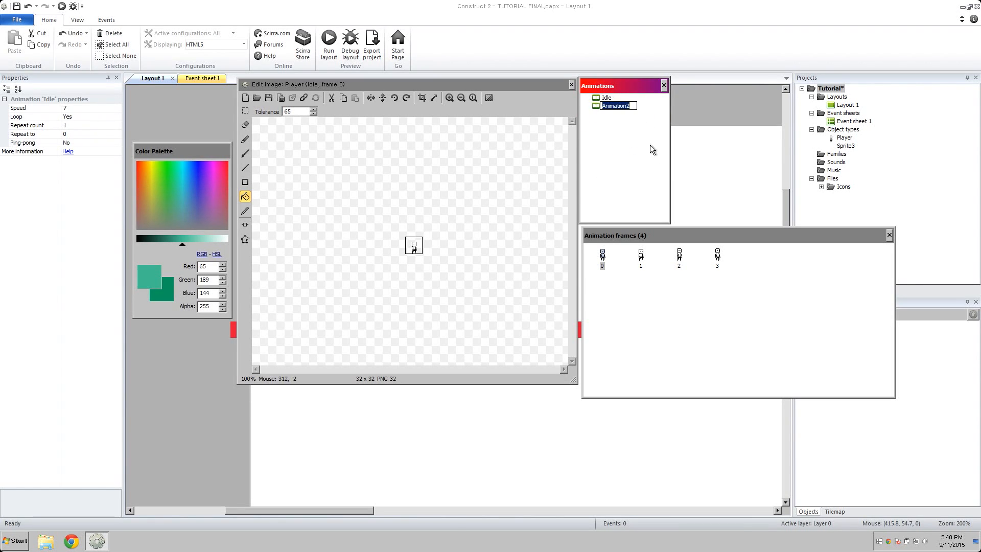
type("Run")
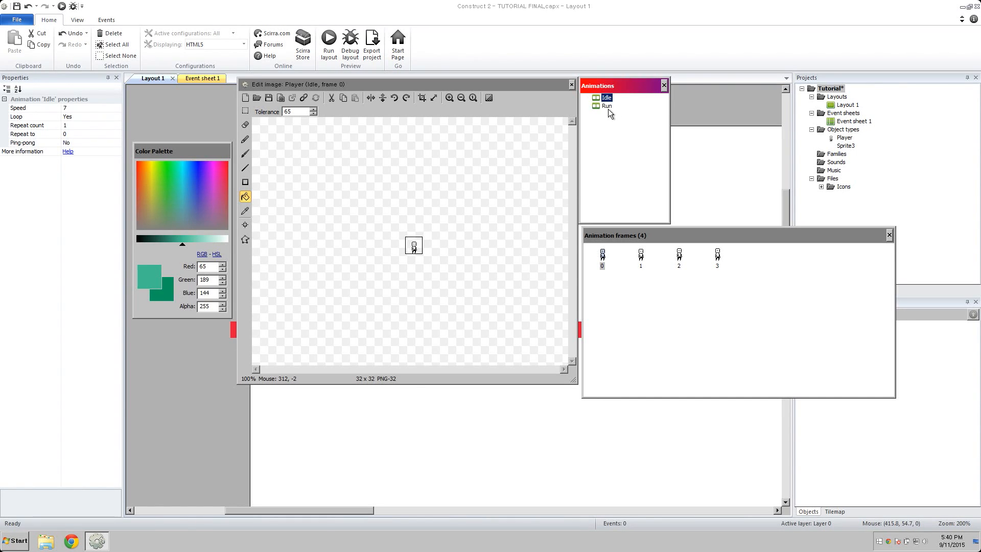
left_click(606, 105)
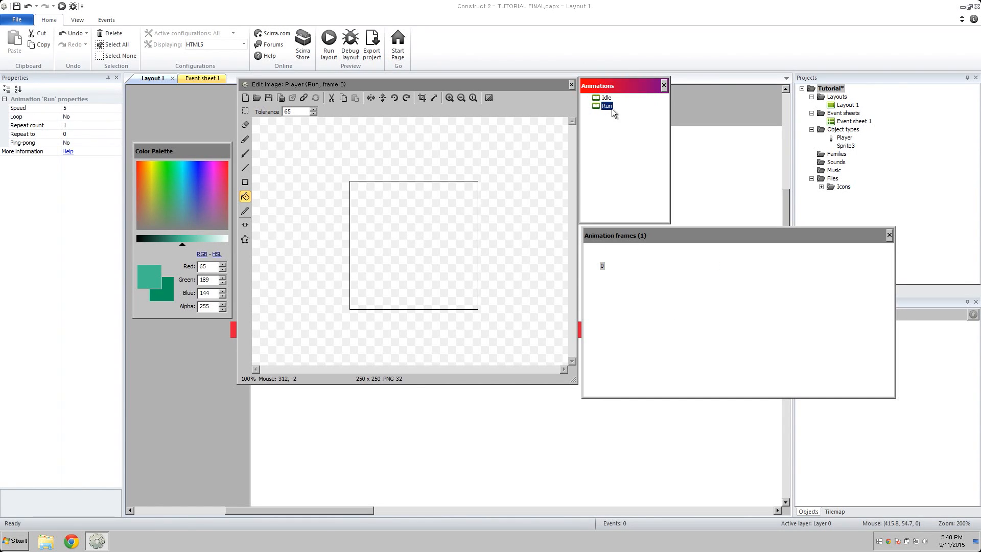
mouse_move(619, 337)
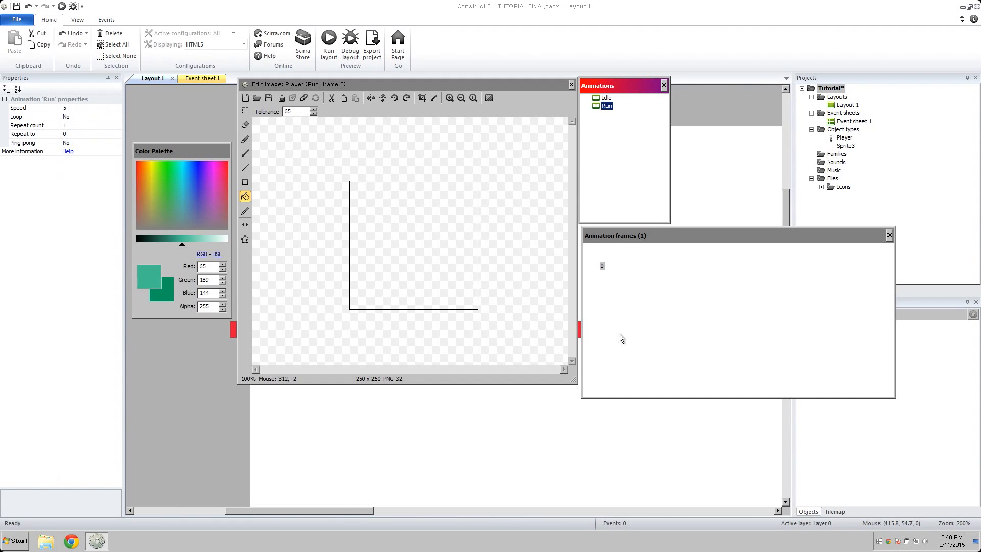
mouse_move(631, 242)
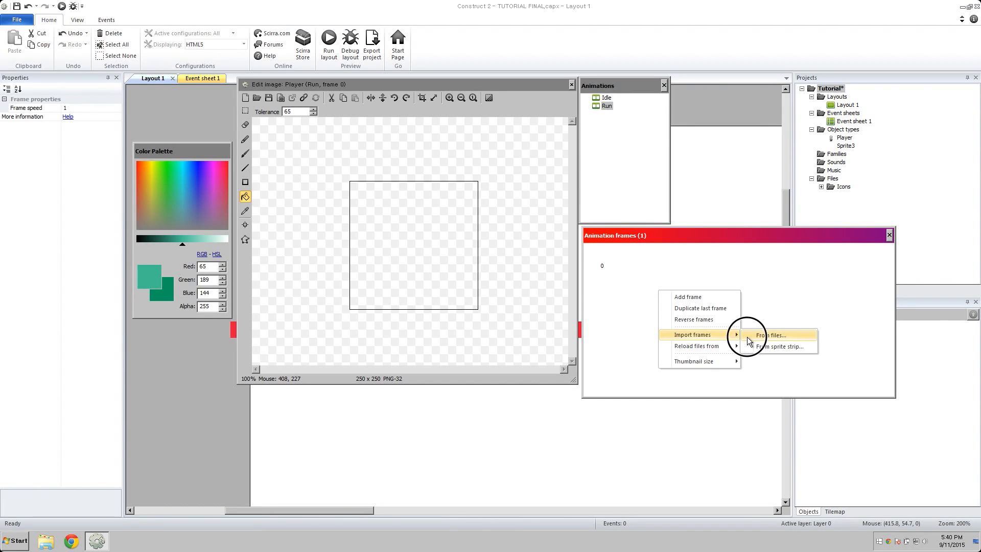
Import the PixelCharAnimGifs_Plain_run frames from file into the Run animation.
left_click(770, 335)
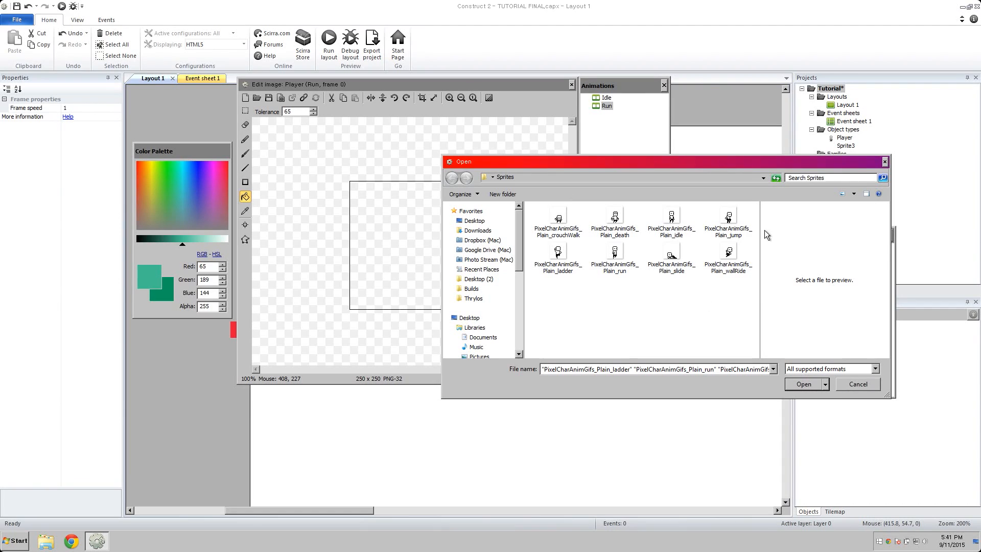
mouse_move(605, 307)
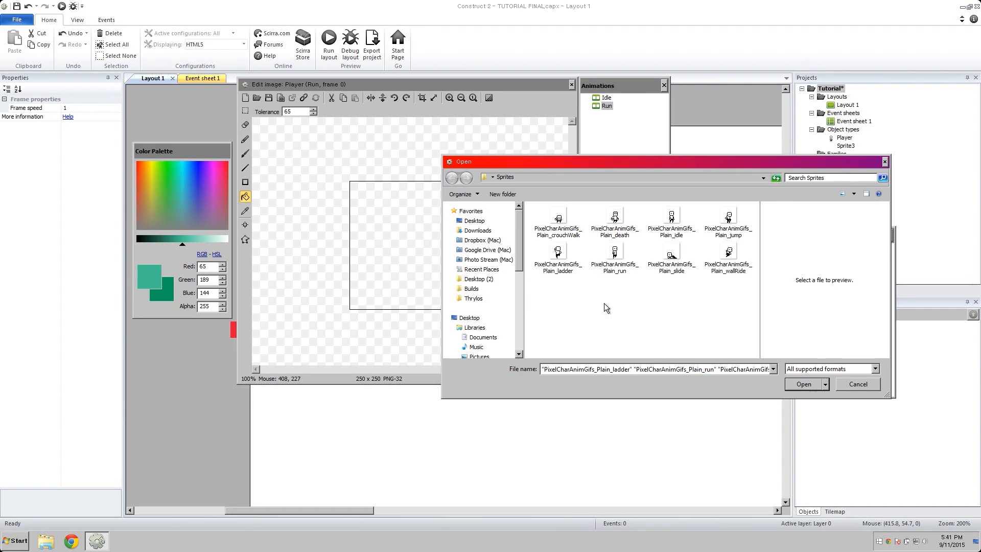
mouse_move(677, 246)
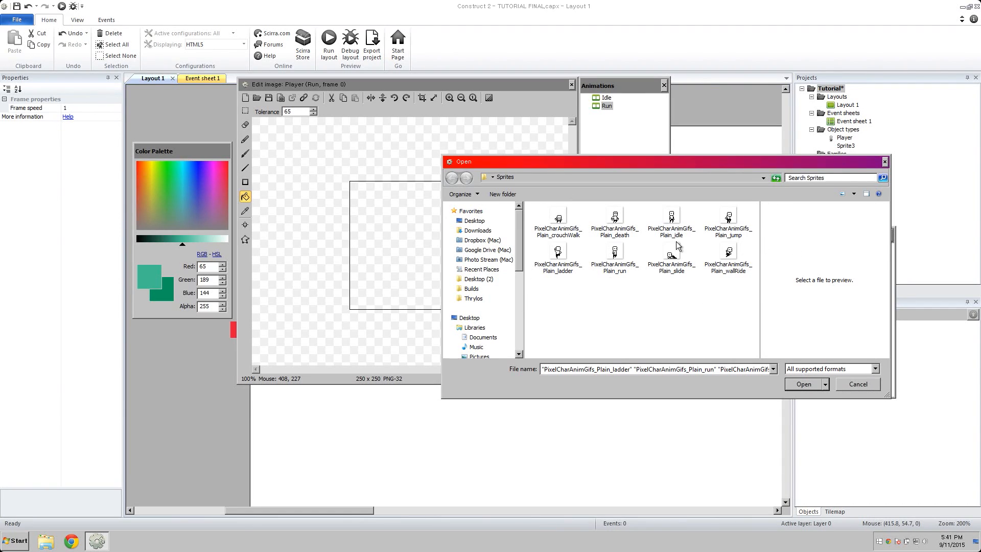
mouse_move(669, 326)
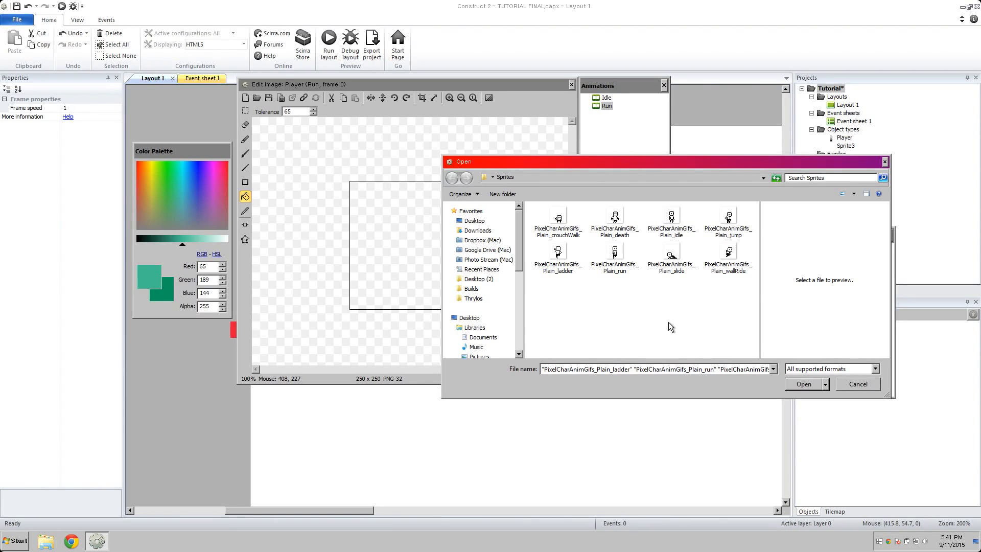
left_click(613, 256)
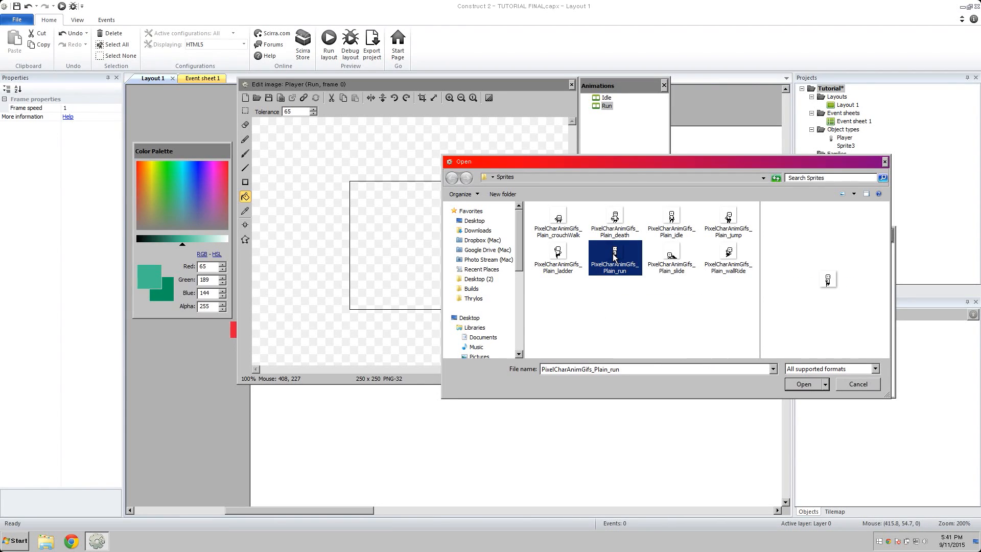
left_click(803, 384)
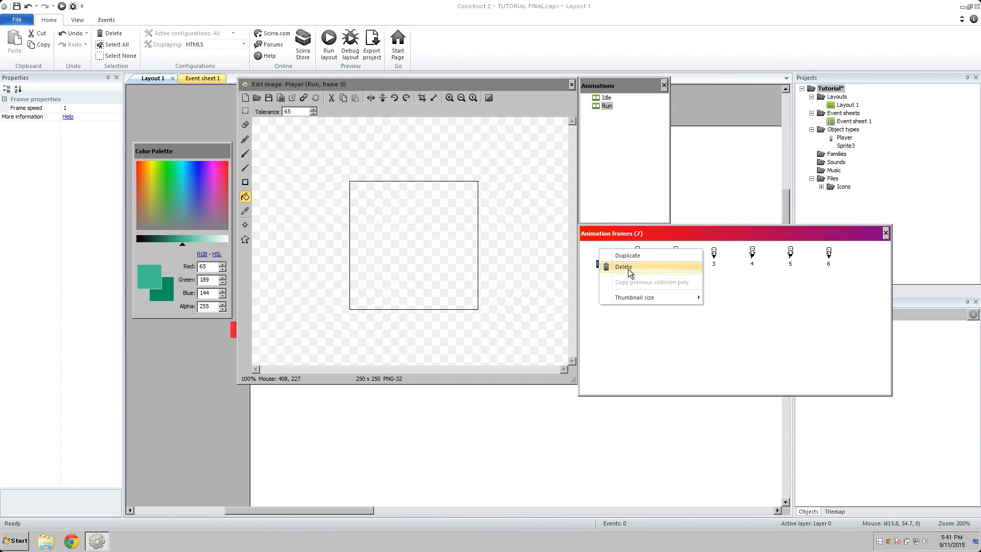
Delete blank frame 0 and set the Run animation to speed 7 with looping on.
left_click(623, 267)
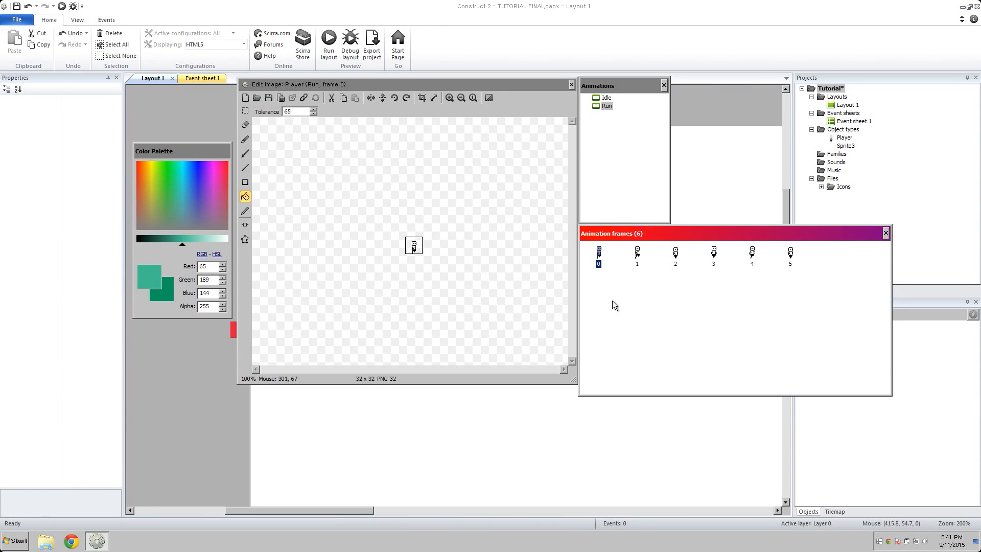
left_click(713, 253)
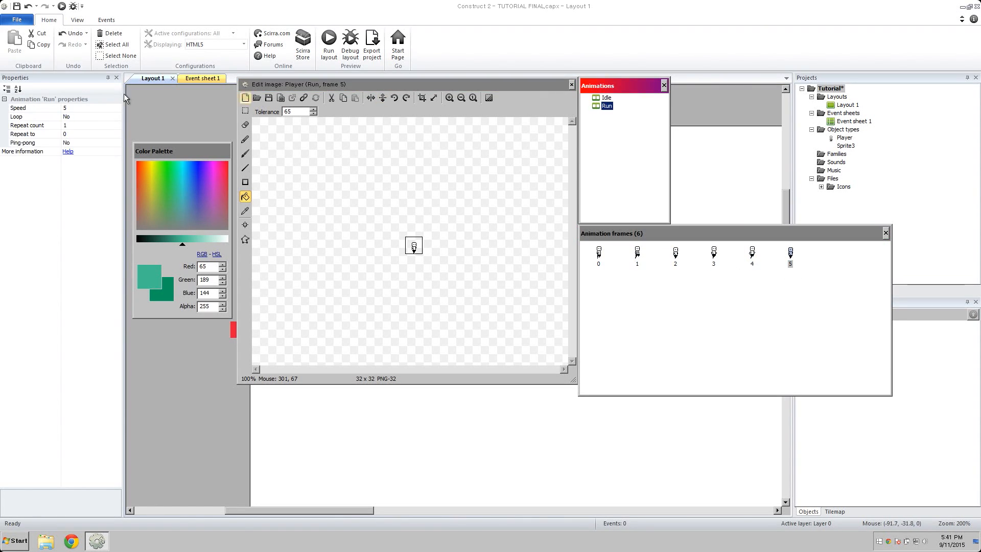
left_click(91, 107)
type("7")
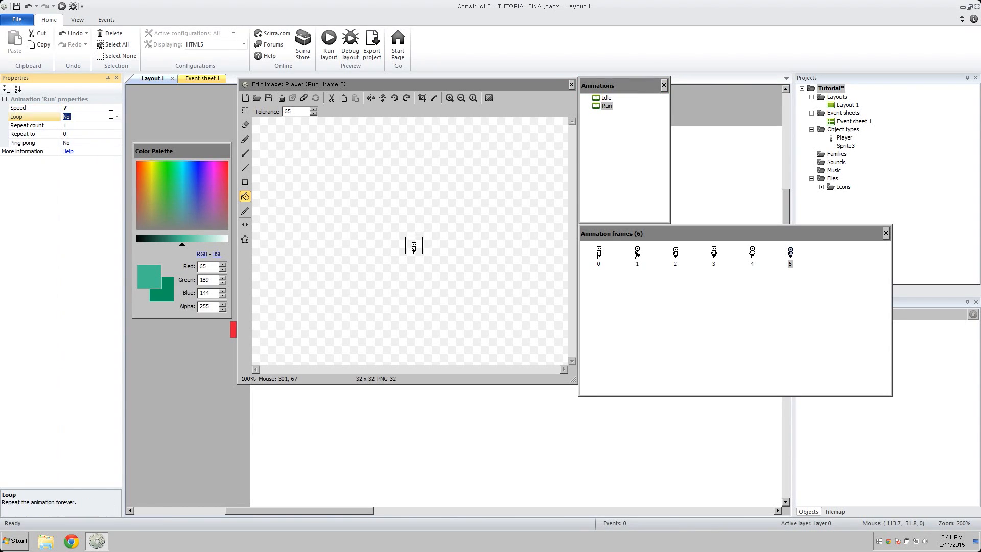
left_click(89, 116)
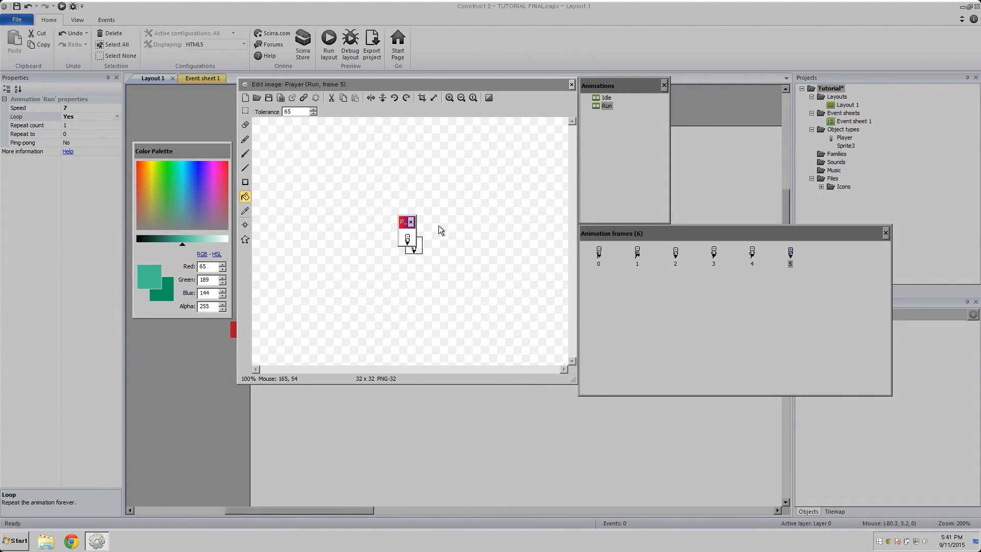
mouse_move(415, 223)
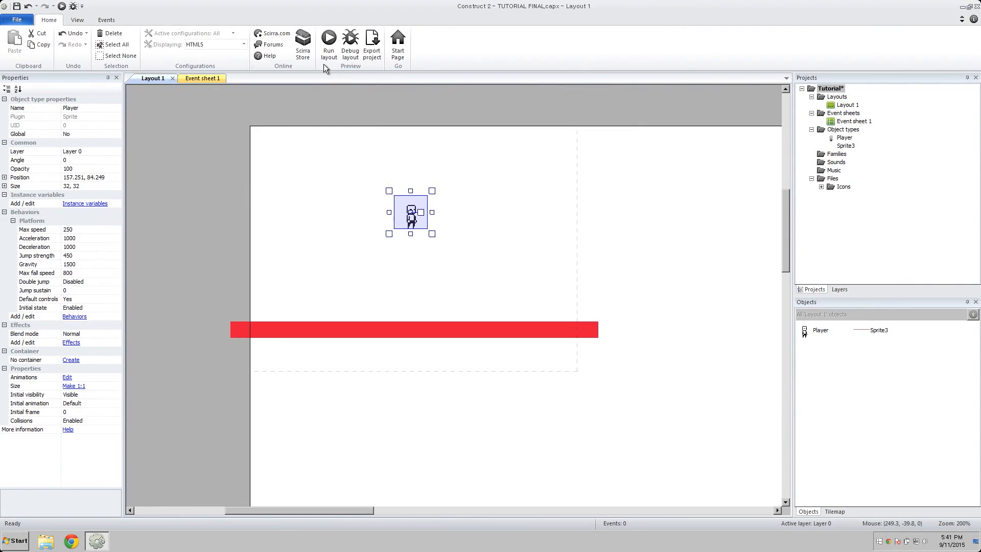
left_click(328, 43)
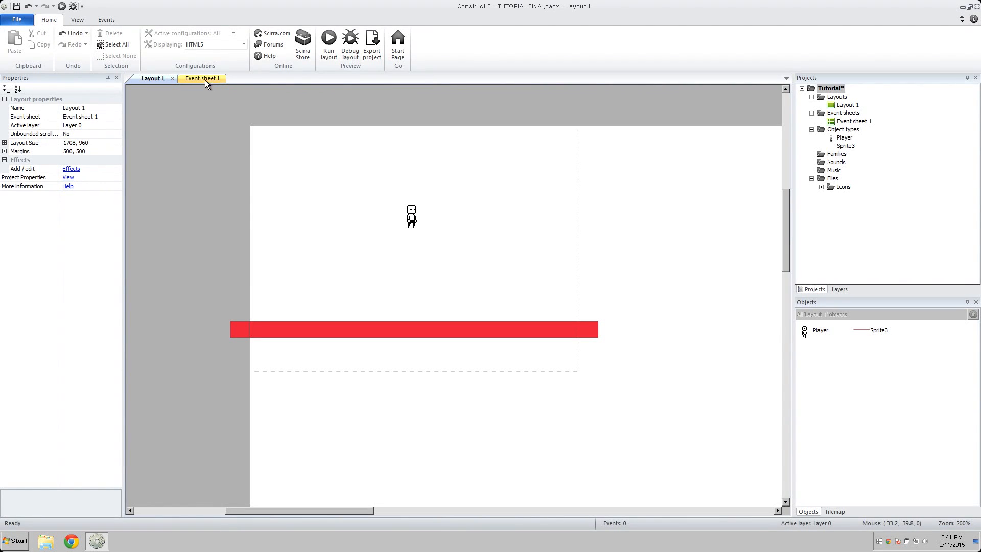
left_click(202, 78)
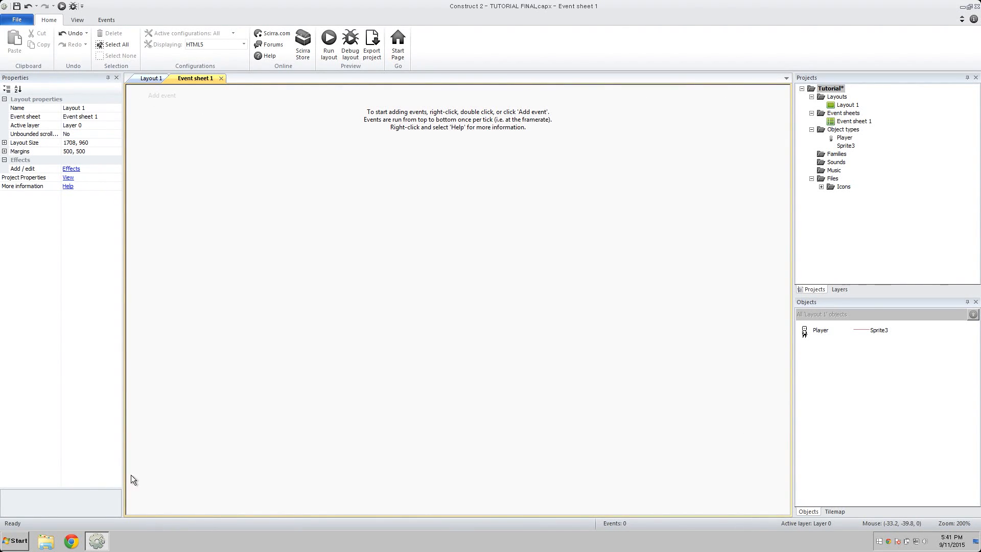
mouse_move(478, 515)
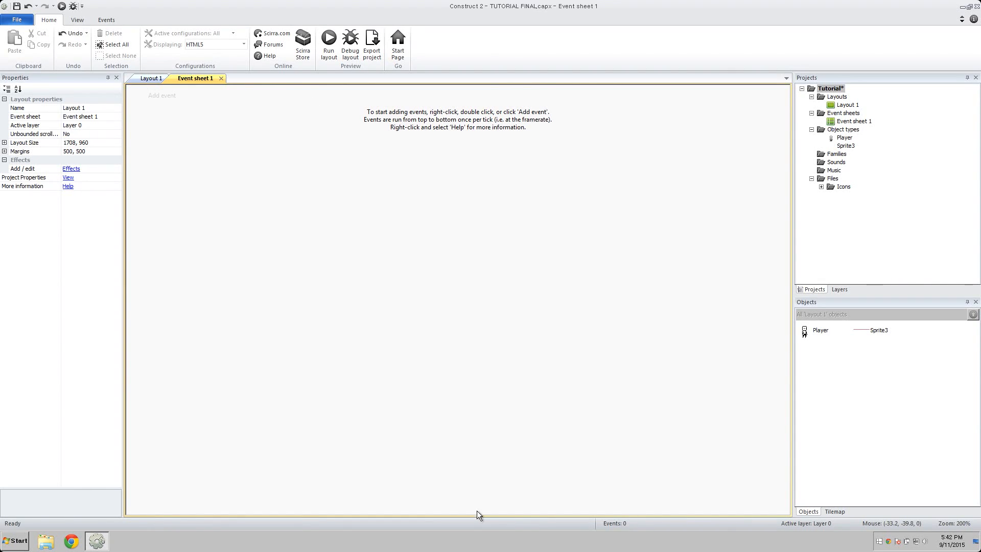
mouse_move(429, 290)
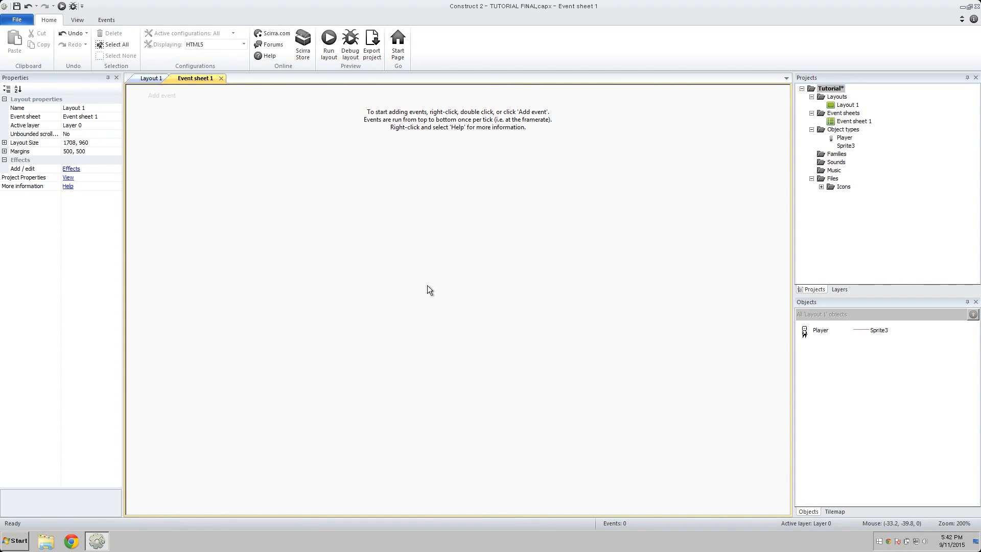
mouse_move(338, 225)
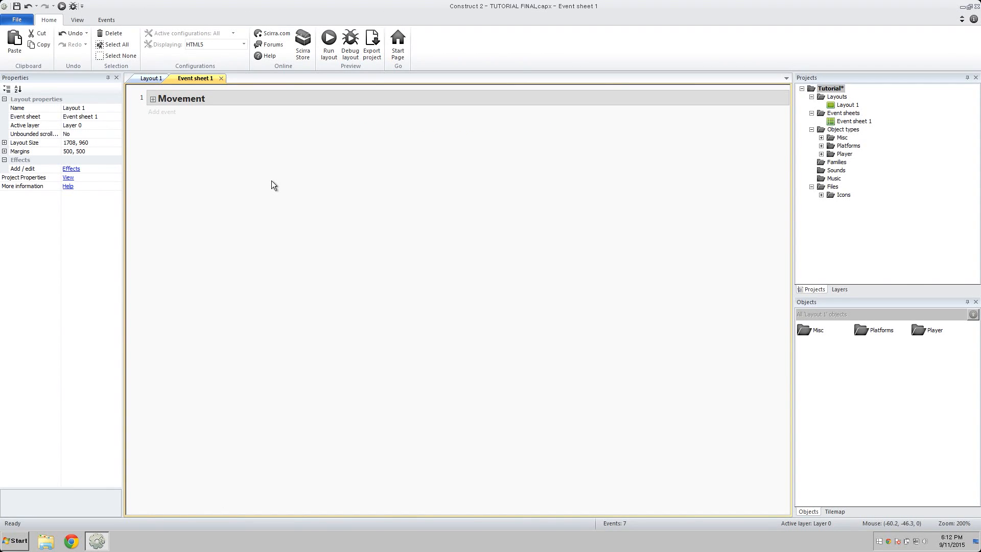
mouse_move(268, 173)
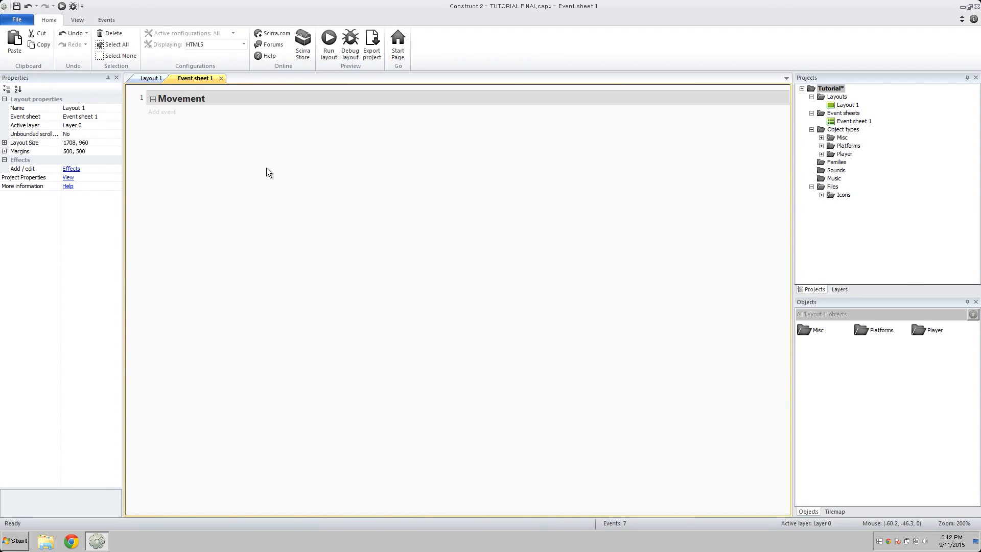
mouse_move(754, 485)
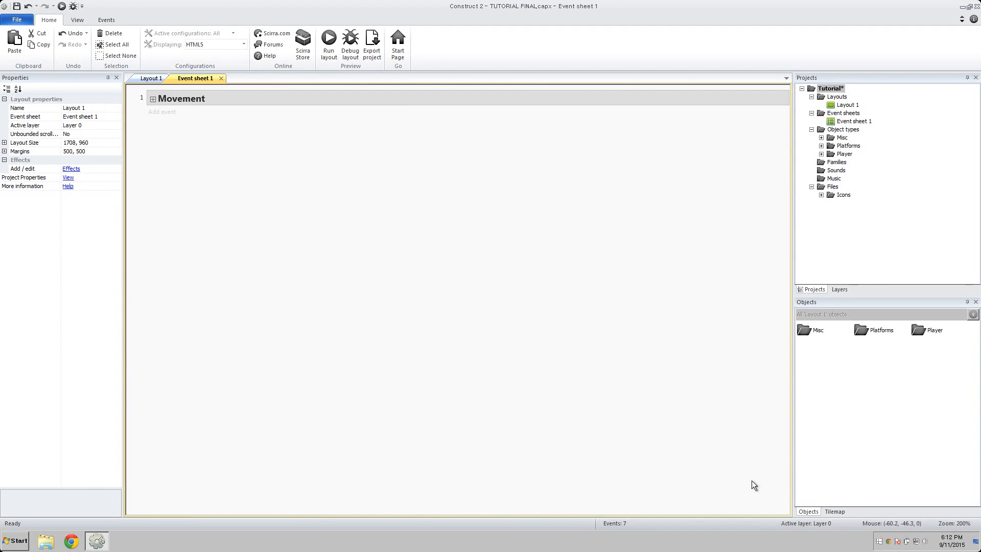
mouse_move(675, 471)
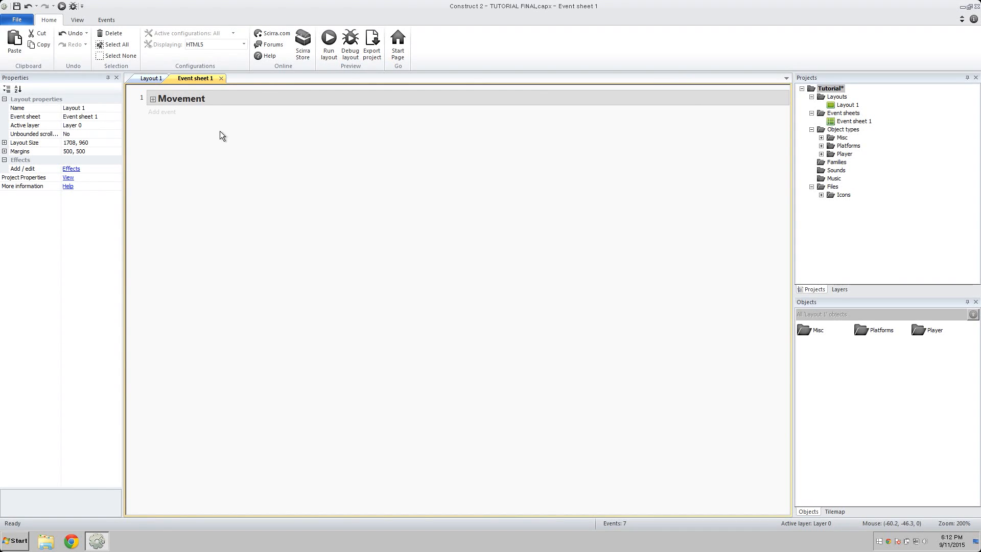
mouse_move(403, 247)
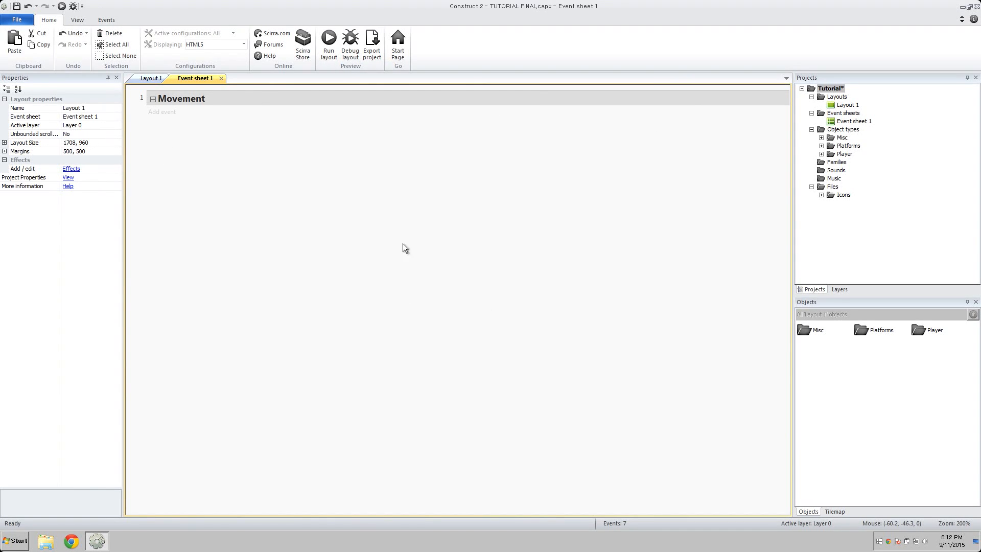
mouse_move(423, 244)
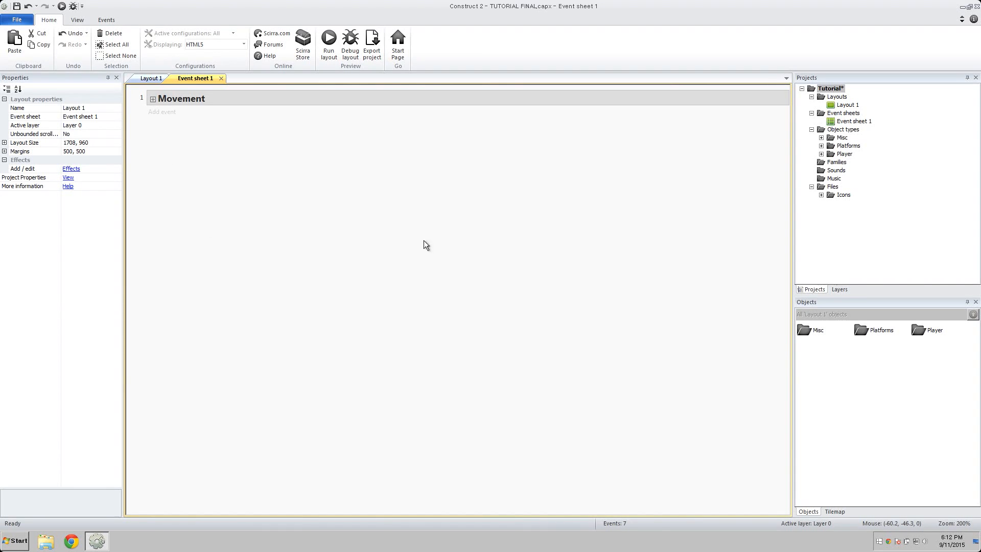
mouse_move(206, 195)
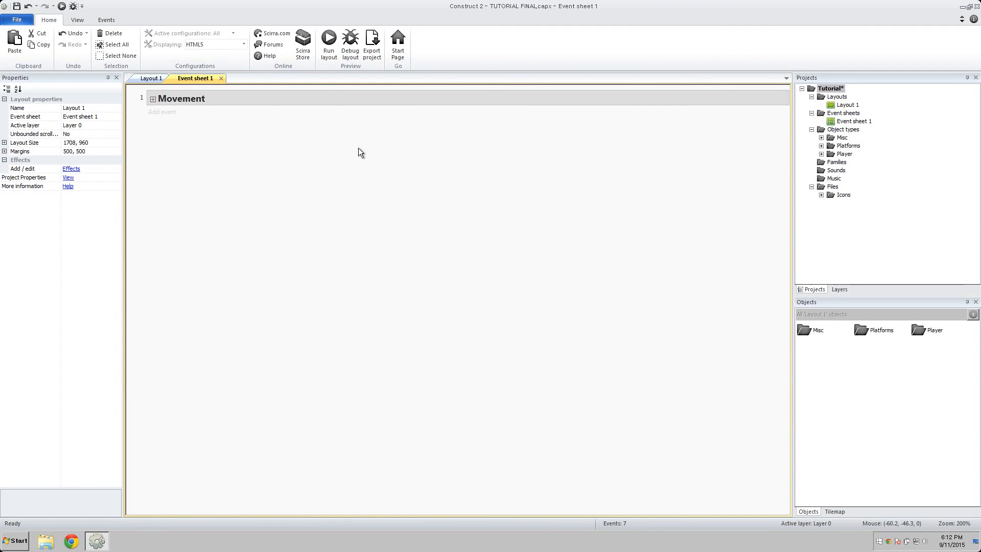
mouse_move(166, 118)
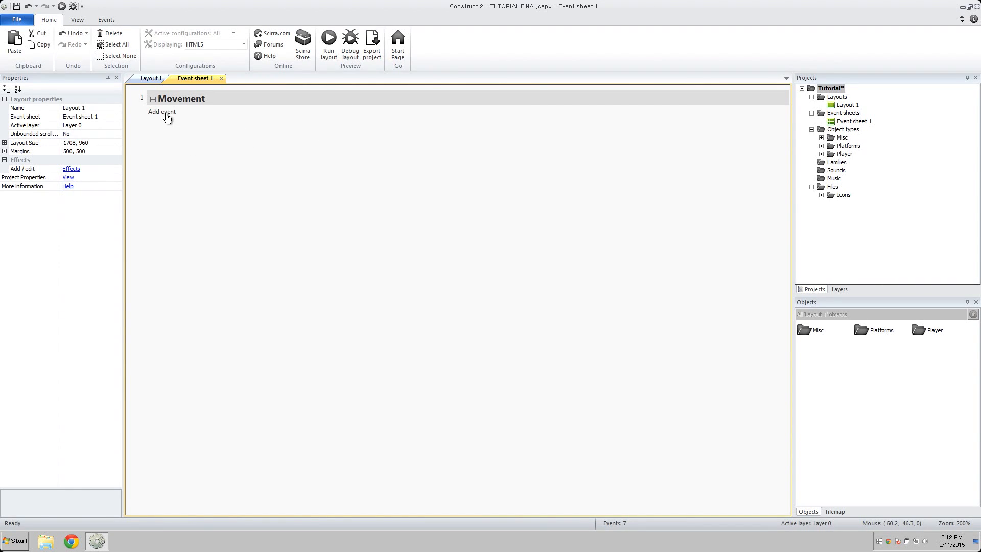
Add an event with the System condition Every 10 seconds.
left_click(161, 112)
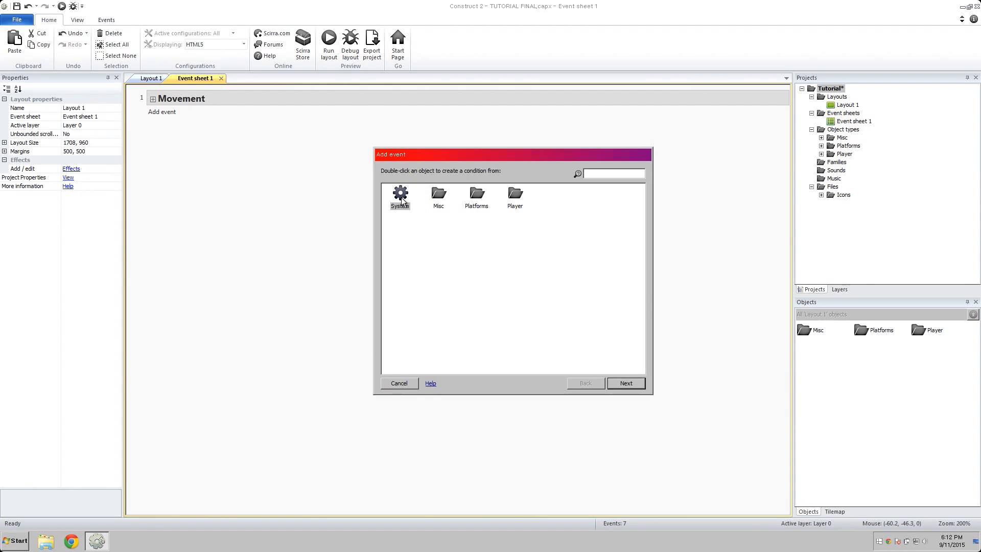
left_click(438, 194)
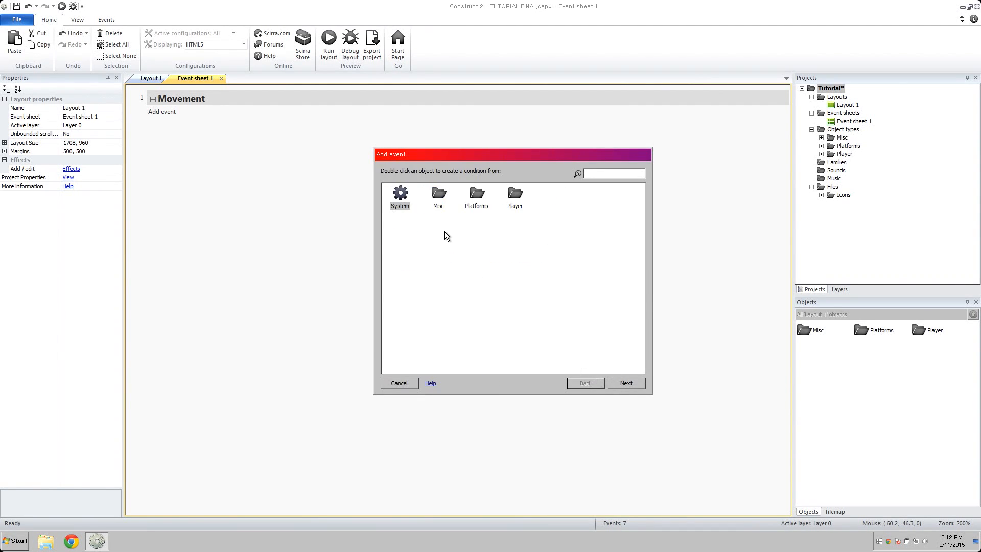
double_click(399, 197)
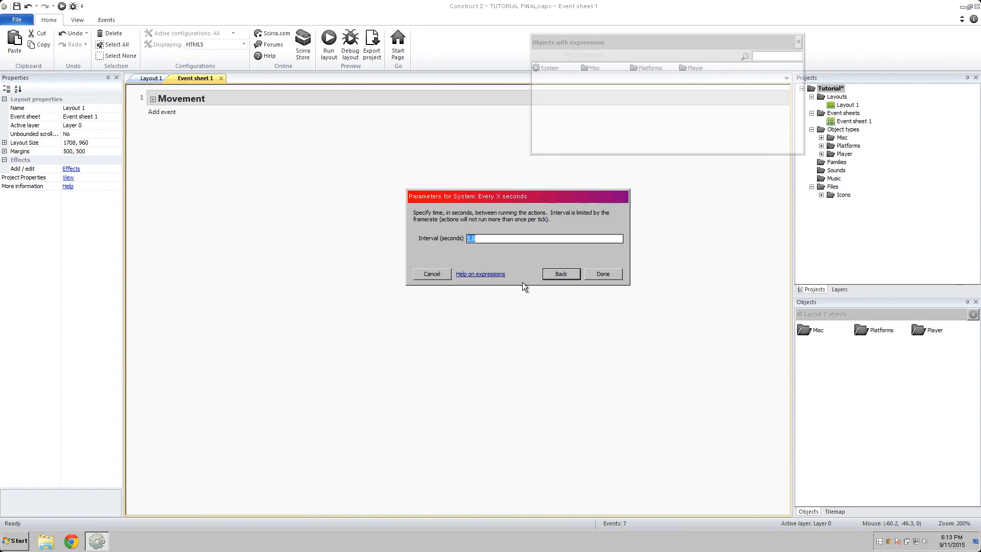
left_click(601, 273)
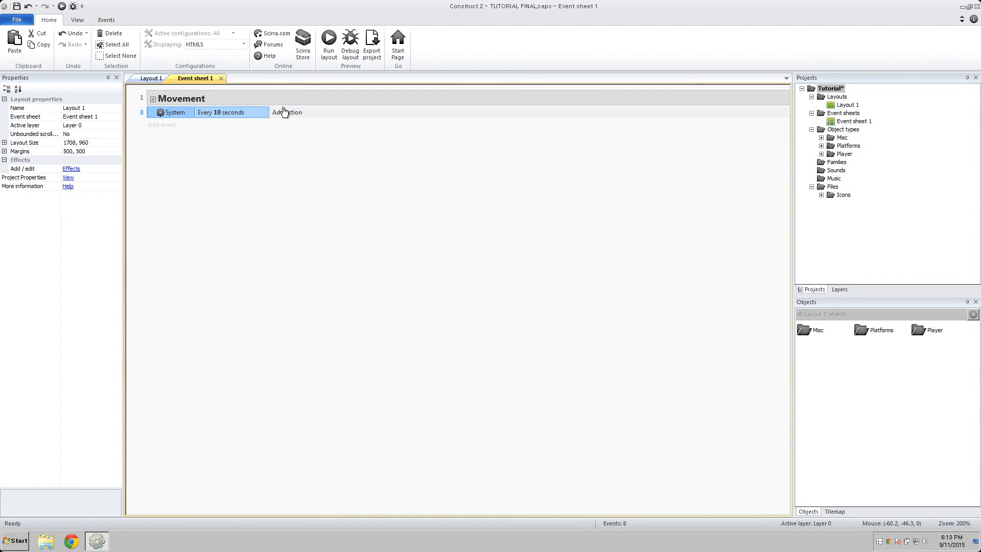
Give it actions Player Destroy and System Create object Player on layer 0 at (0,0).
left_click(287, 112)
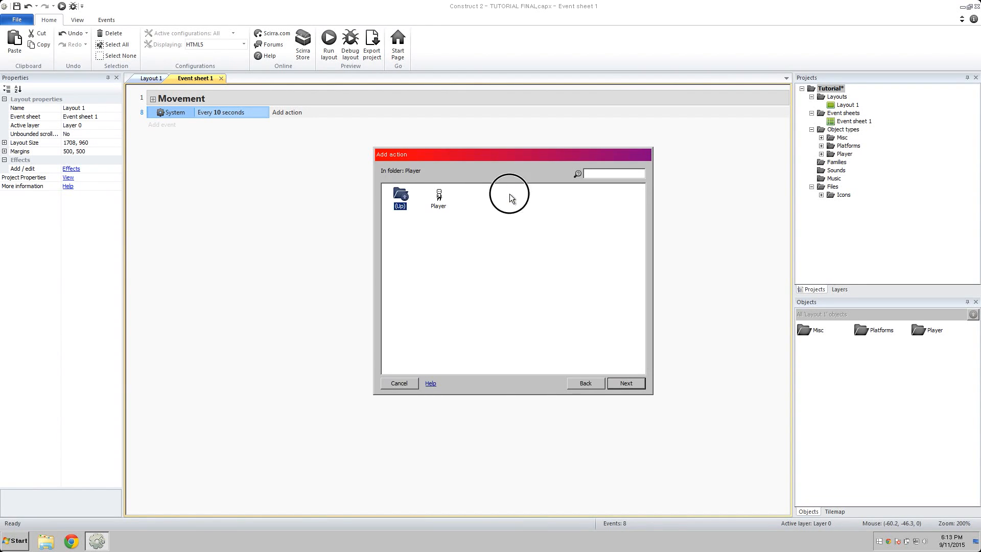
double_click(438, 194)
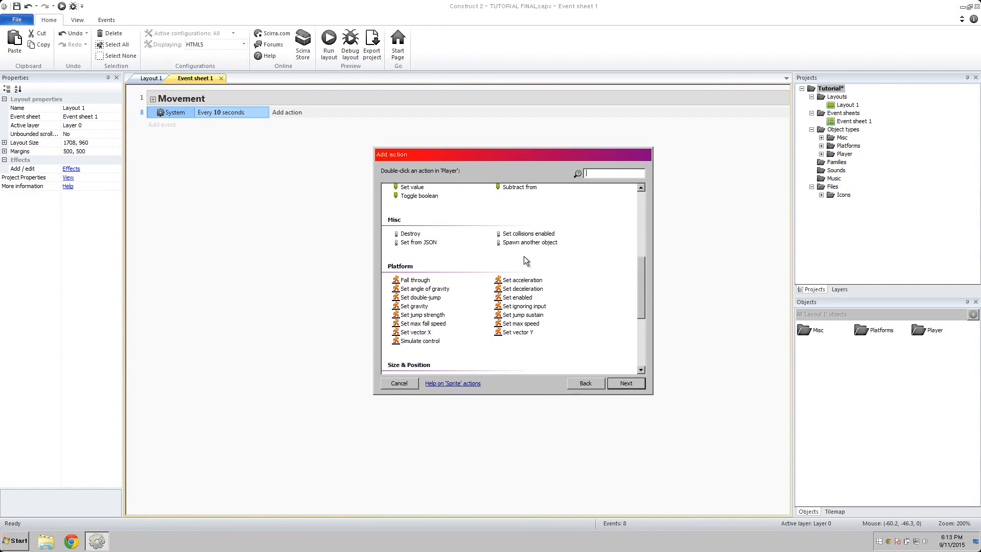
double_click(410, 234)
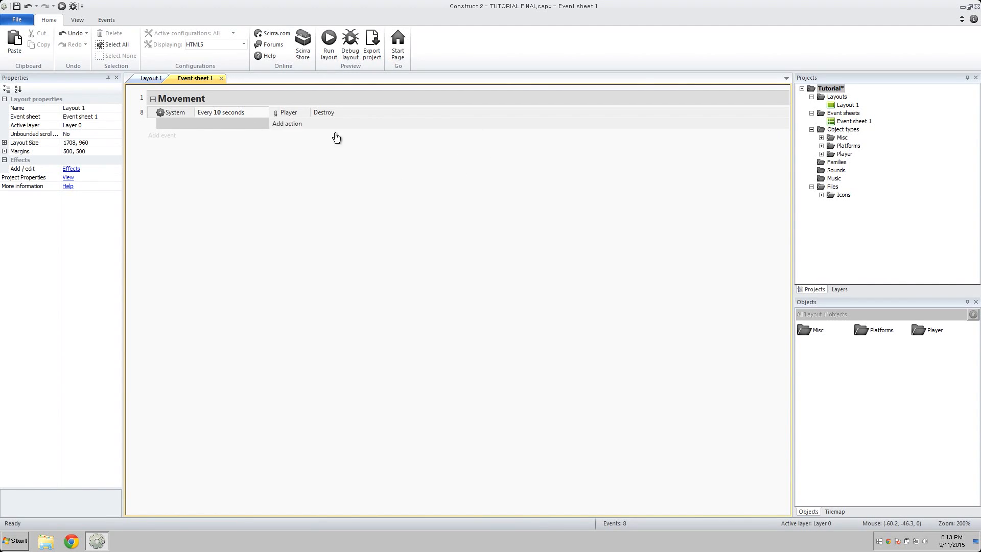
mouse_move(360, 127)
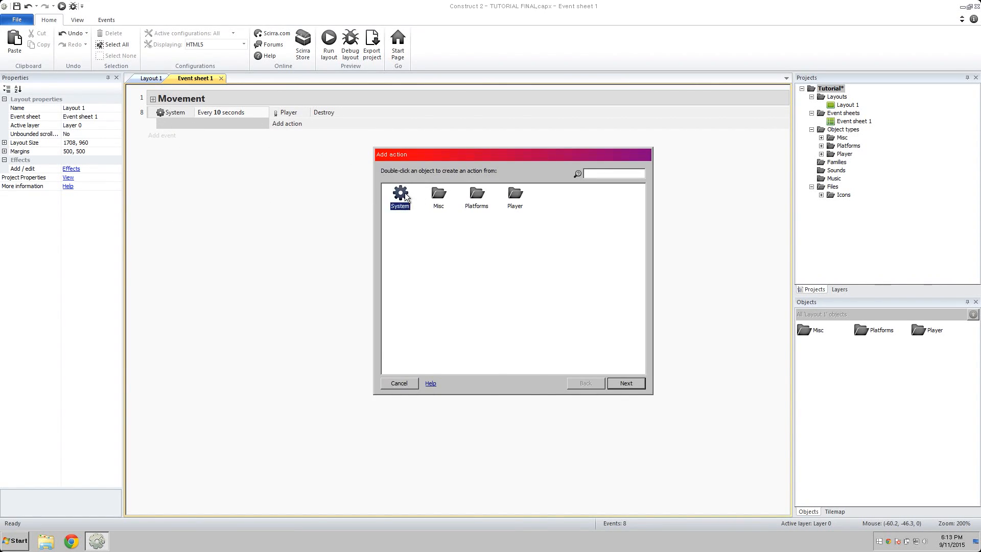
double_click(399, 193)
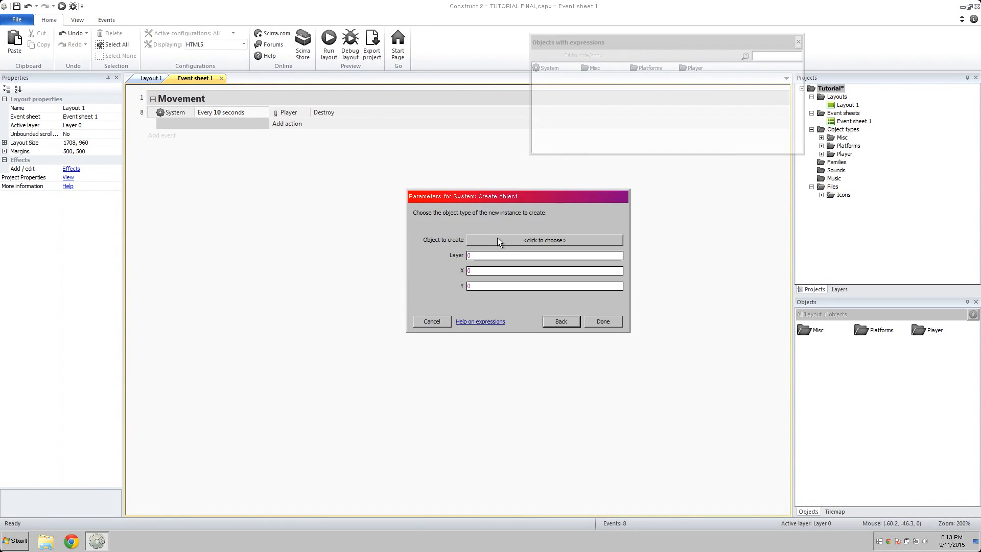
left_click(543, 240)
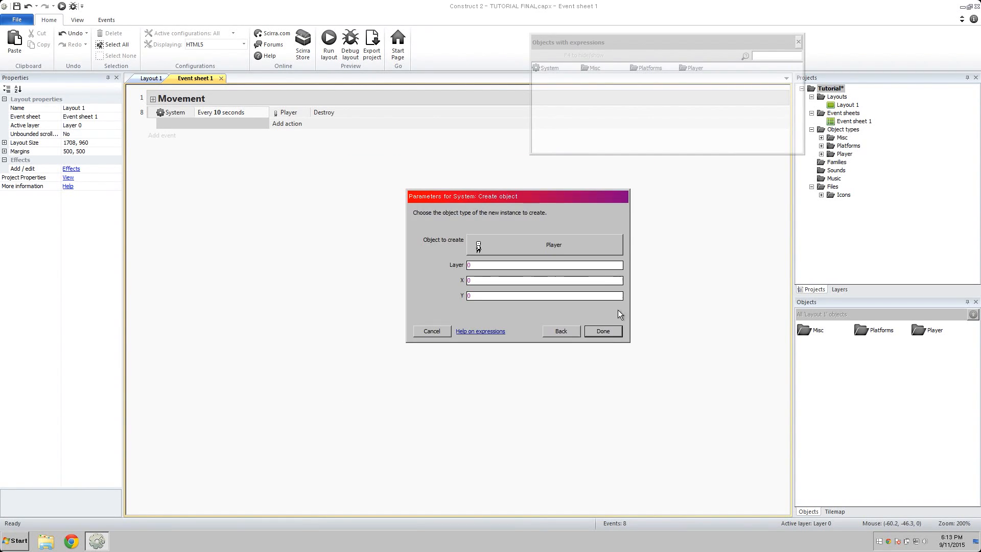
left_click(602, 331)
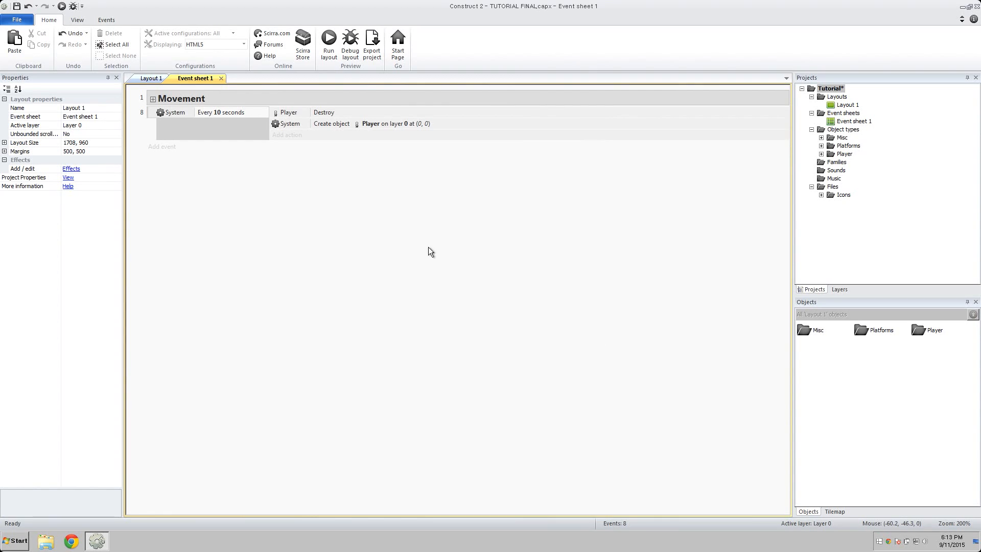
mouse_move(284, 190)
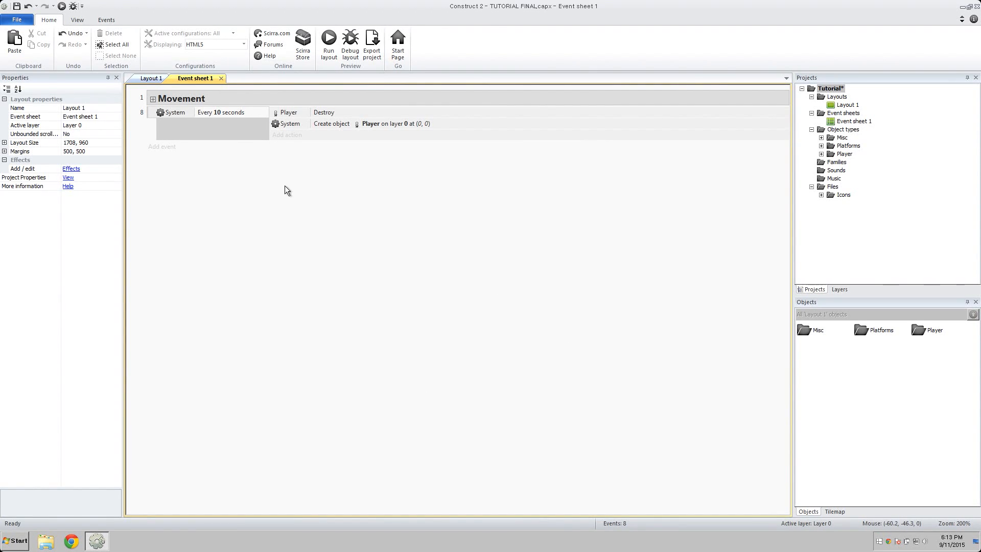
mouse_move(154, 118)
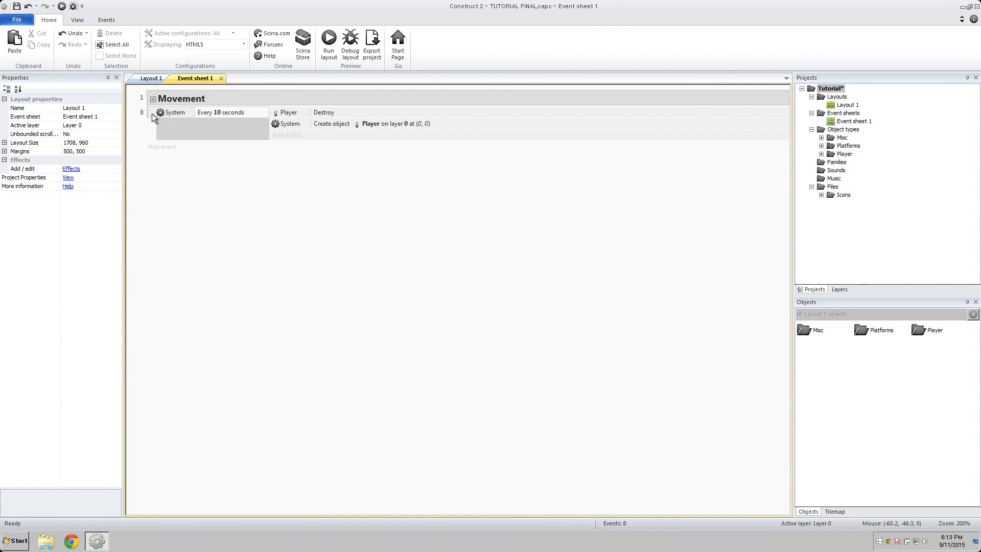
right_click(175, 112)
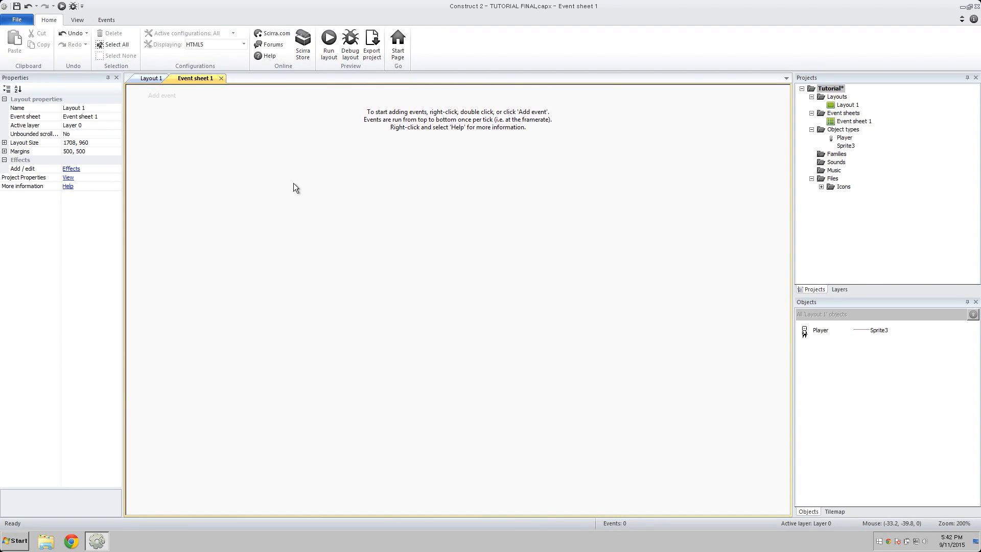
mouse_move(307, 273)
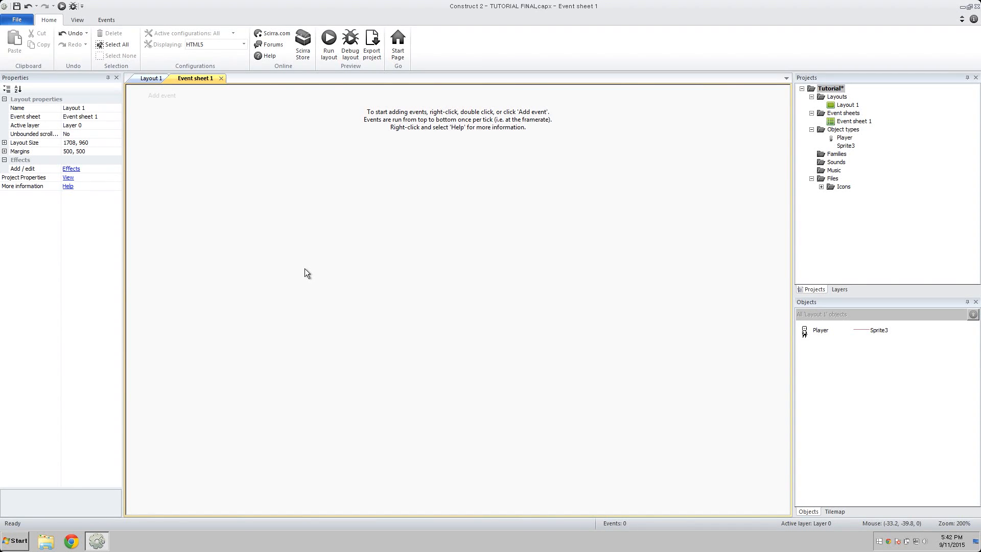
mouse_move(382, 267)
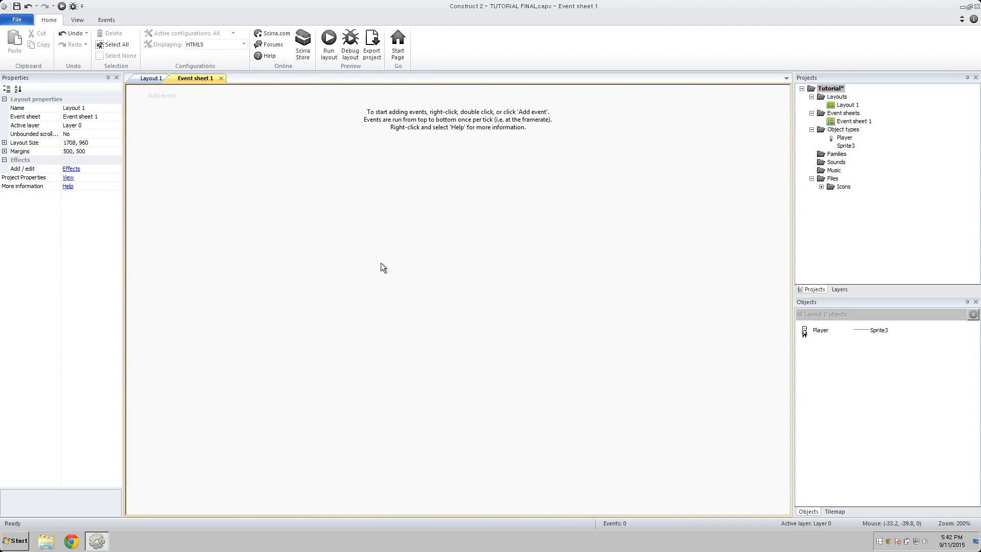
mouse_move(262, 332)
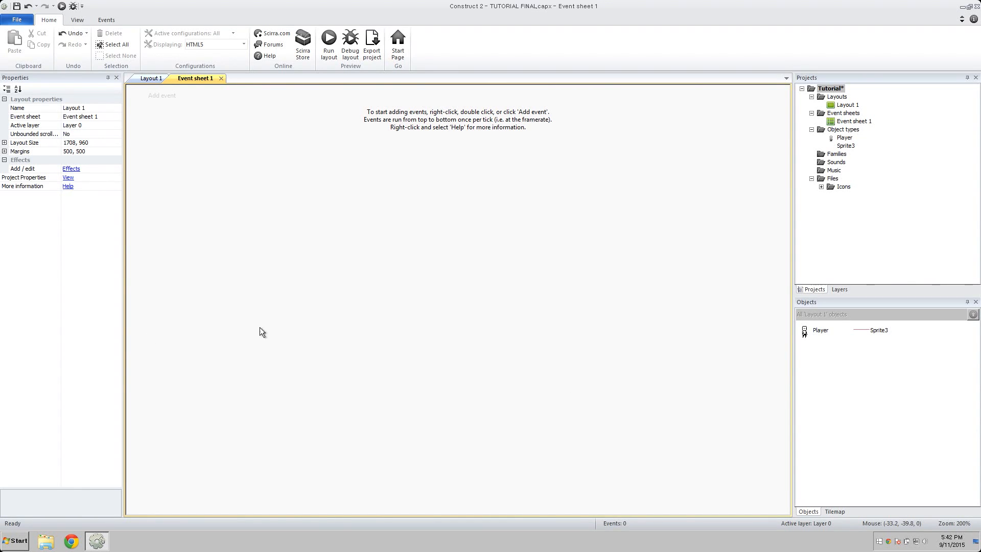
mouse_move(513, 337)
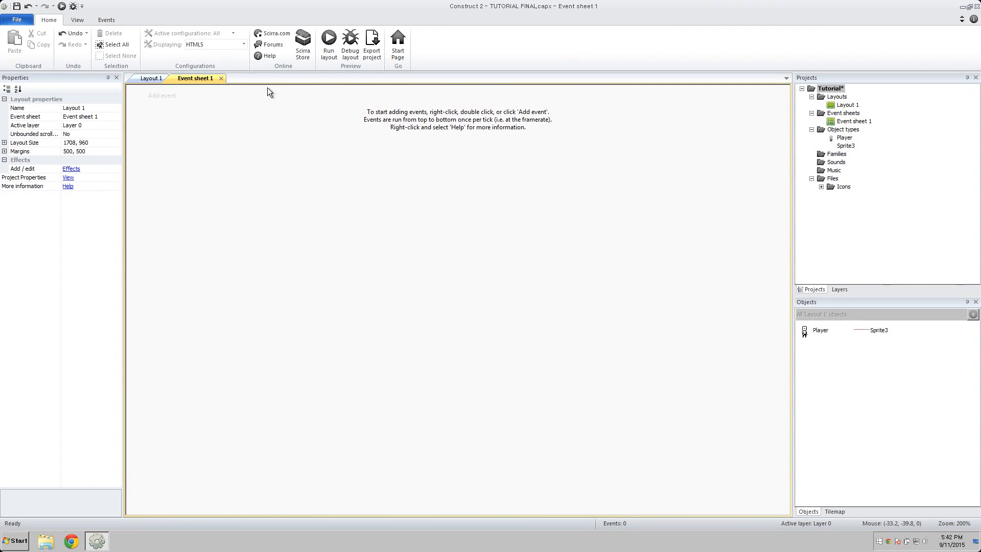
mouse_move(319, 307)
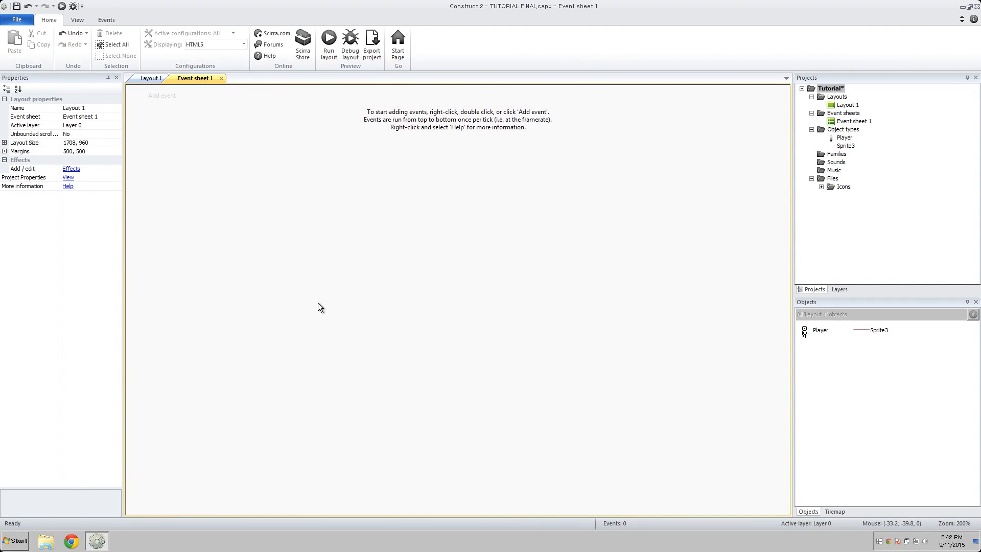
mouse_move(189, 134)
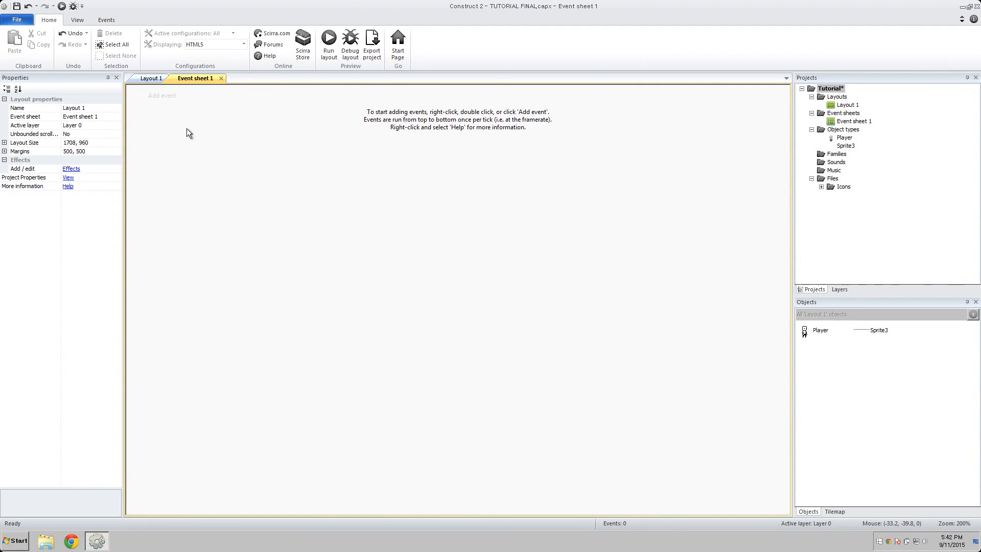
mouse_move(139, 112)
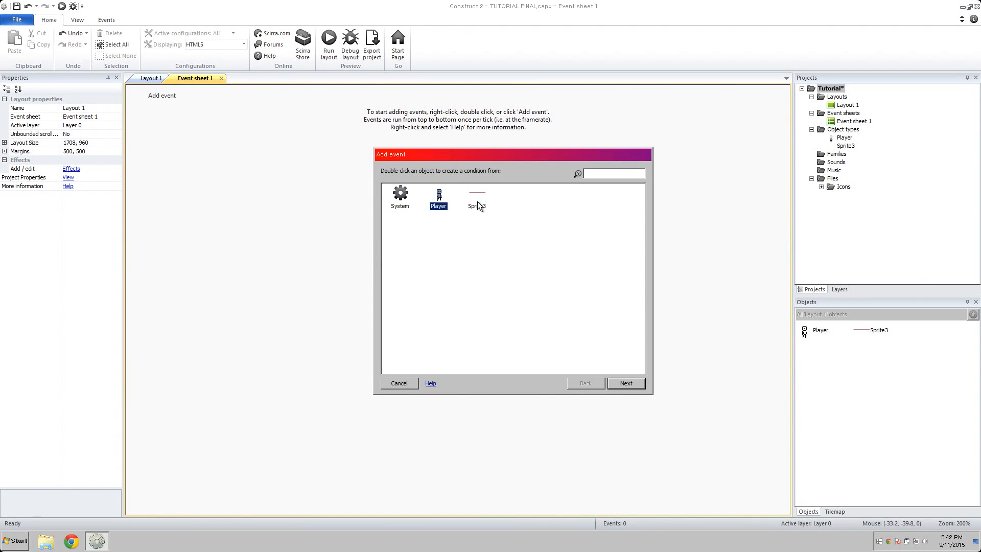
mouse_move(485, 213)
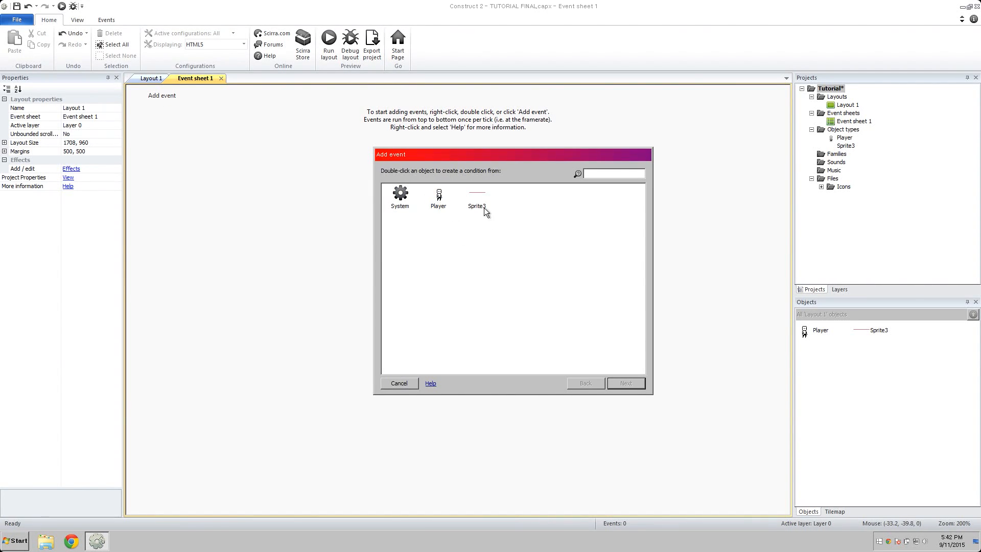
double_click(400, 194)
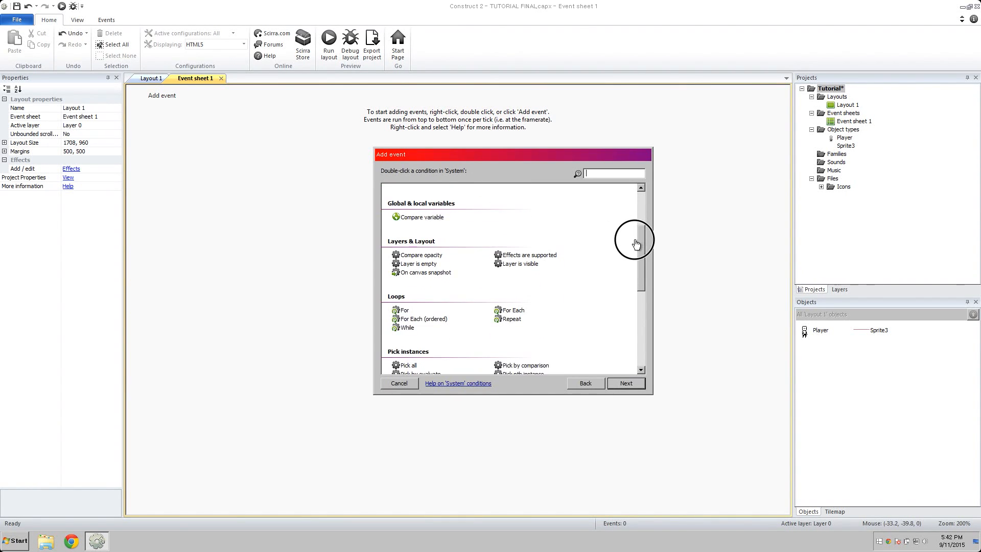
scroll("down", 3)
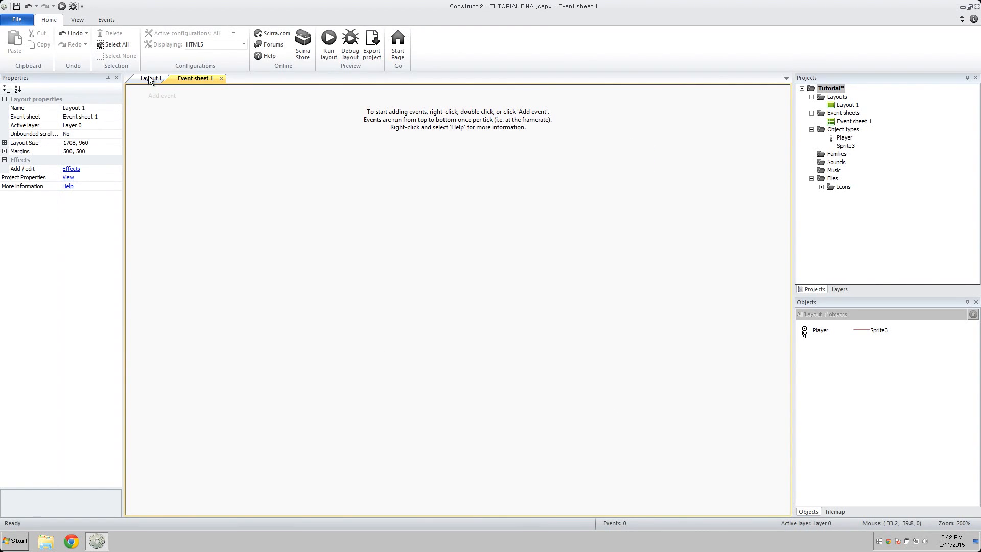
Switch to Layout 1 and select the Player sprite above the red platform.
left_click(152, 78)
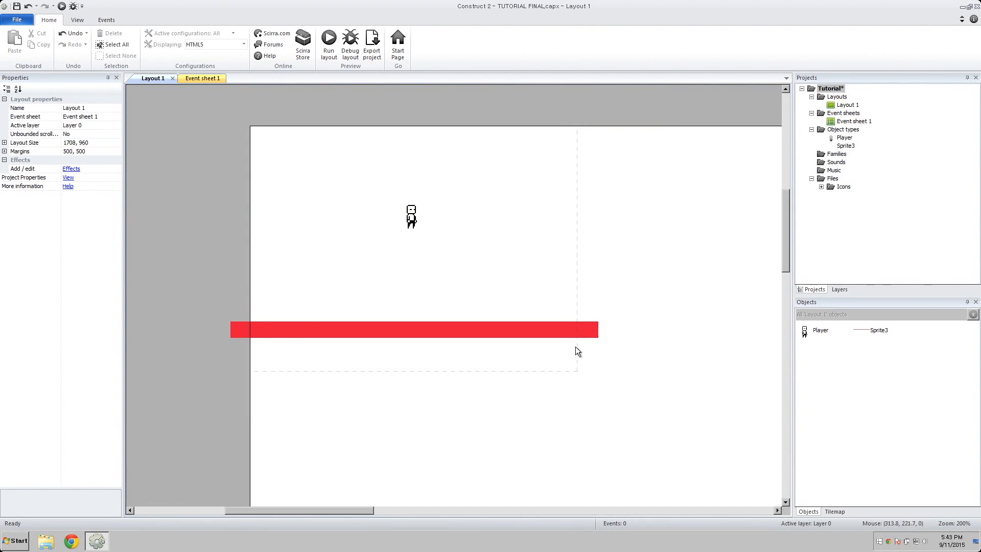
left_click(411, 213)
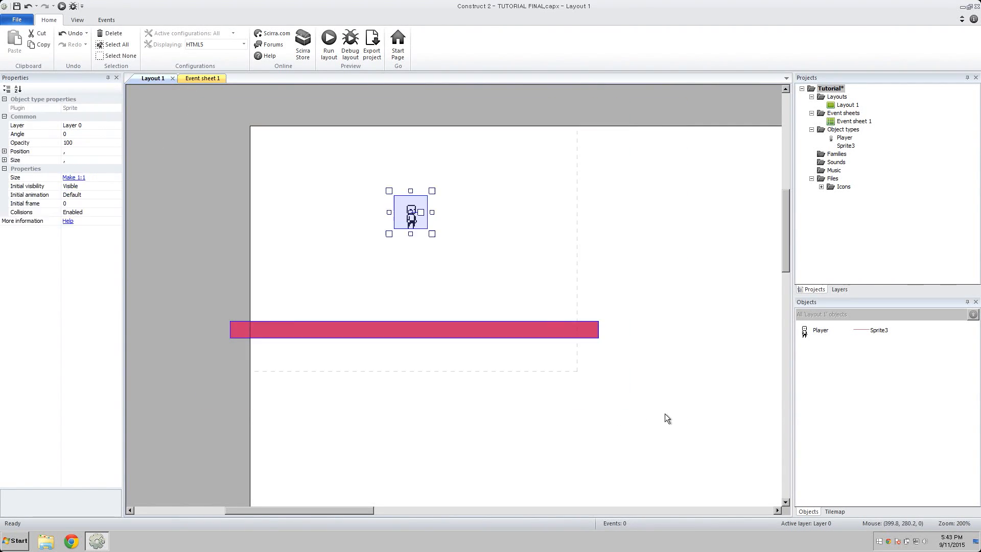
mouse_move(677, 432)
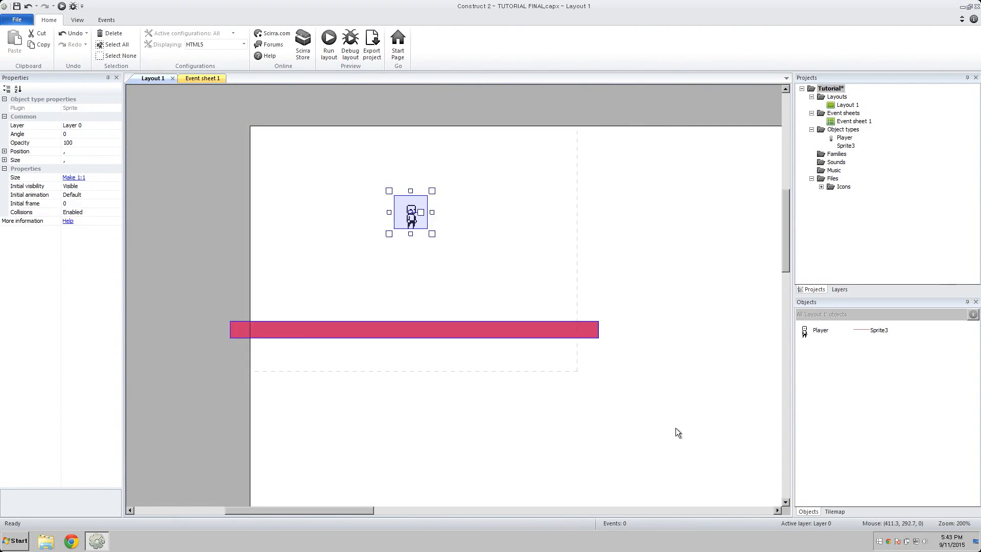
mouse_move(675, 429)
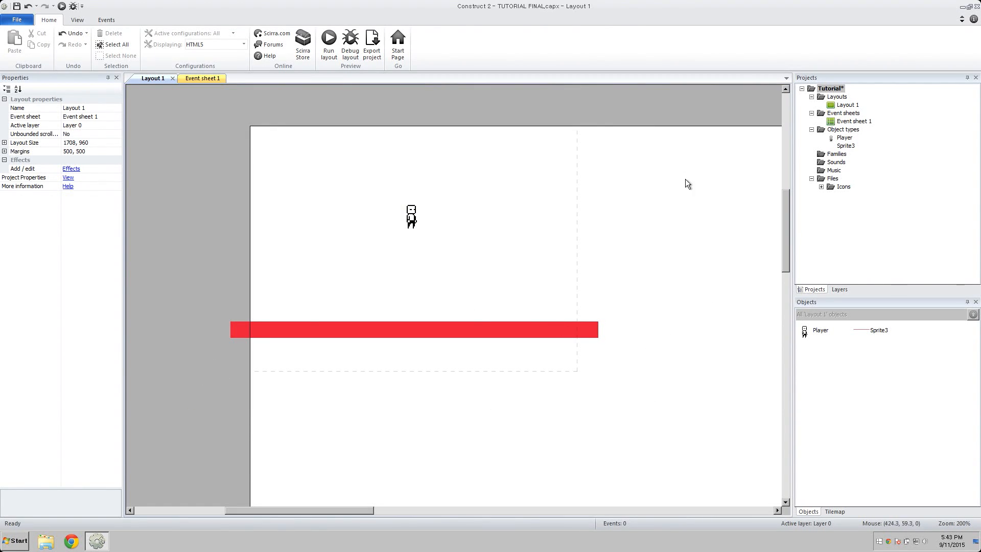
mouse_move(403, 271)
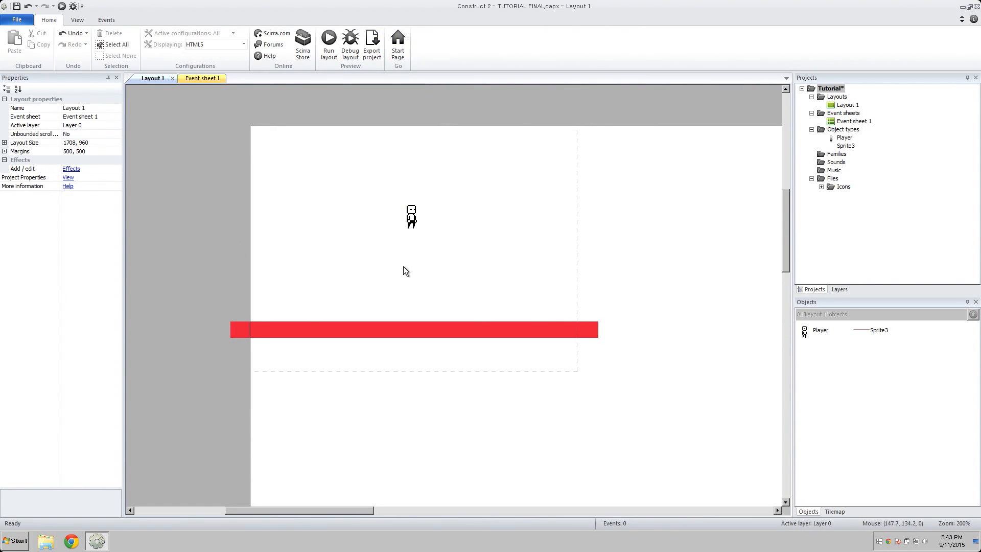
mouse_move(319, 131)
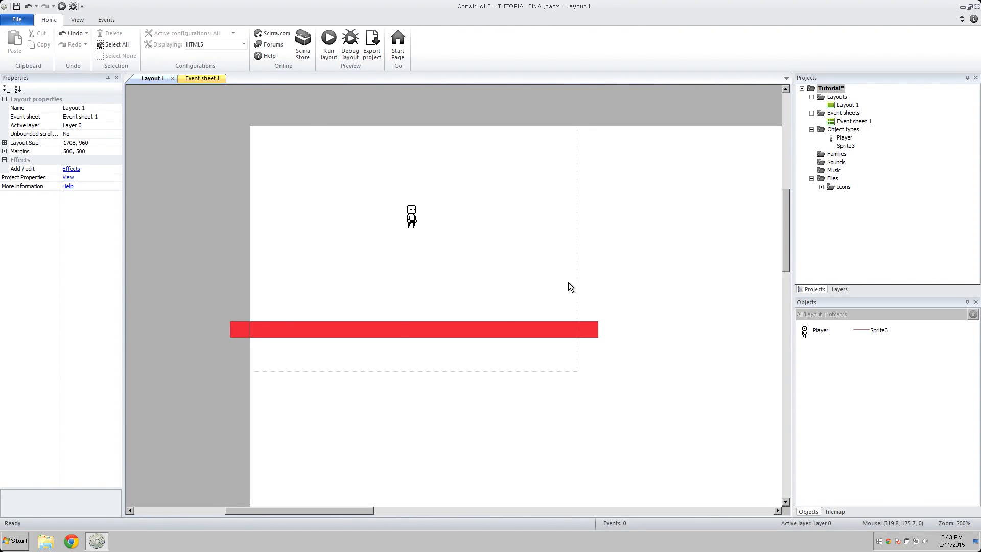
Insert a Keyboard object into the project from the layout's Insert new object list.
right_click(524, 172)
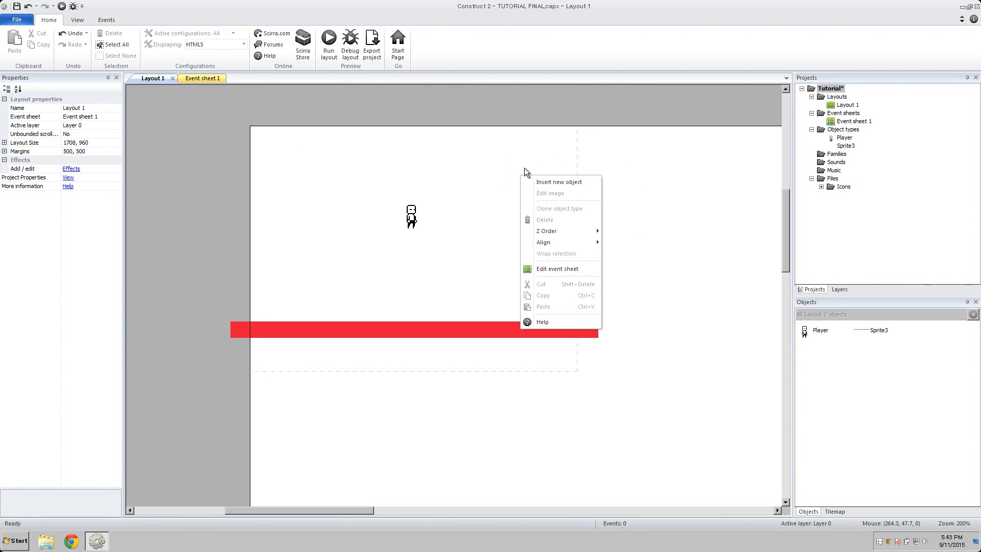
left_click(558, 181)
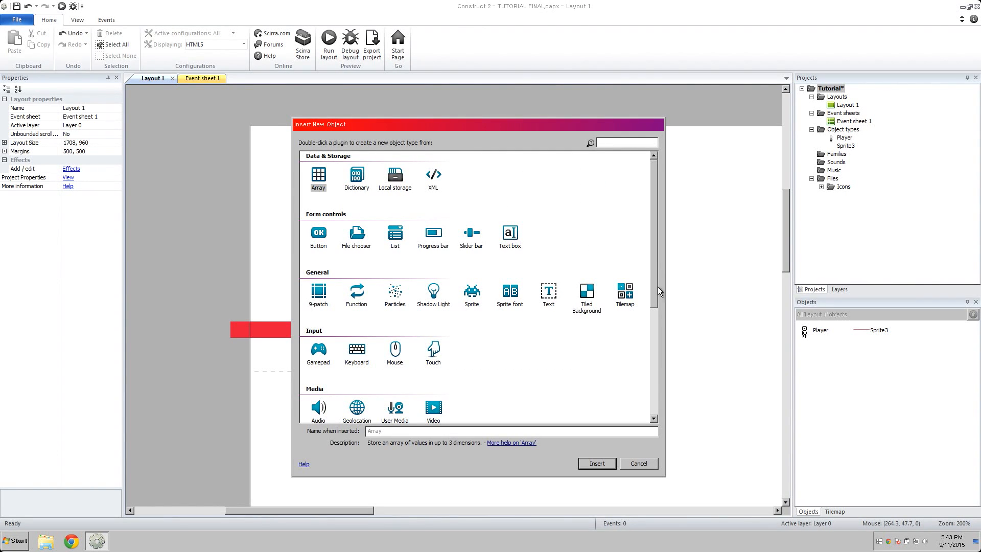
left_click(356, 351)
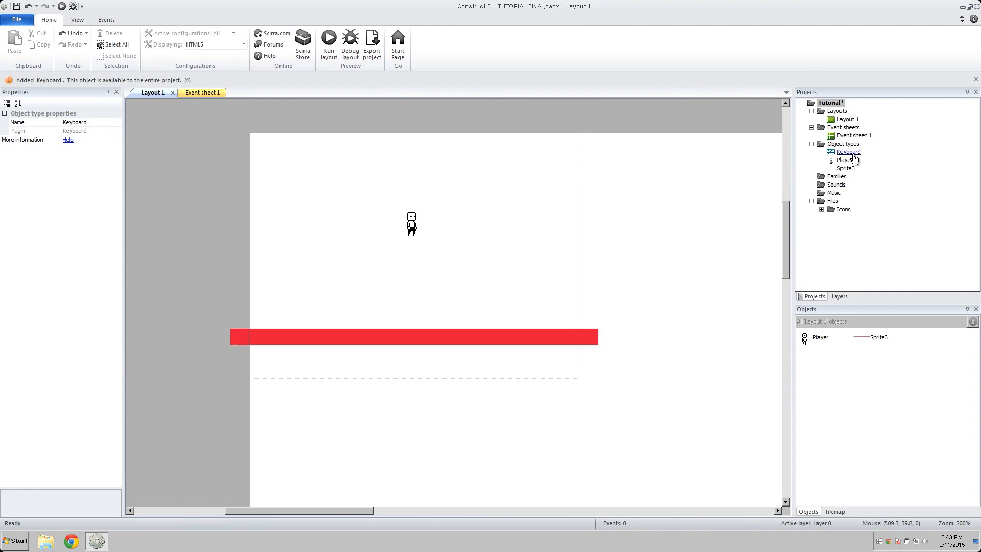
left_click(848, 151)
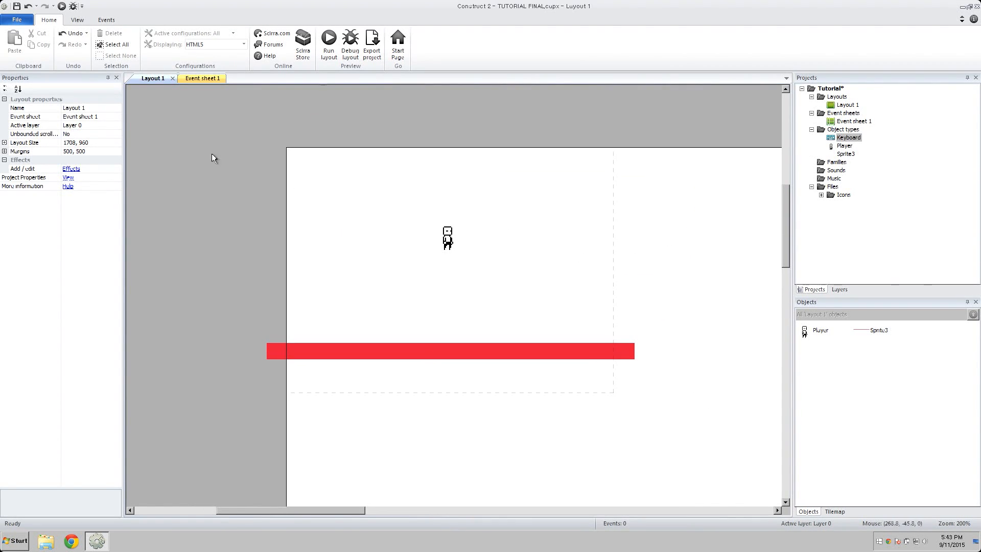
mouse_move(371, 132)
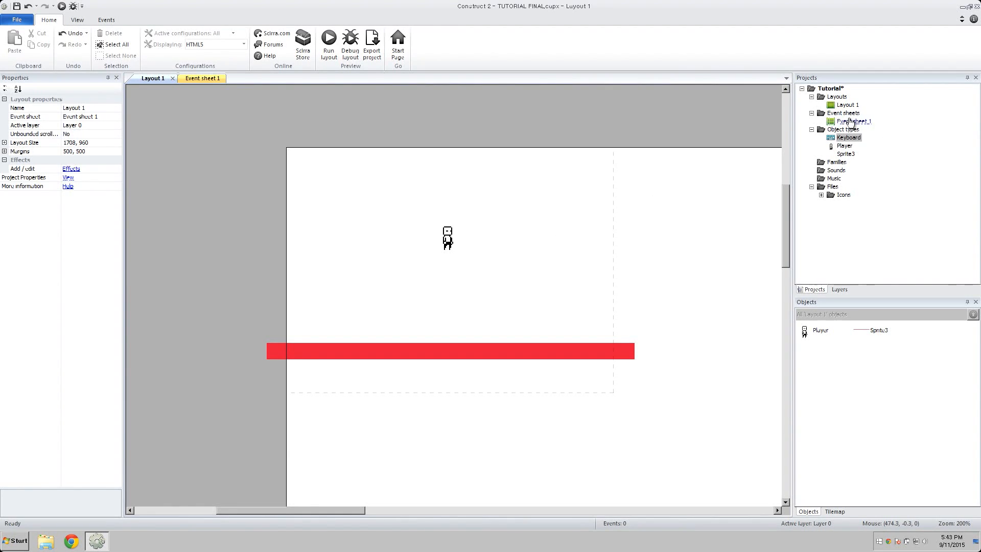
Create Misc and Player subfolders under Object types, moving Keyboard into Misc.
right_click(841, 129)
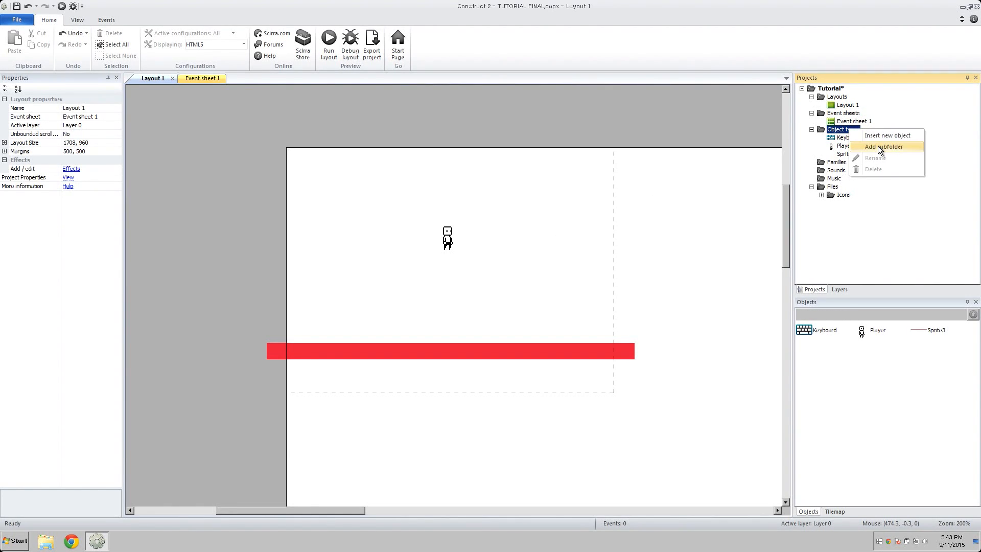
left_click(883, 146)
type("Misc")
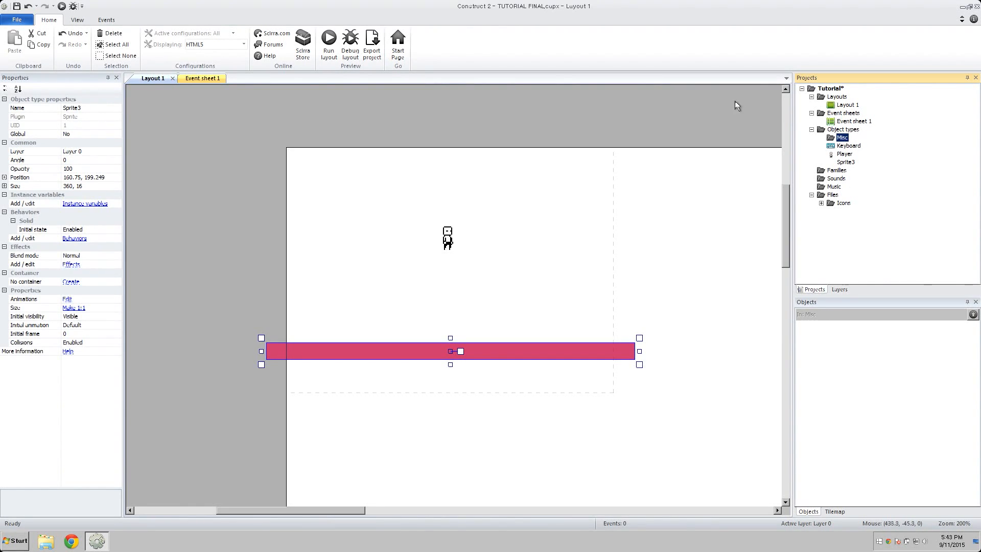
left_click(849, 145)
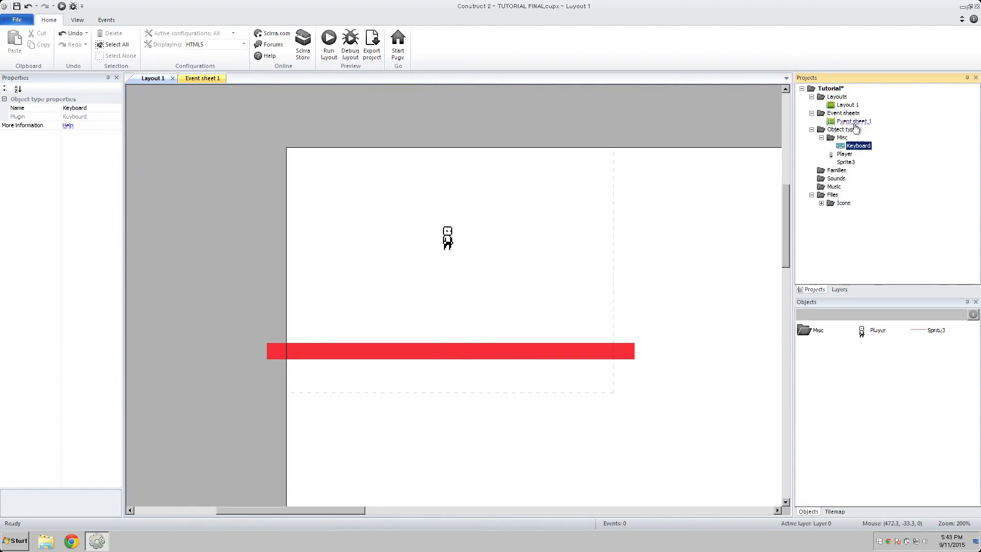
right_click(841, 129)
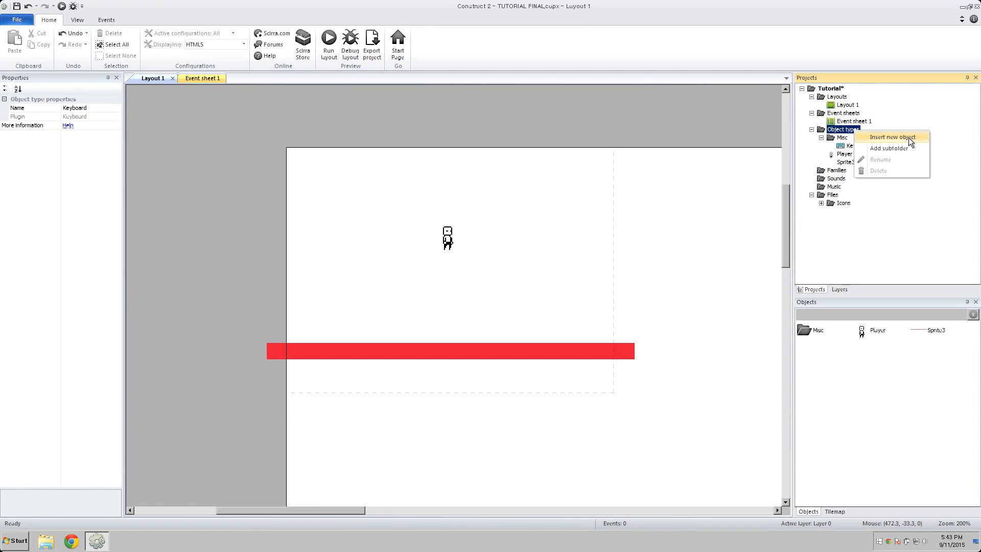
left_click(889, 136)
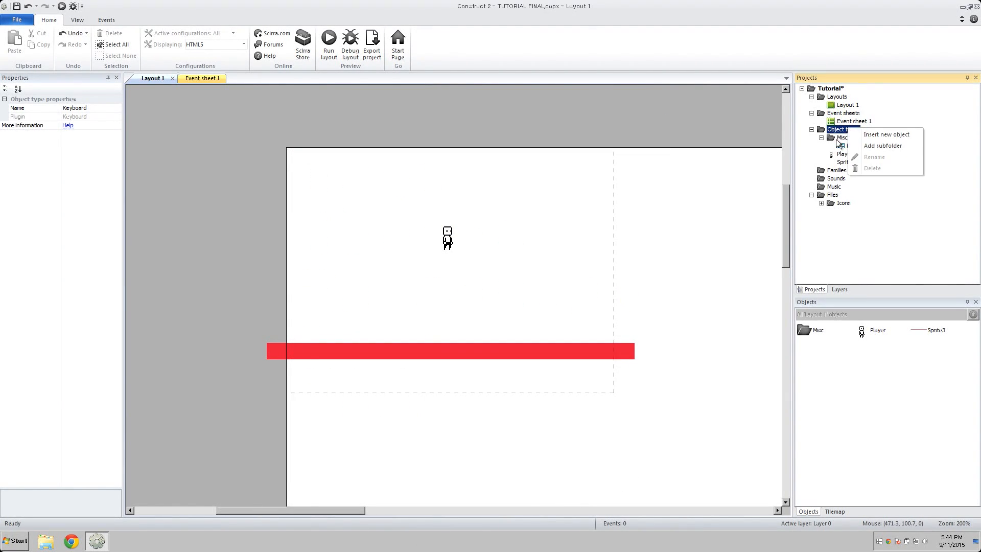
left_click(883, 145)
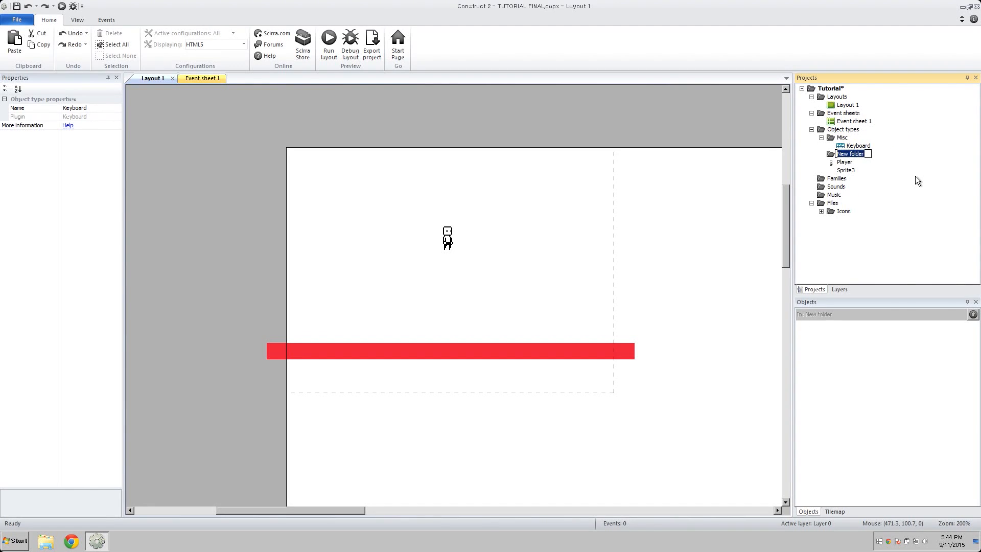
left_click(449, 351)
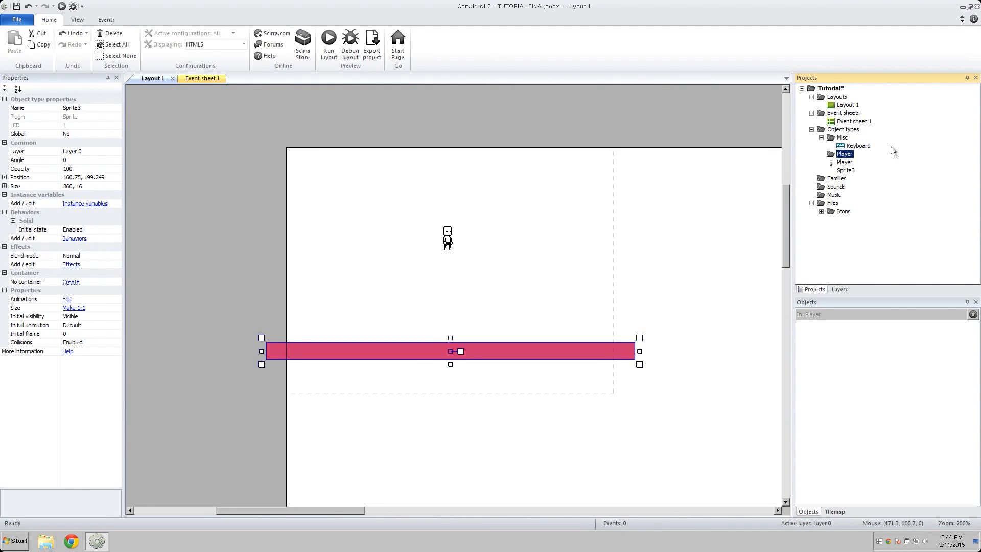
Add a Platforms folder and move the player sprite into the Player folder.
left_click(843, 129)
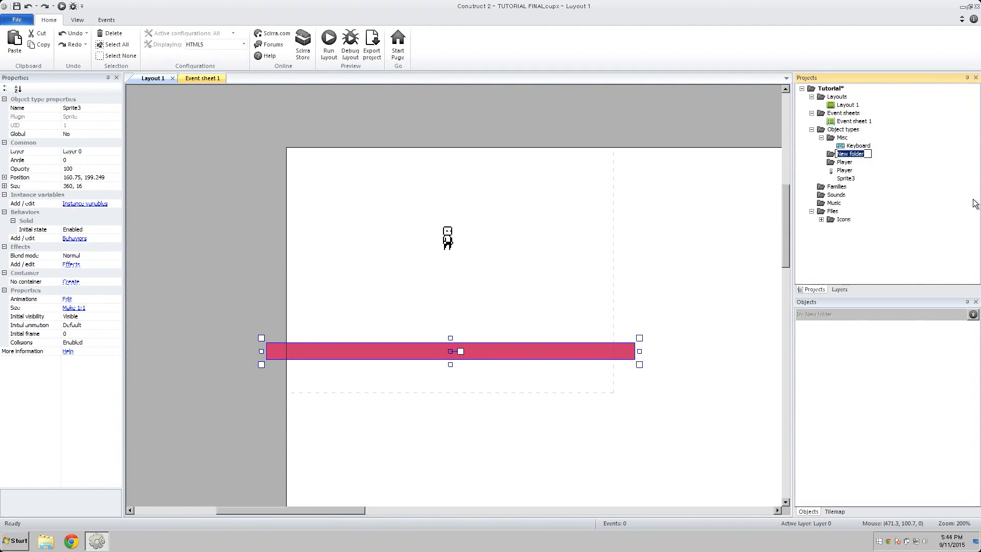
type("Plati")
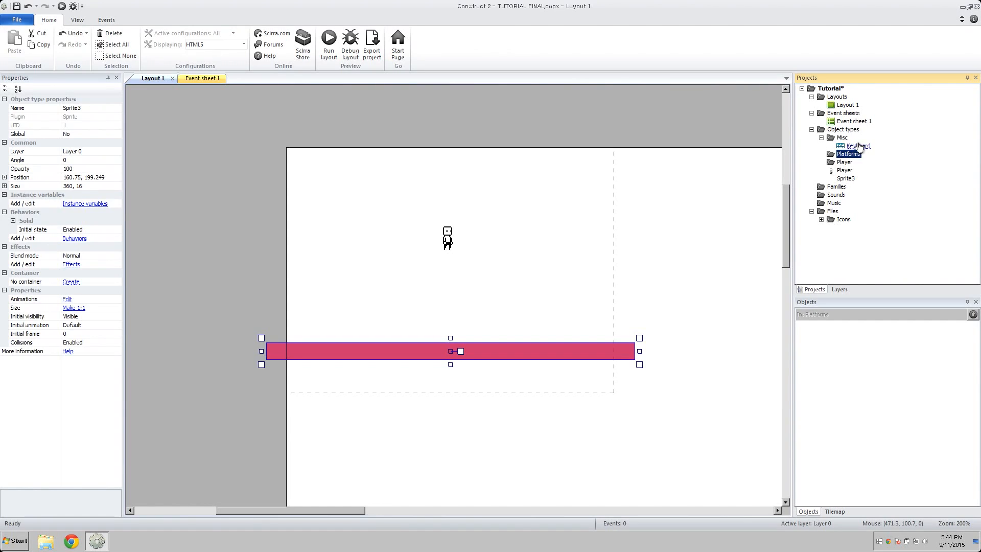
left_click(857, 146)
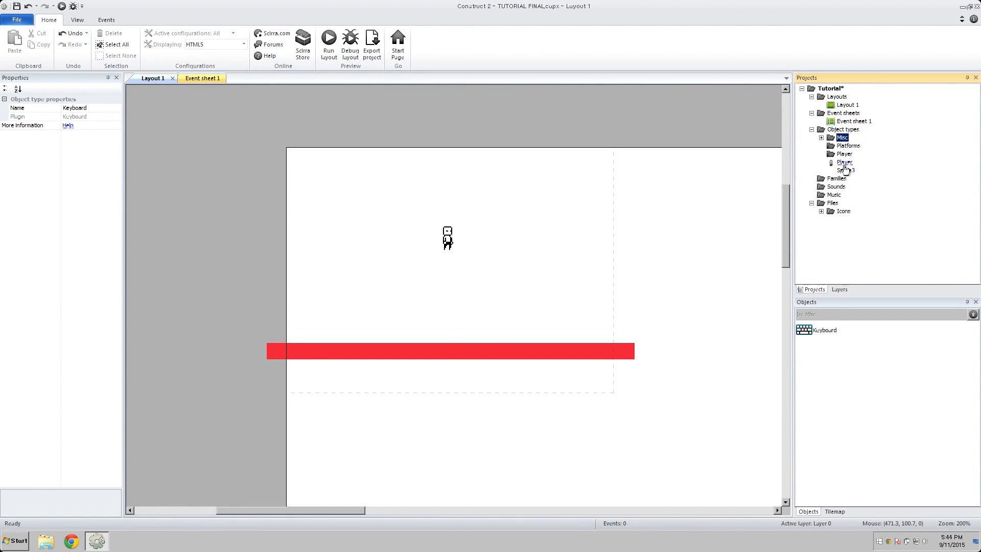
left_click(844, 154)
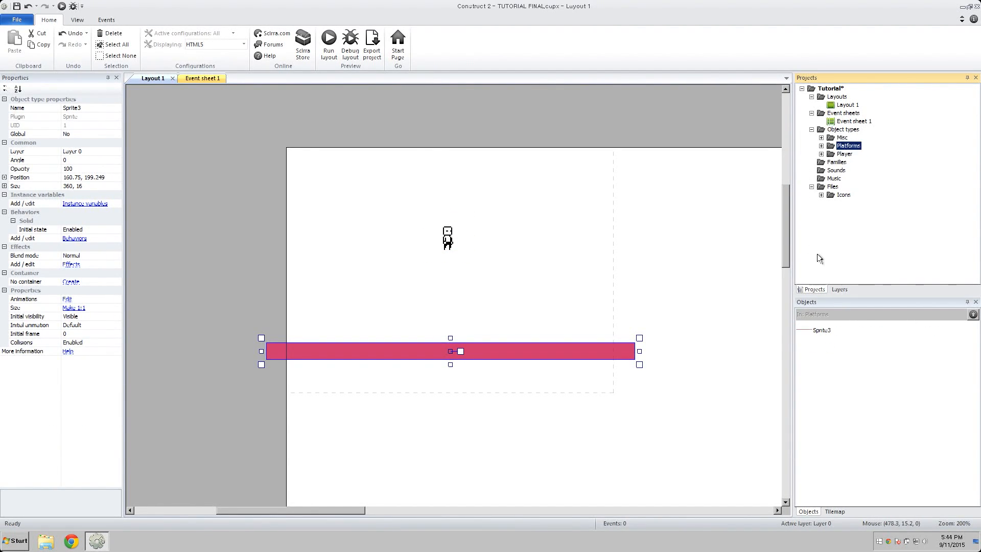
left_click(677, 310)
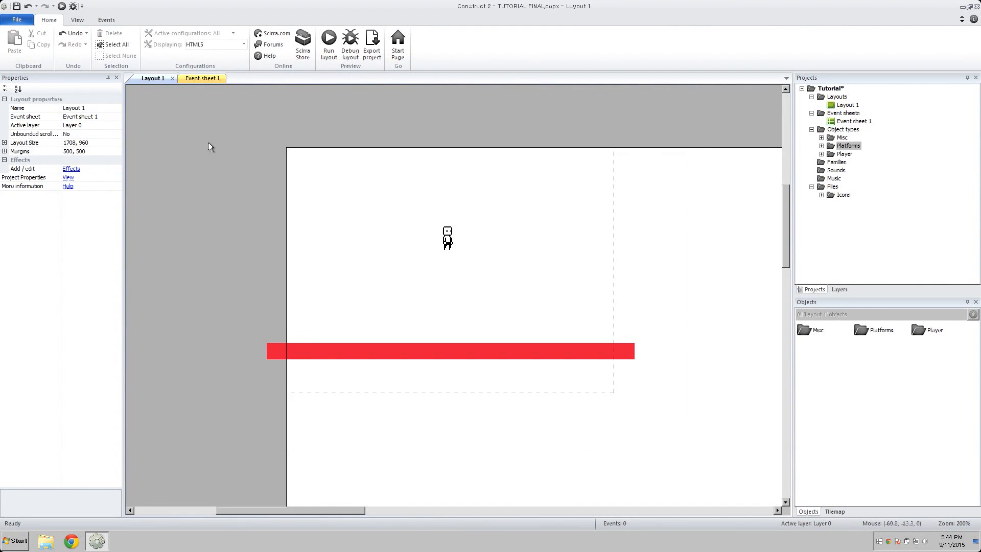
left_click(195, 78)
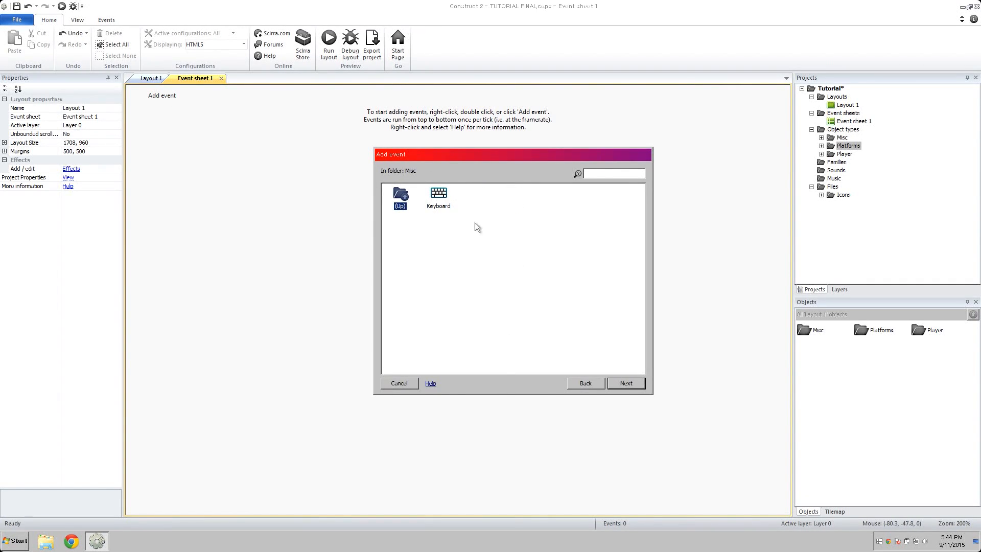
Add a Keyboard event with the condition Right arrow is down.
left_click(437, 192)
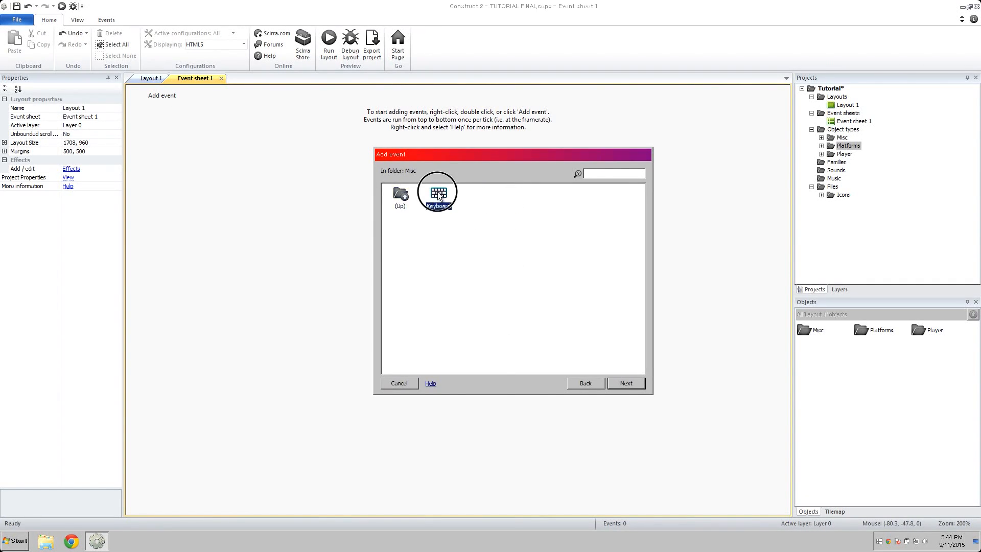
double_click(437, 190)
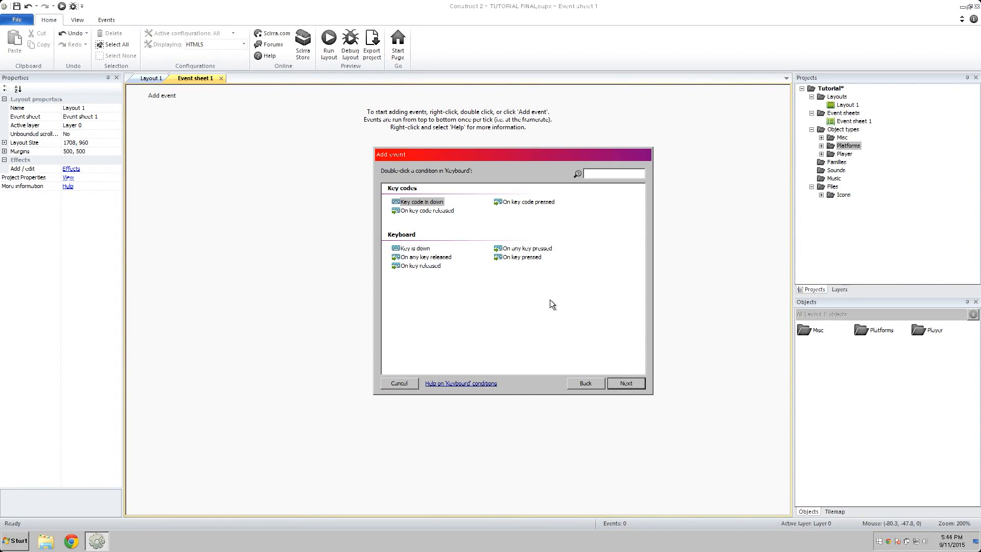
mouse_move(438, 283)
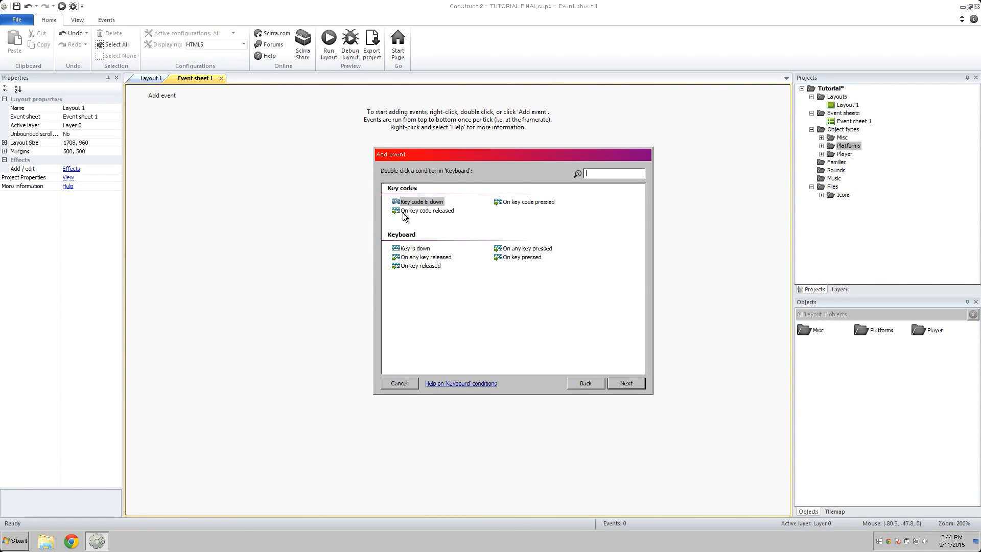
mouse_move(647, 237)
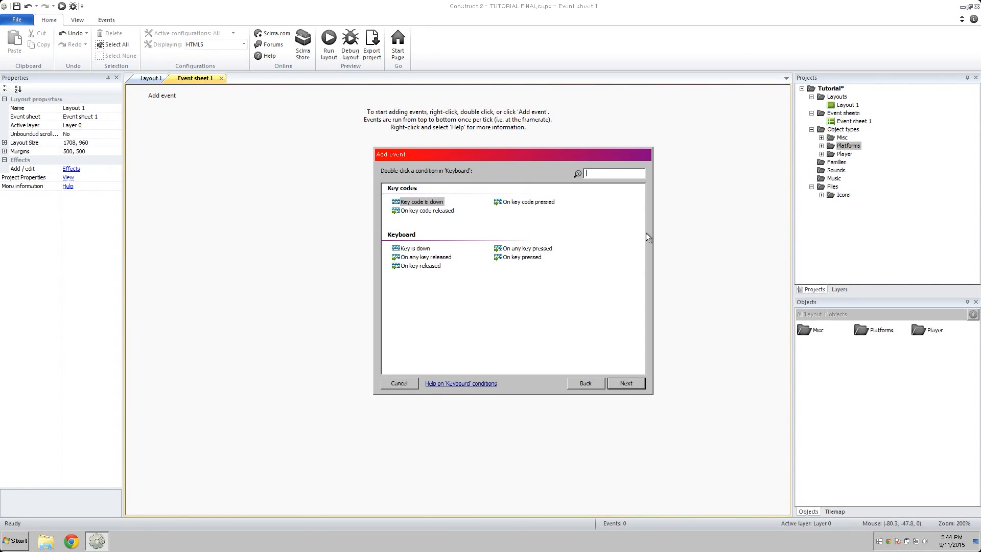
mouse_move(425, 252)
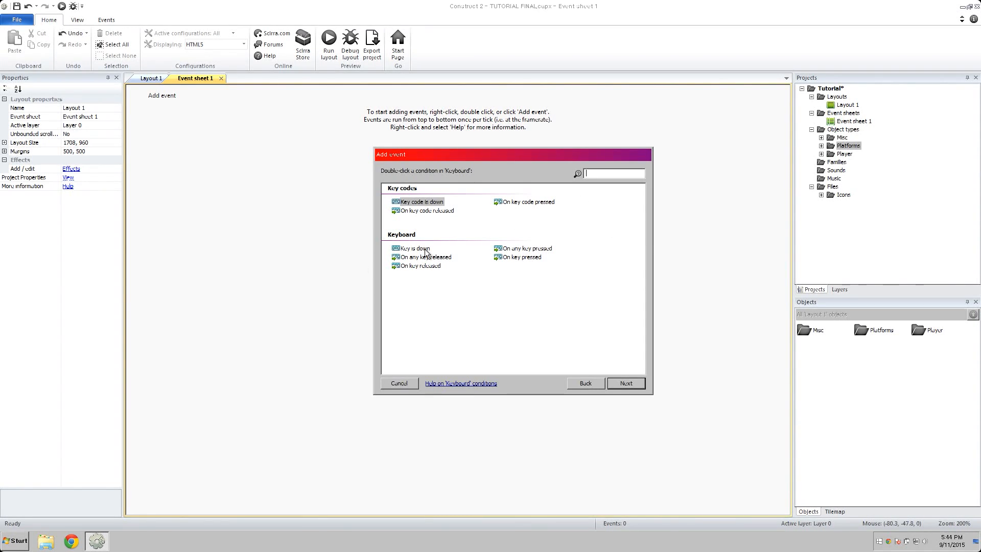
double_click(410, 247)
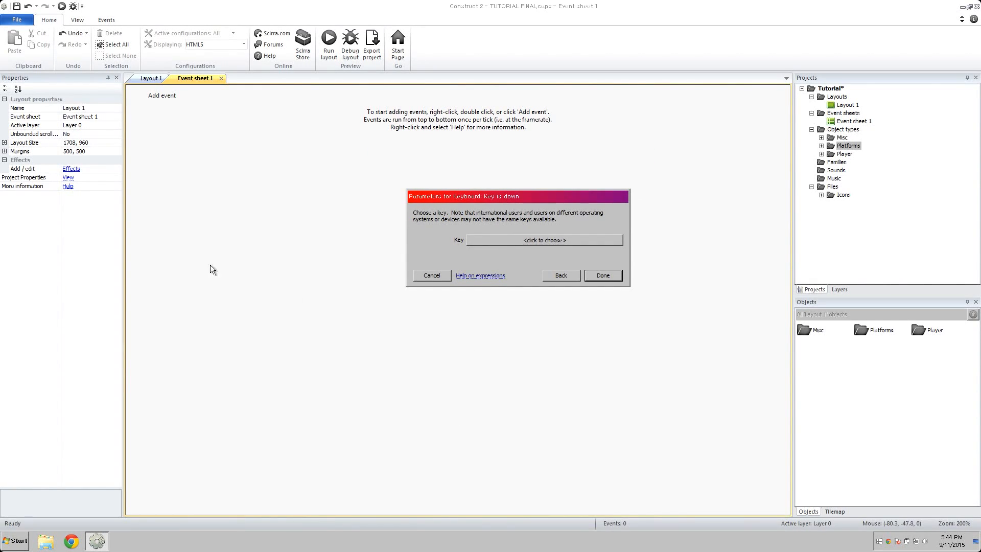
left_click(544, 239)
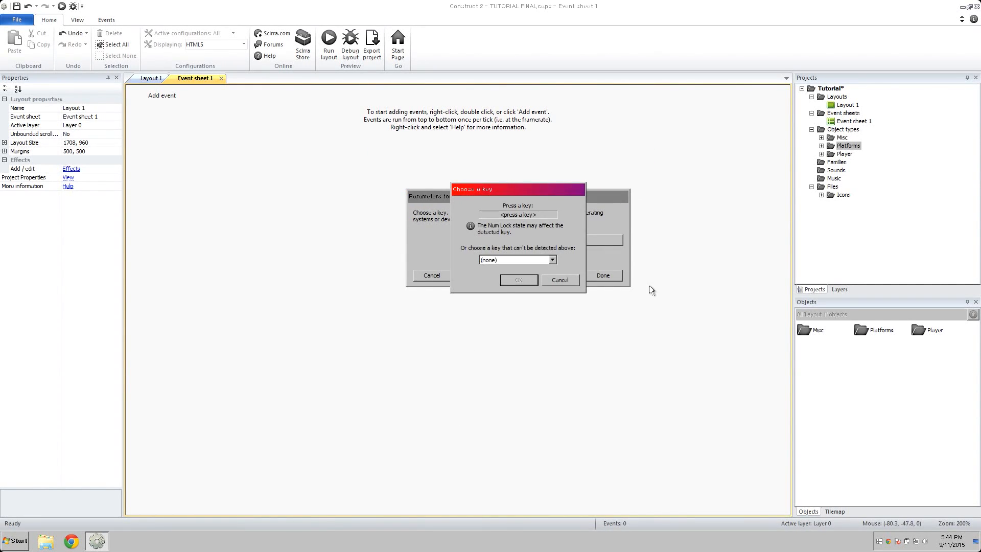
key("right")
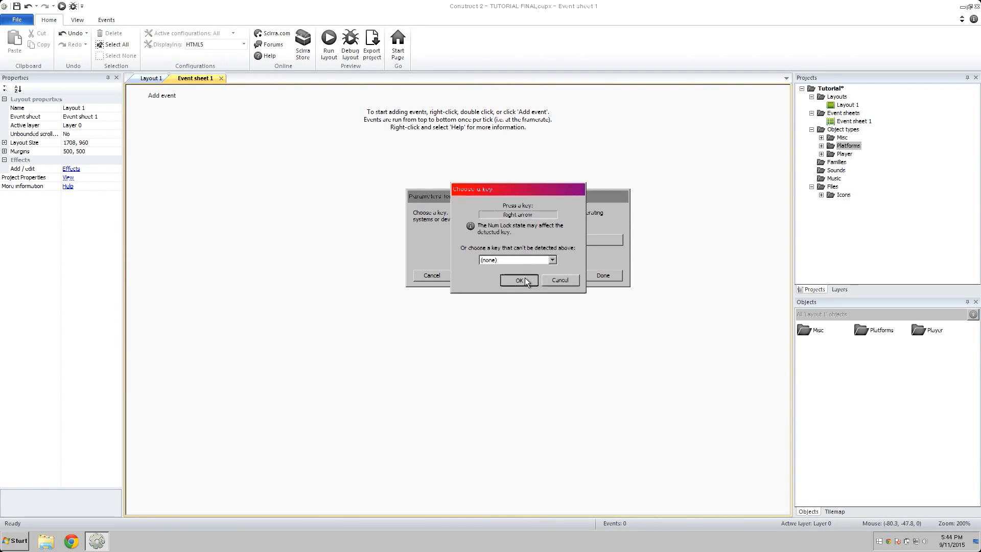
left_click(517, 281)
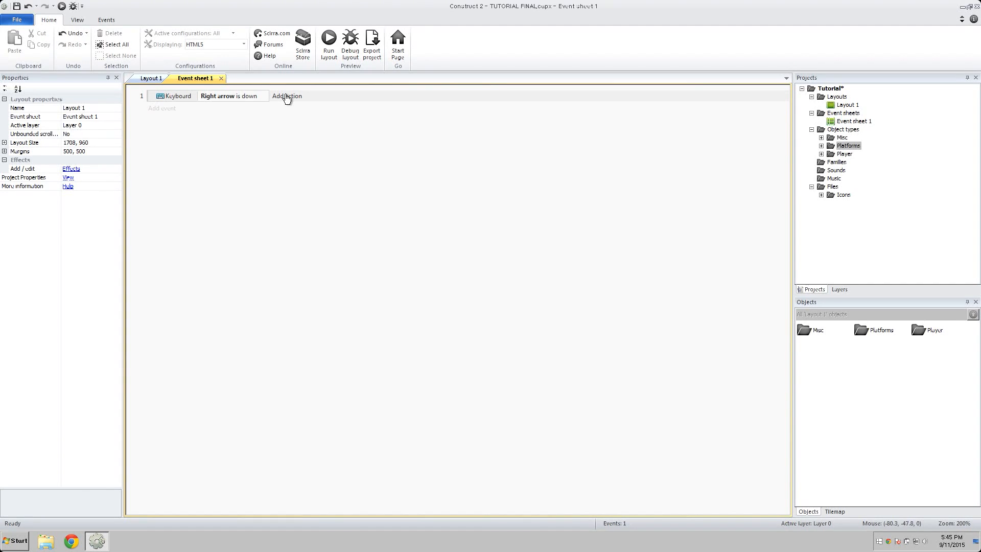
left_click(287, 95)
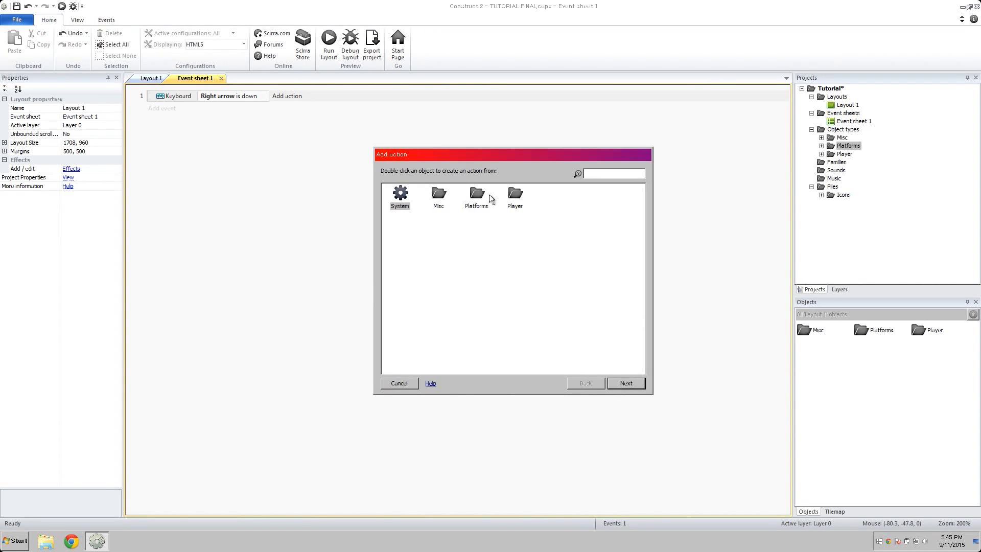
Give the Right arrow event a Player Set mirrored action with state Not mirrored.
double_click(515, 197)
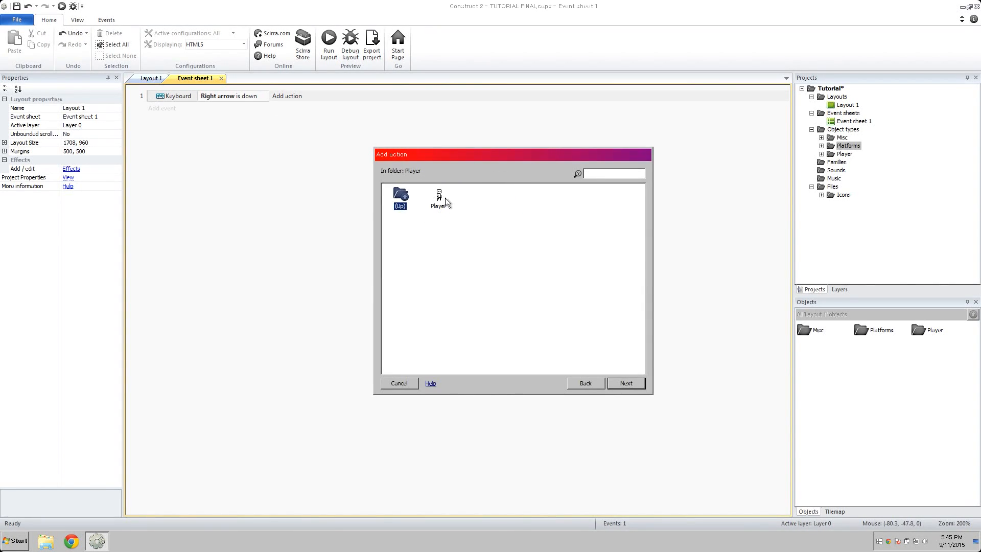
double_click(438, 197)
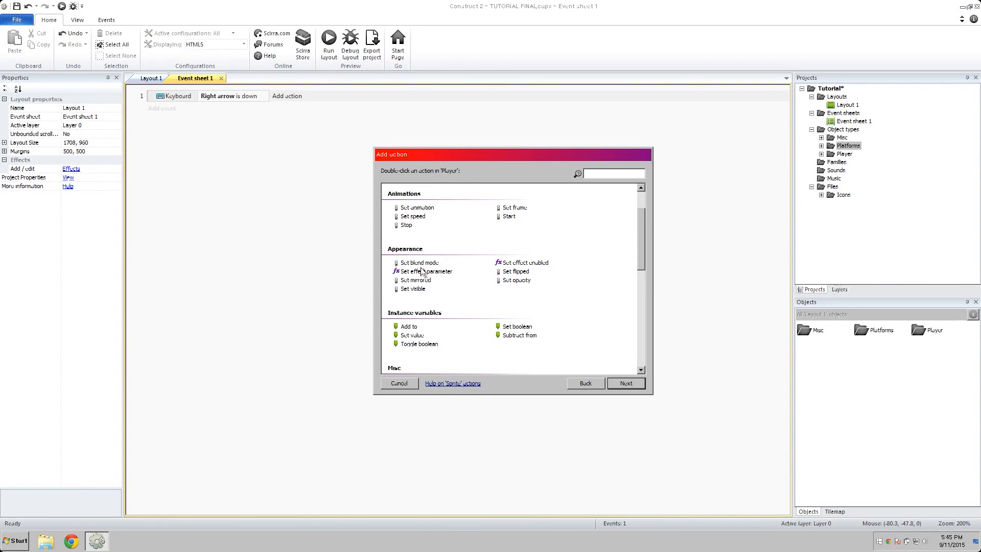
left_click(415, 279)
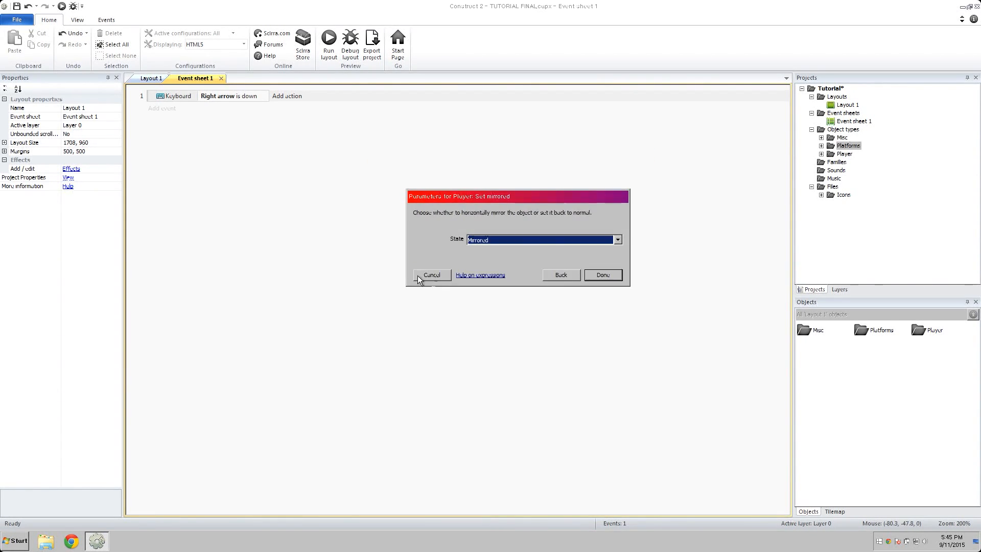
left_click(617, 239)
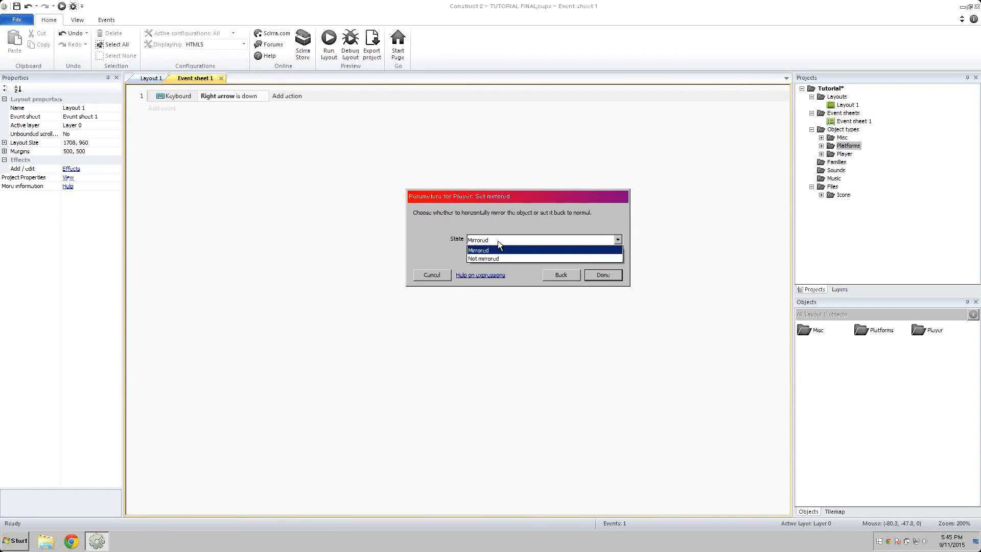
left_click(485, 258)
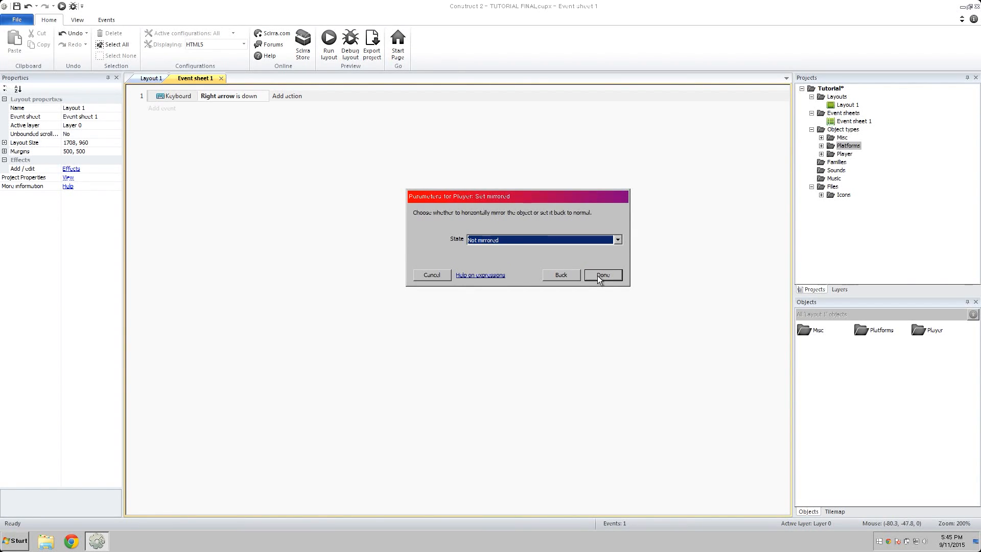
left_click(601, 275)
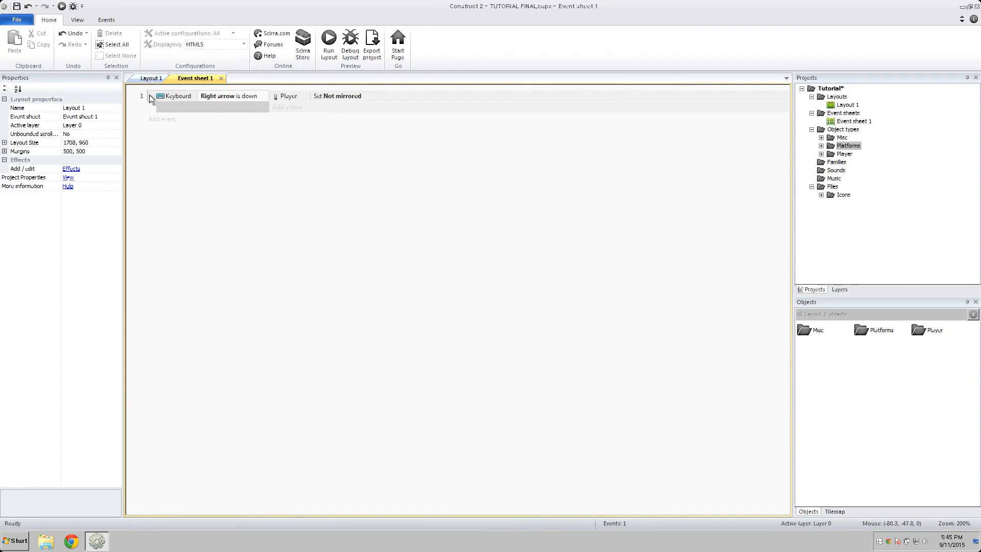
mouse_move(253, 104)
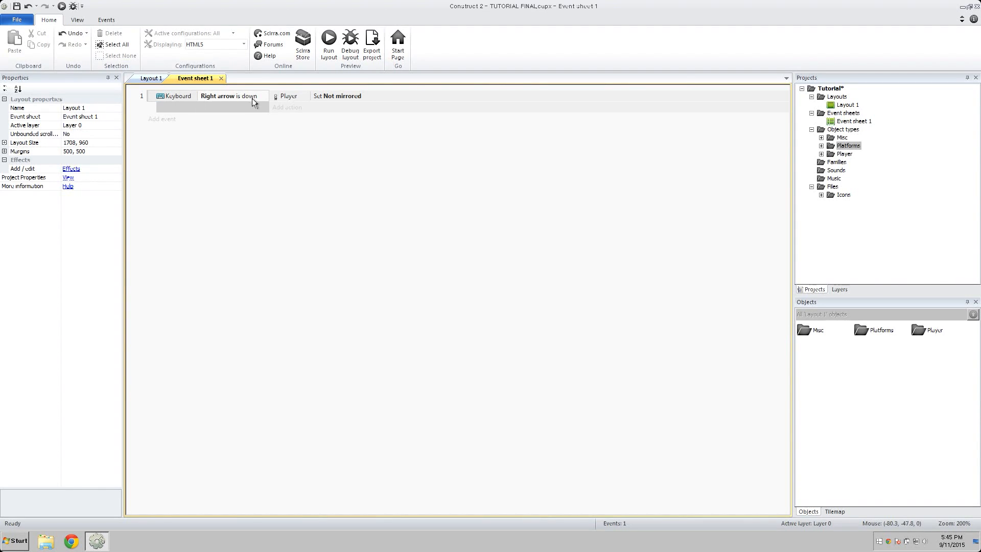
mouse_move(423, 141)
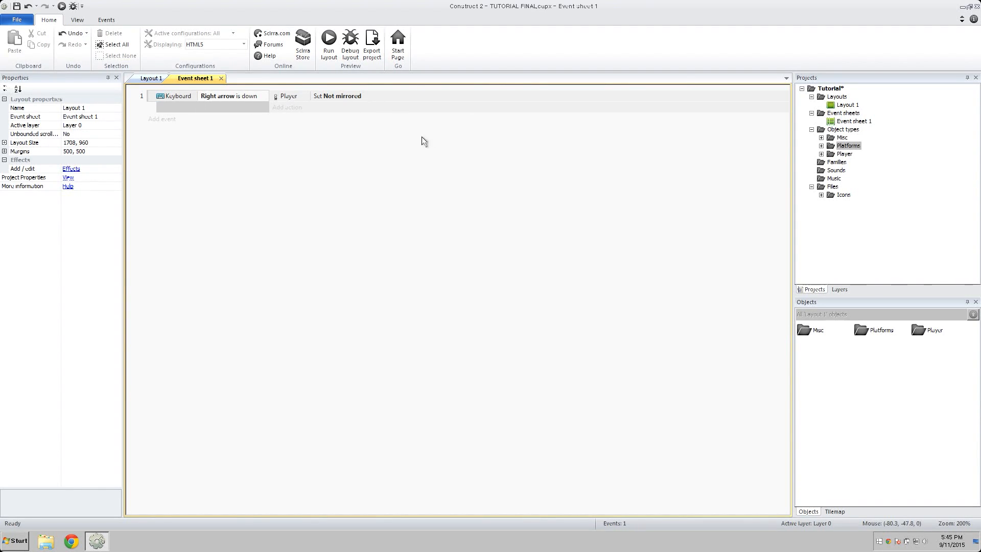
mouse_move(432, 250)
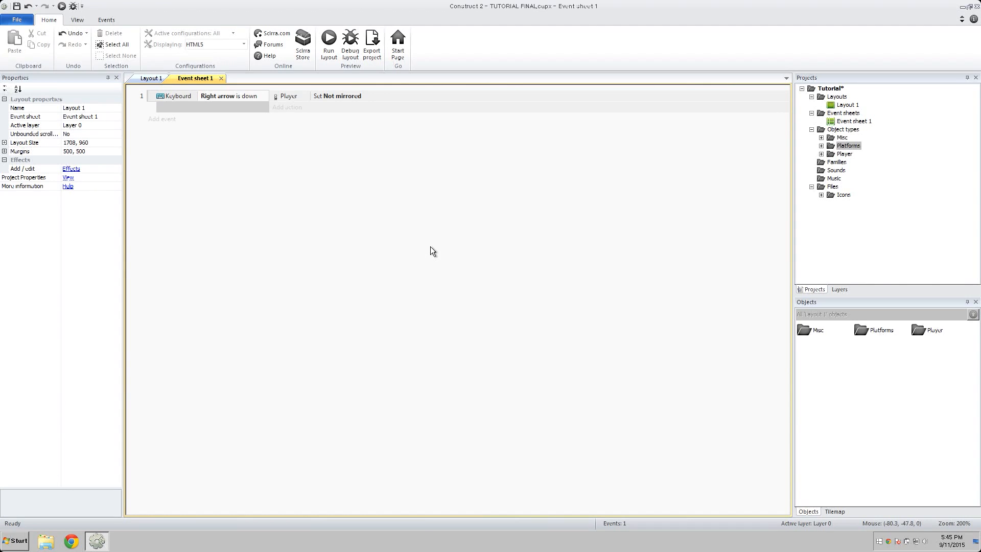
mouse_move(150, 96)
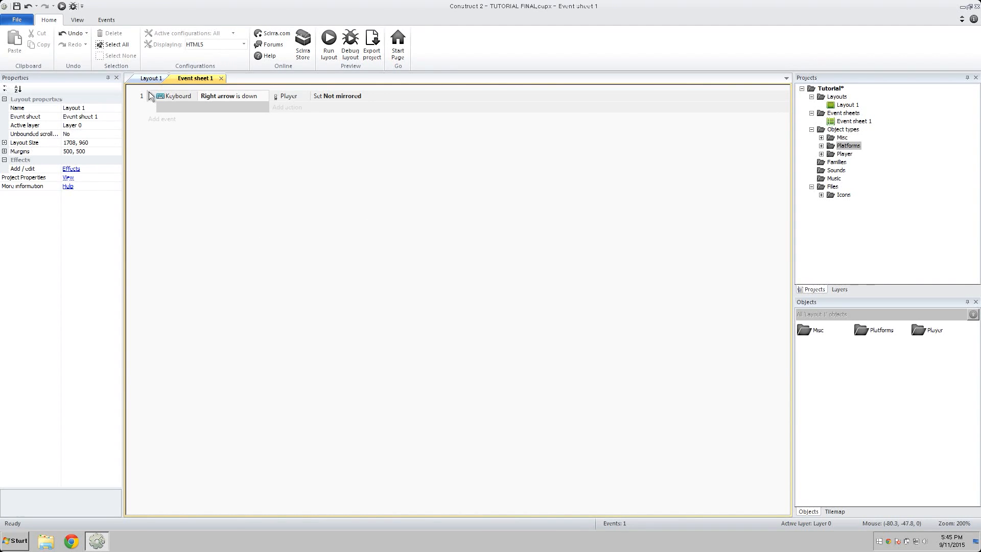
left_click(175, 96)
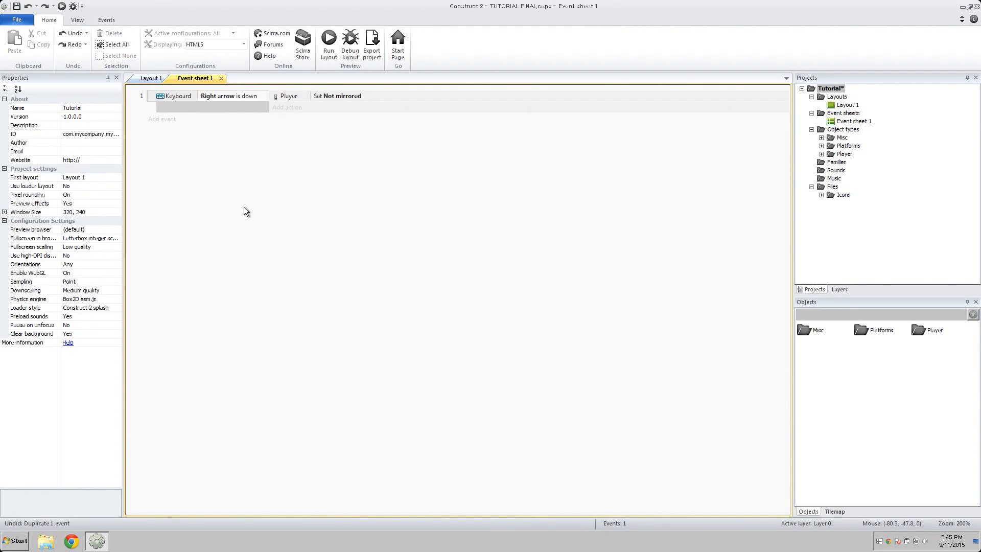
mouse_move(312, 190)
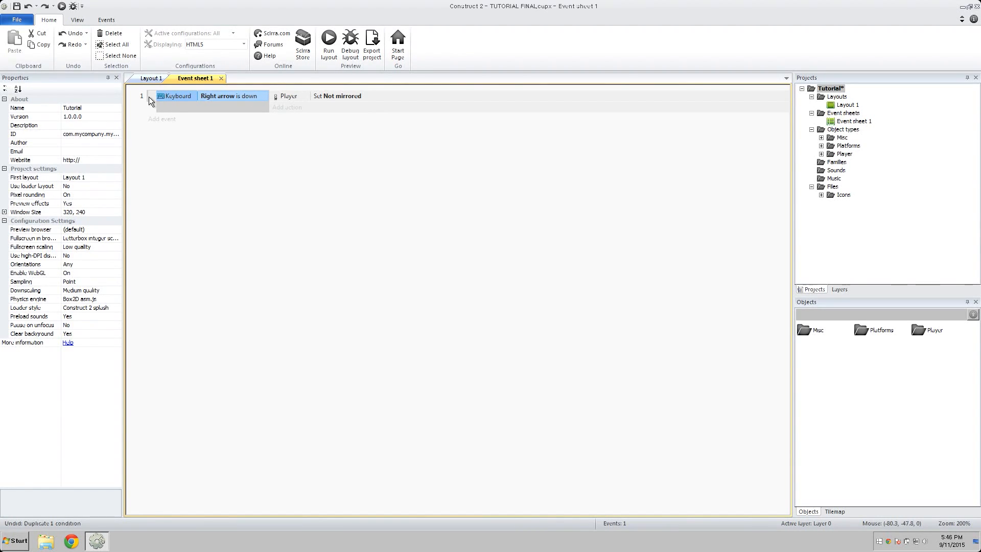
Select the Right arrow event and duplicate it as event 2.
left_click(178, 96)
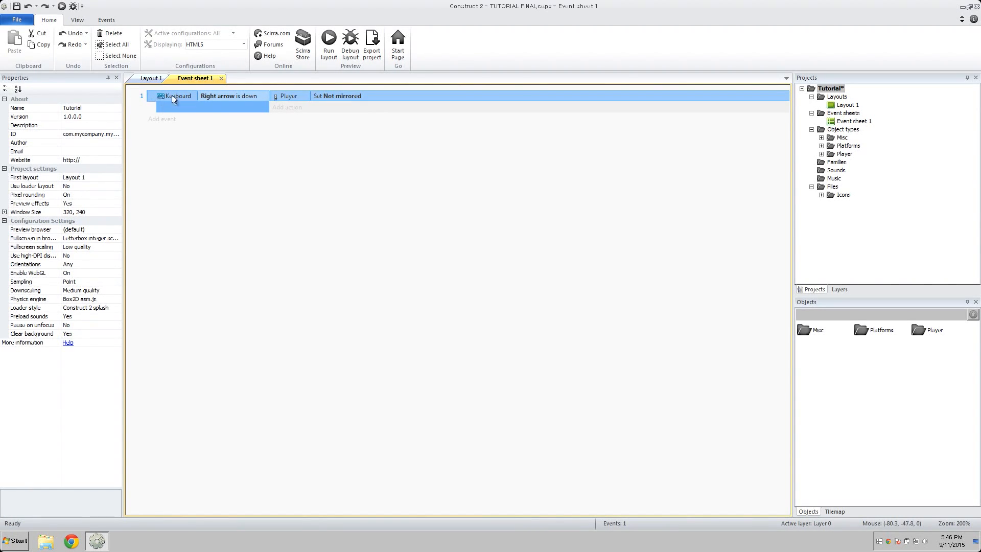
mouse_move(215, 156)
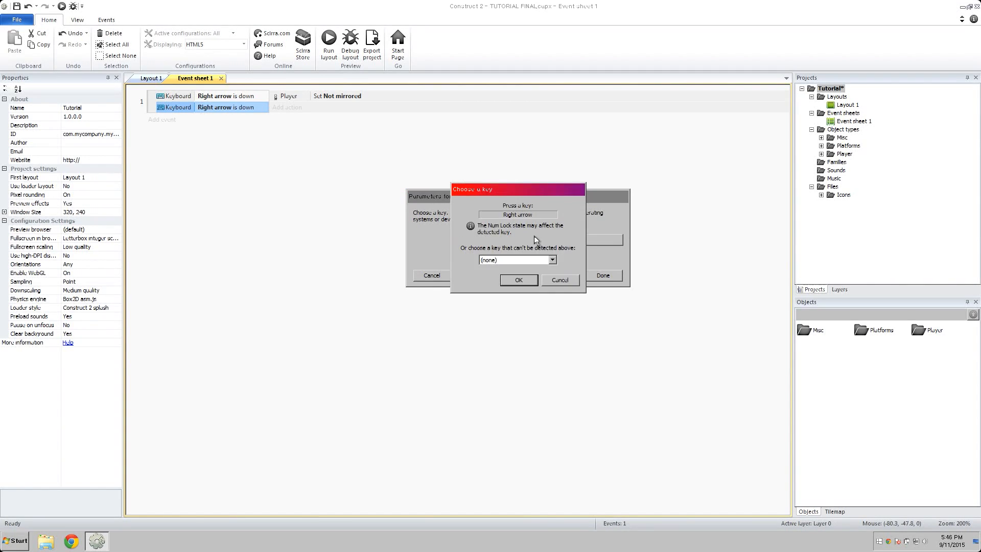
left_click(517, 279)
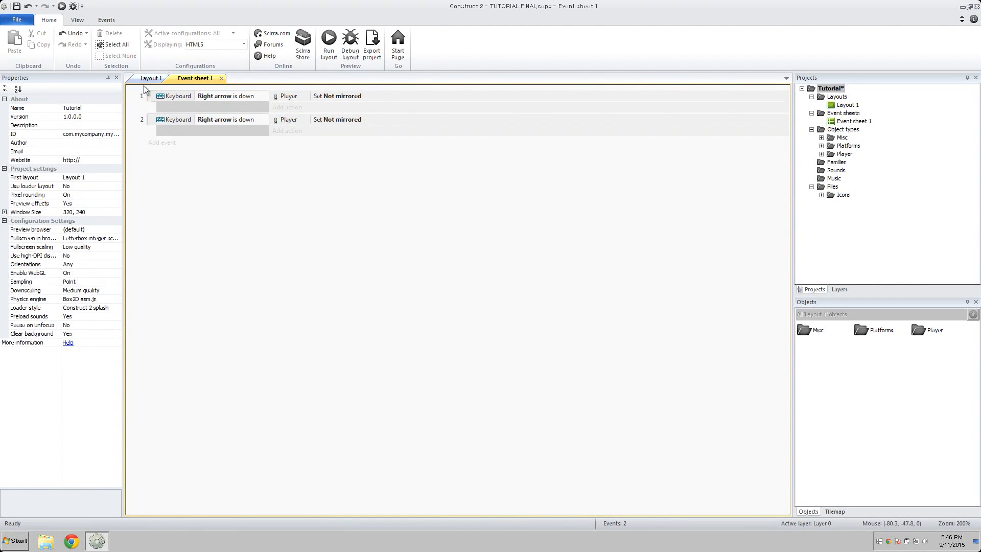
Change event 2 to 'Keyboard Left arrow is down' with the action setting Player to Mirrored.
left_click(210, 120)
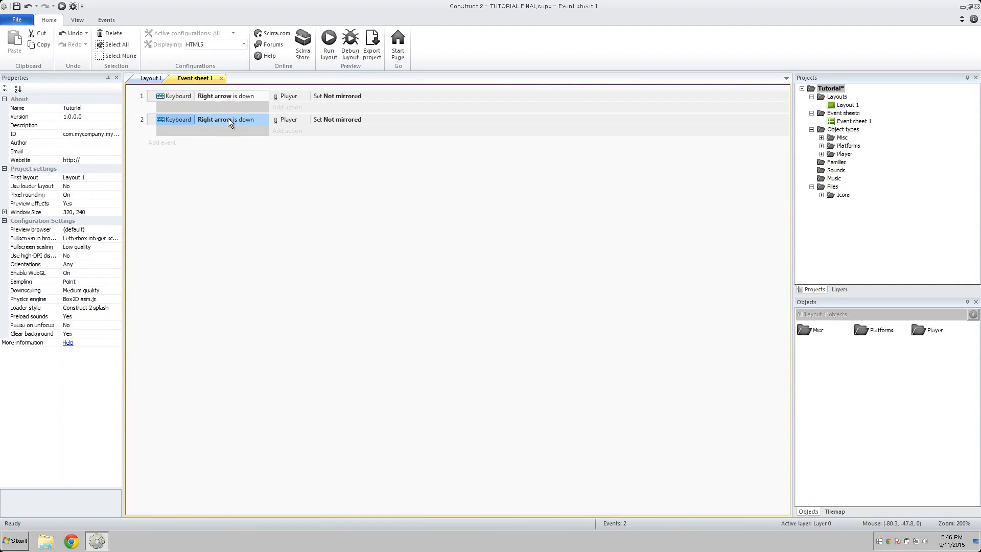
double_click(228, 119)
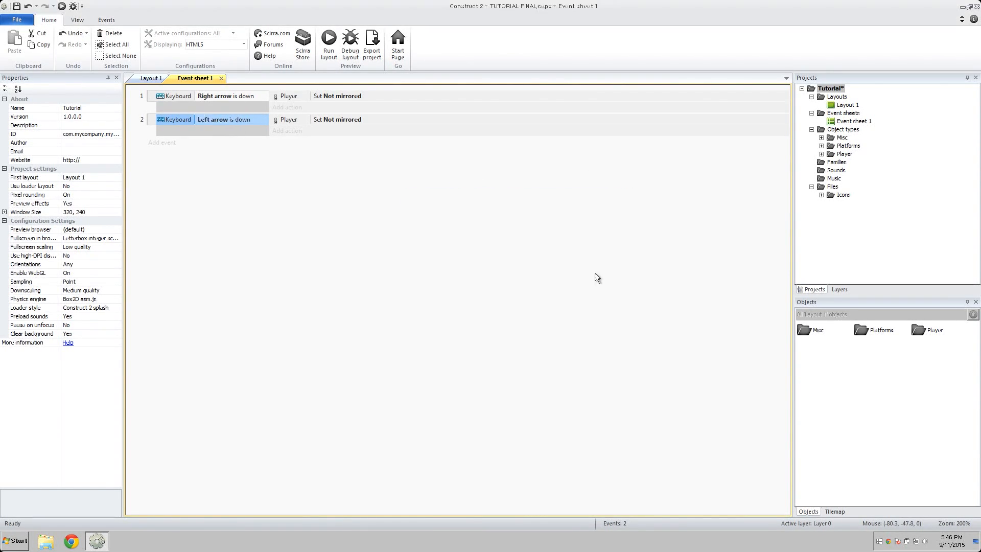
double_click(337, 119)
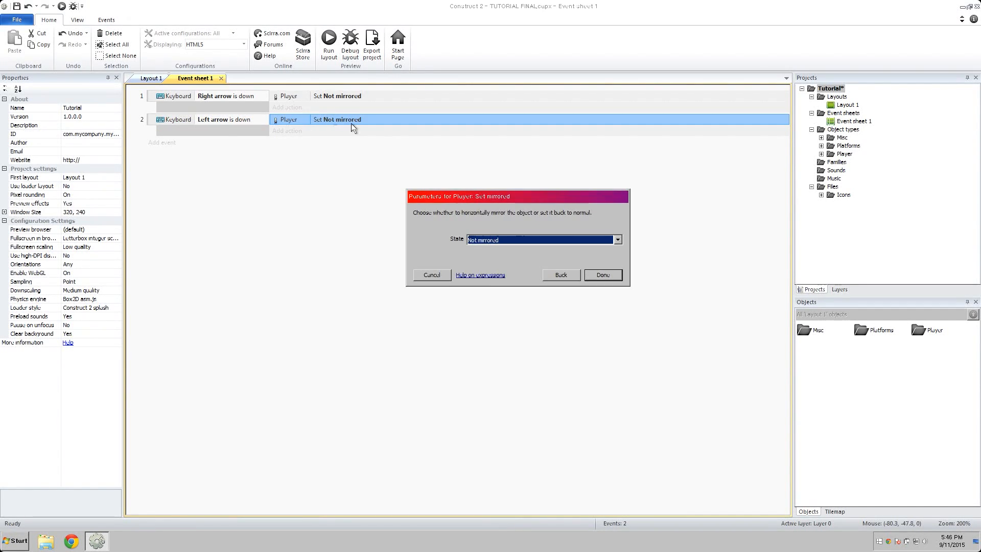
left_click(542, 240)
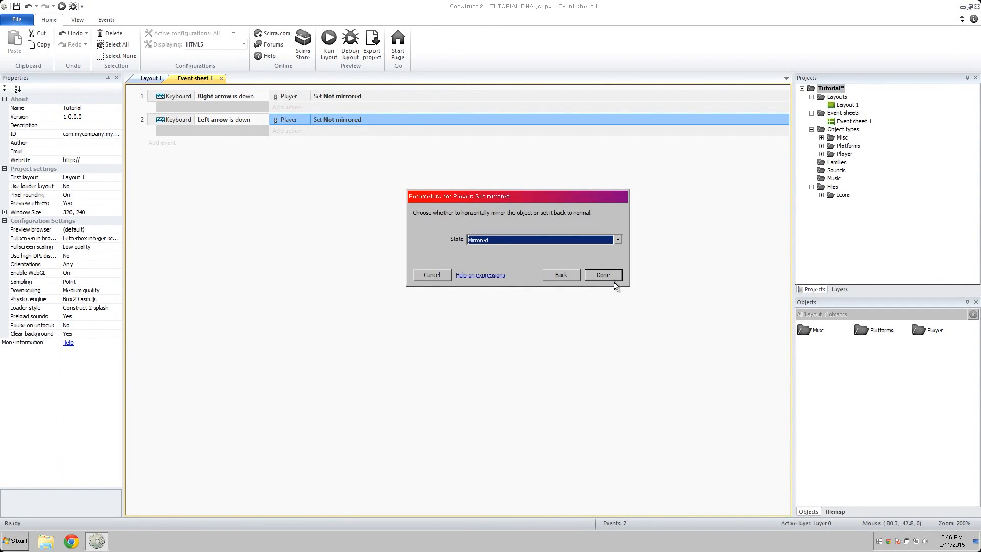
left_click(601, 275)
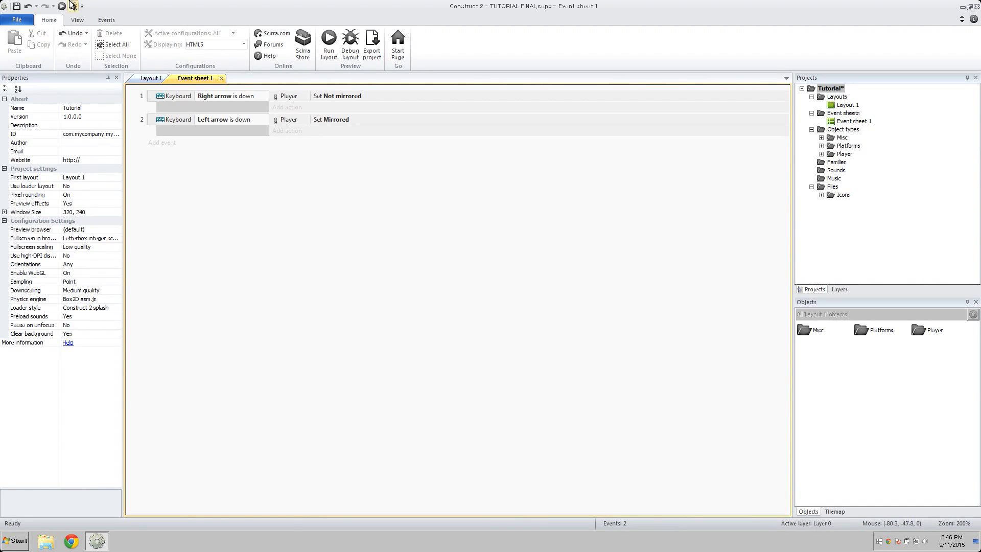
left_click(329, 45)
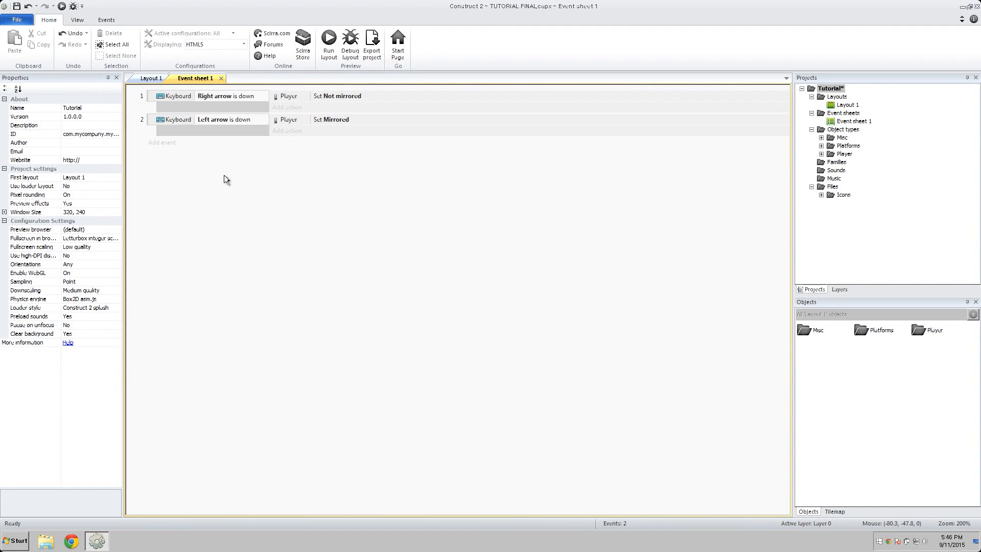
mouse_move(150, 160)
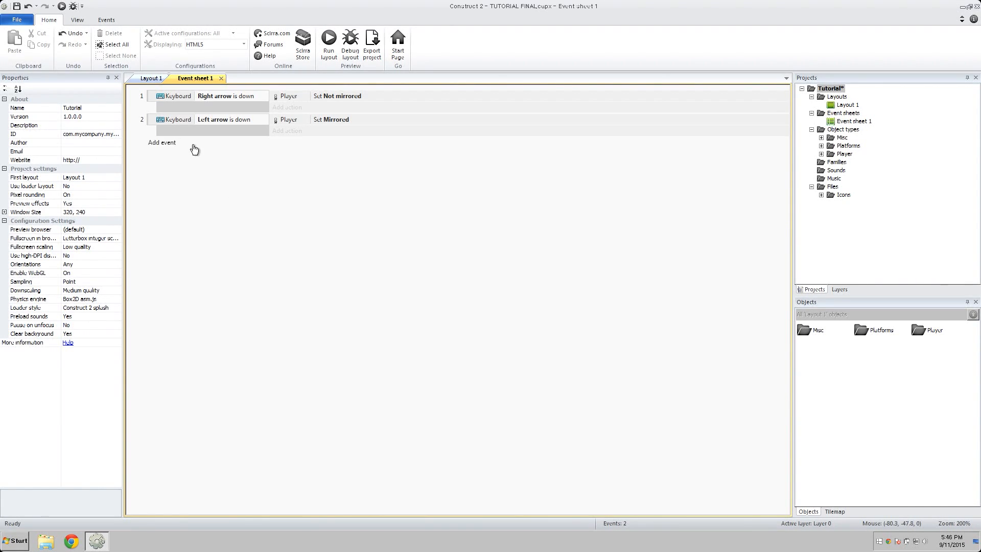
mouse_move(165, 148)
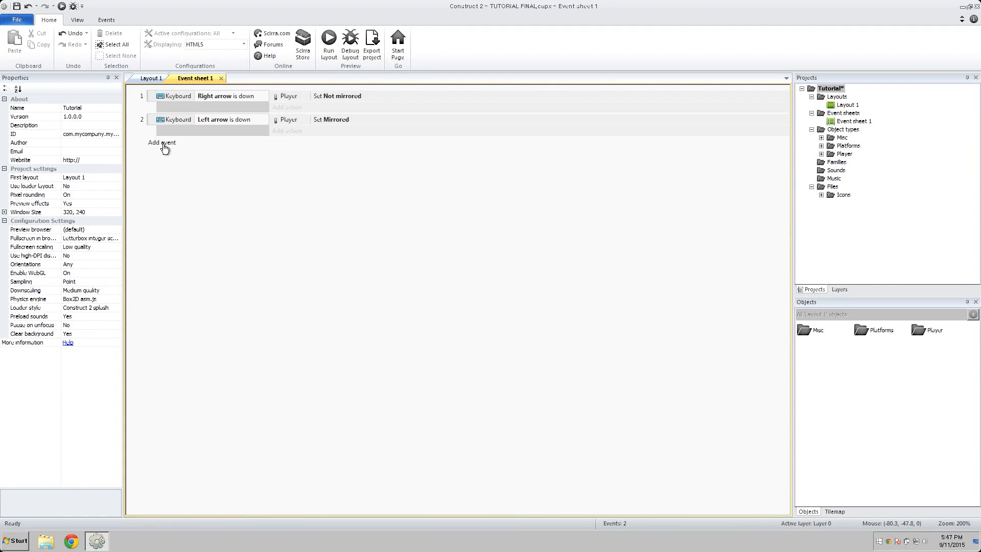
Add event 3 with the condition Player 'Platform is on floor'.
left_click(161, 143)
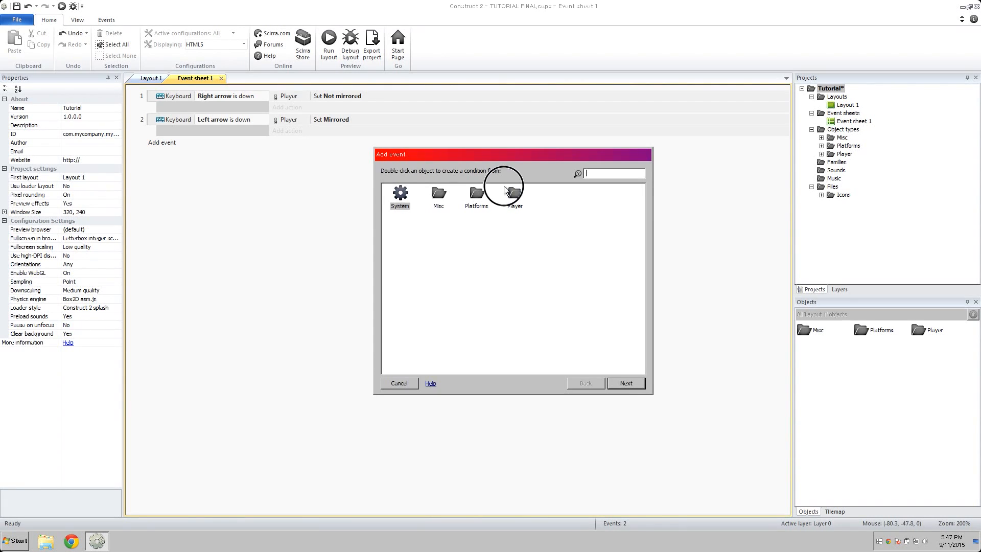
double_click(513, 197)
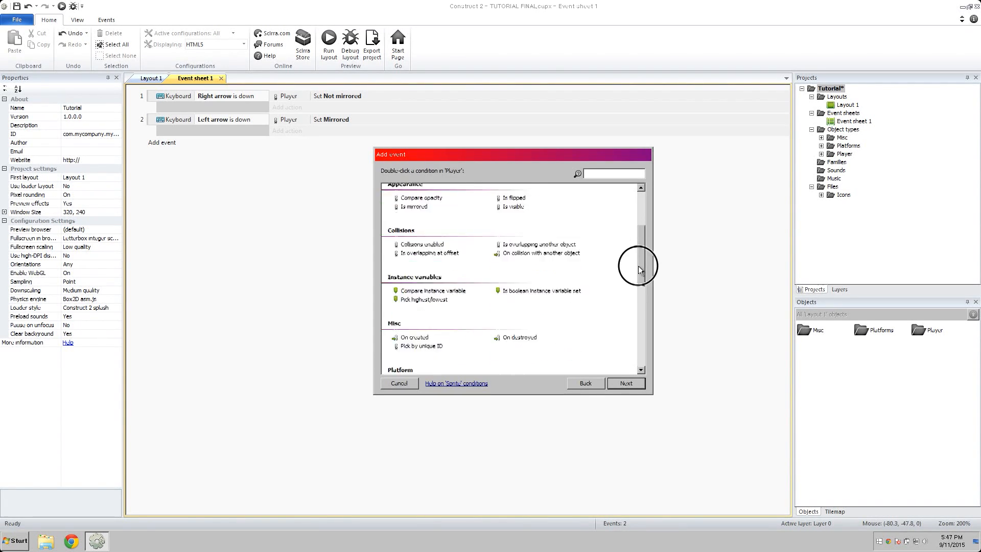
scroll("down", 3)
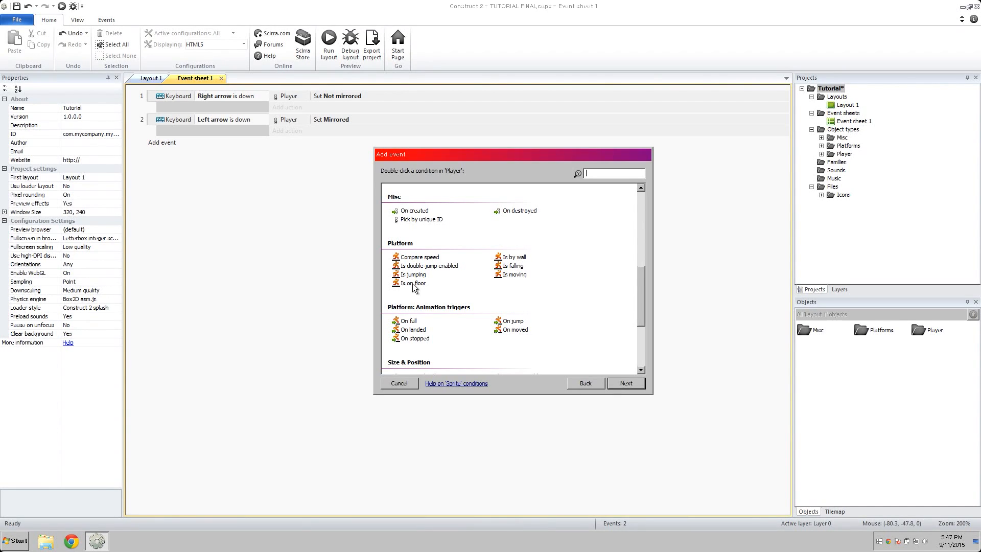
double_click(411, 283)
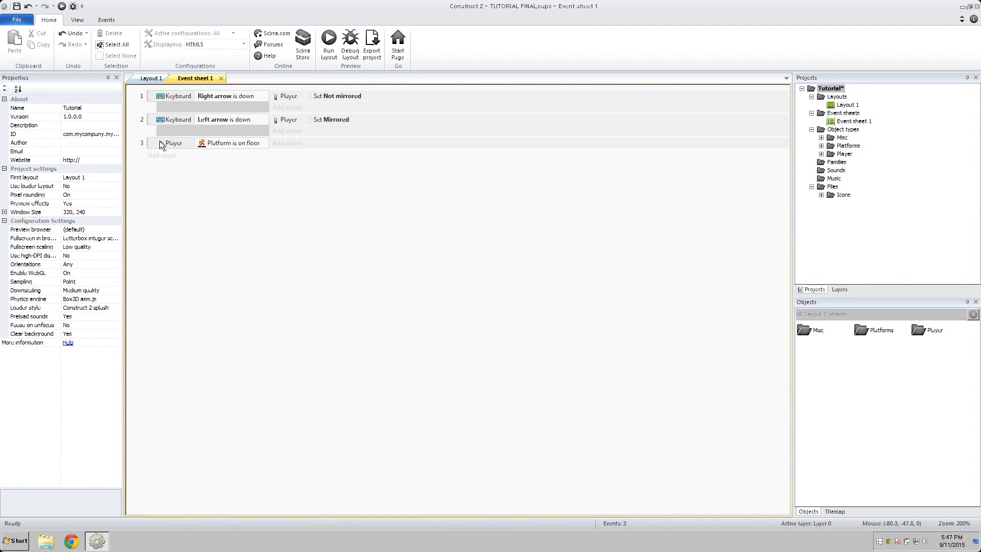
Add a second condition to event 3: Player 'Platform is moving'.
left_click(173, 143)
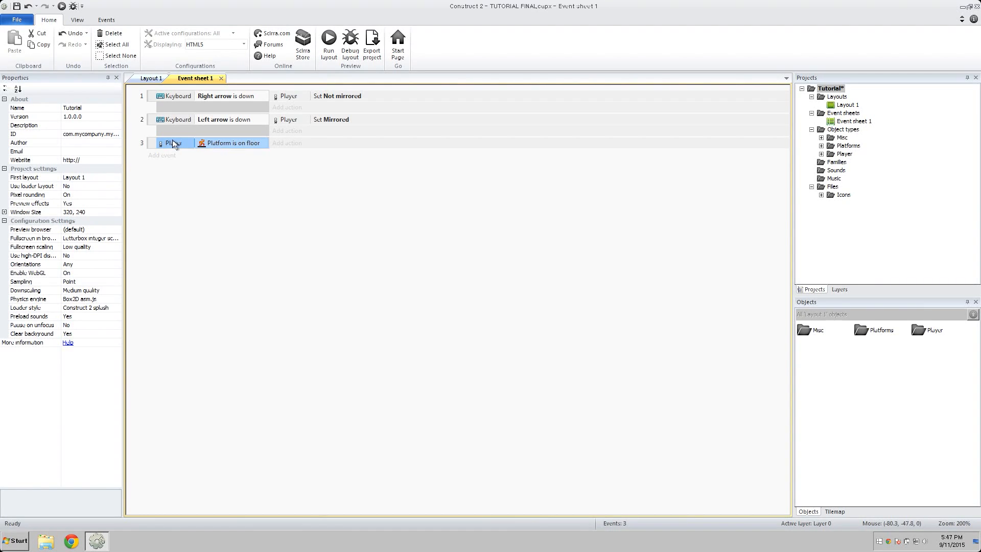
left_click(175, 143)
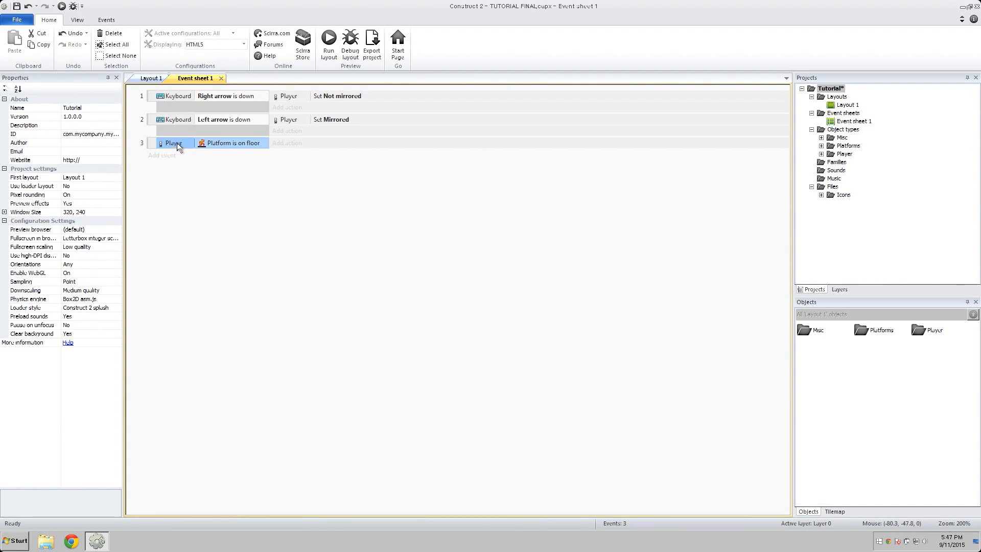
right_click(175, 143)
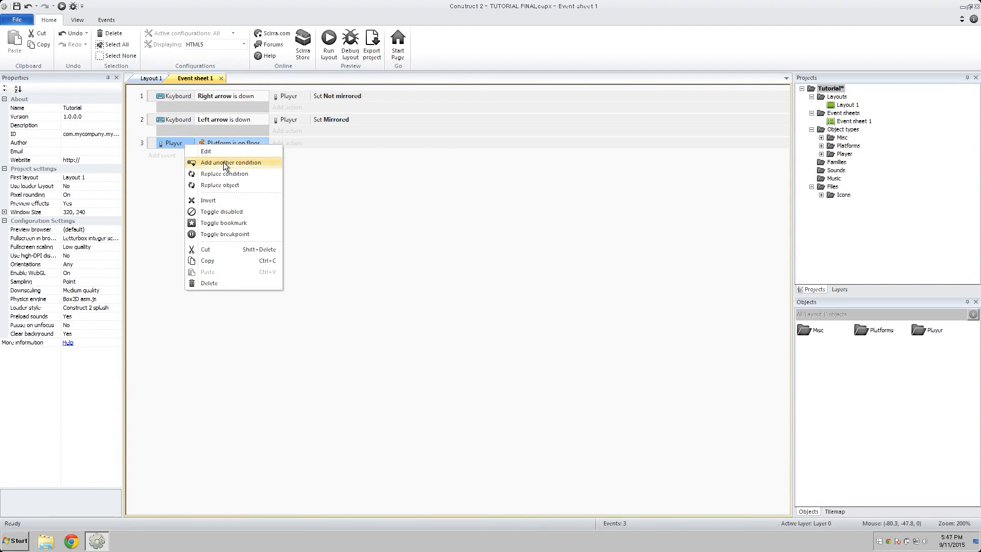
left_click(230, 162)
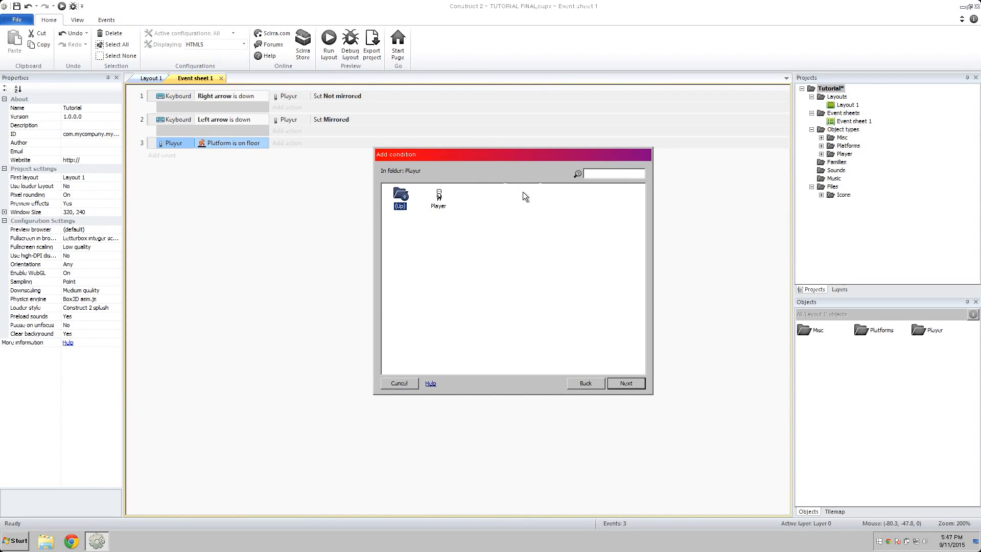
double_click(438, 196)
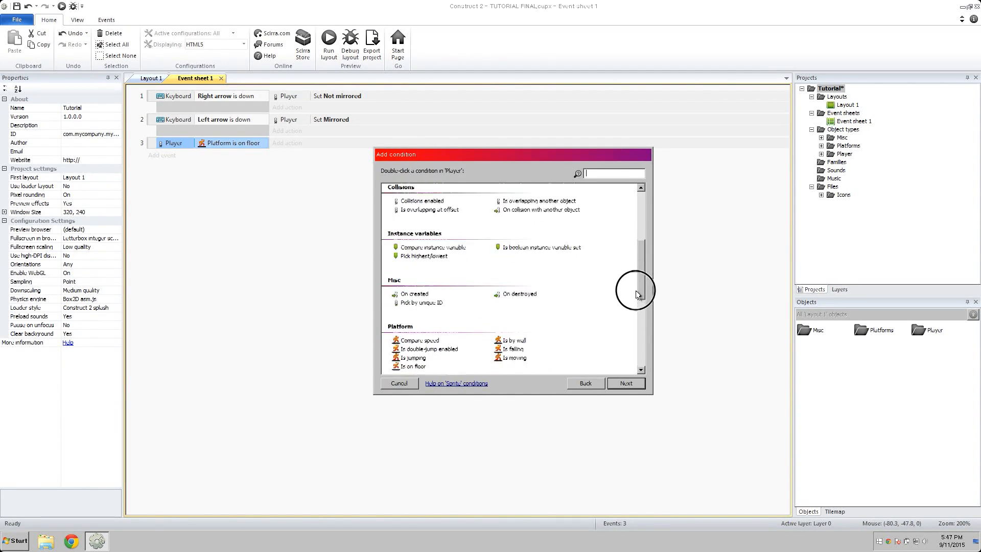
double_click(512, 357)
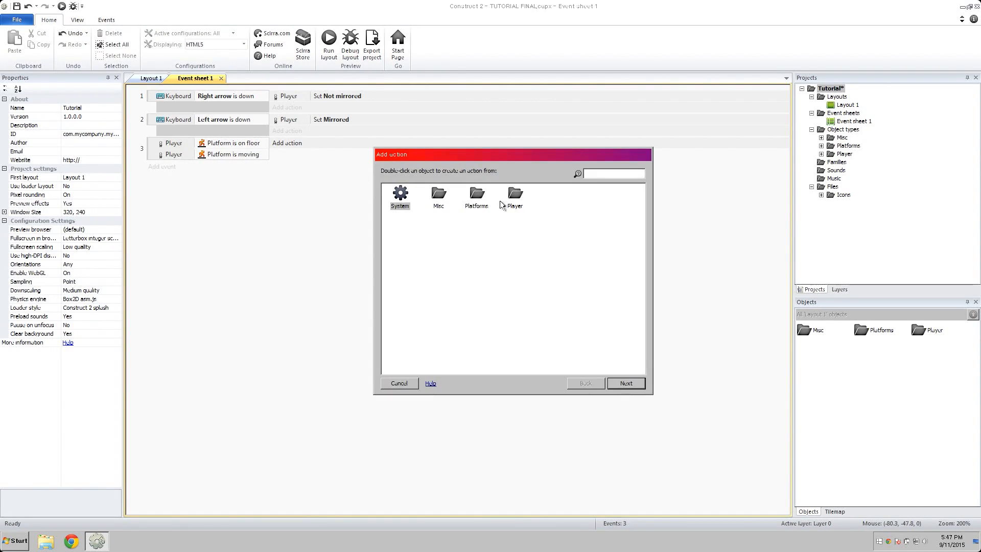
Give event 3 a Player 'Set animation' action to Run, played from the beginning.
double_click(512, 197)
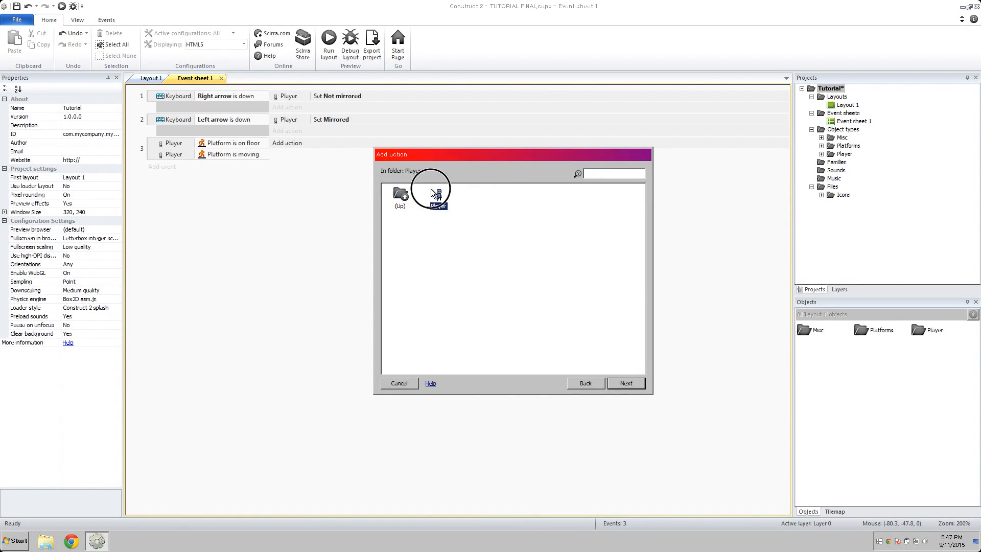
double_click(431, 191)
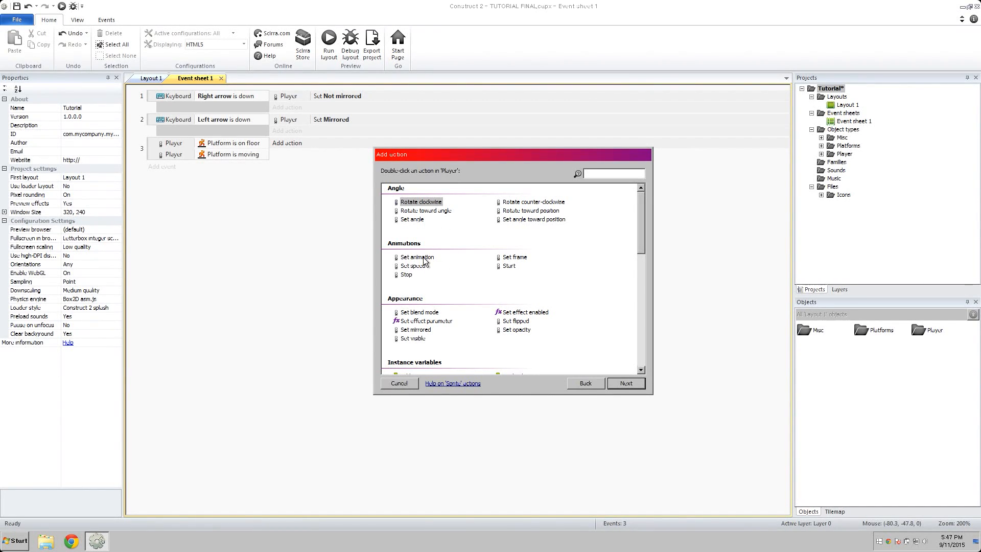
double_click(417, 257)
type("\"")
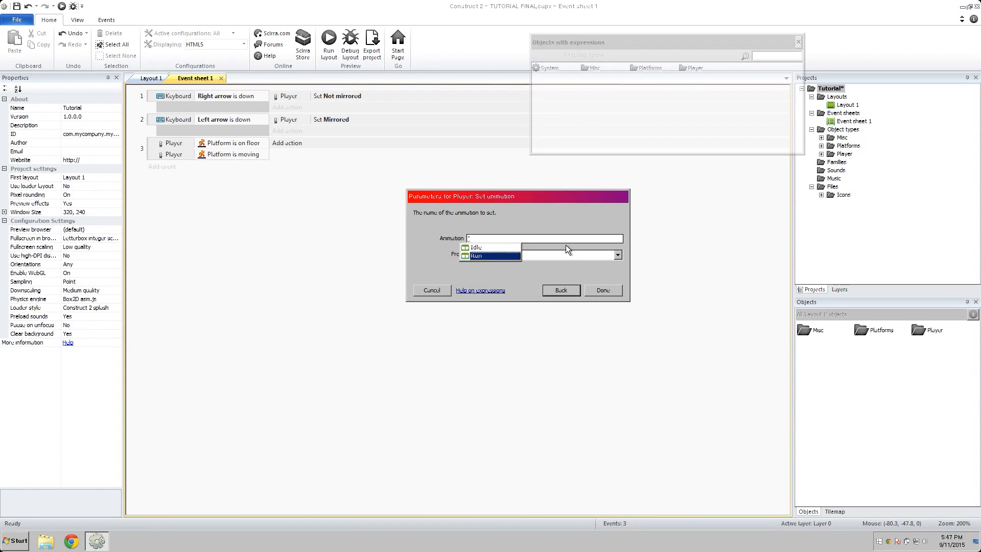
left_click(491, 256)
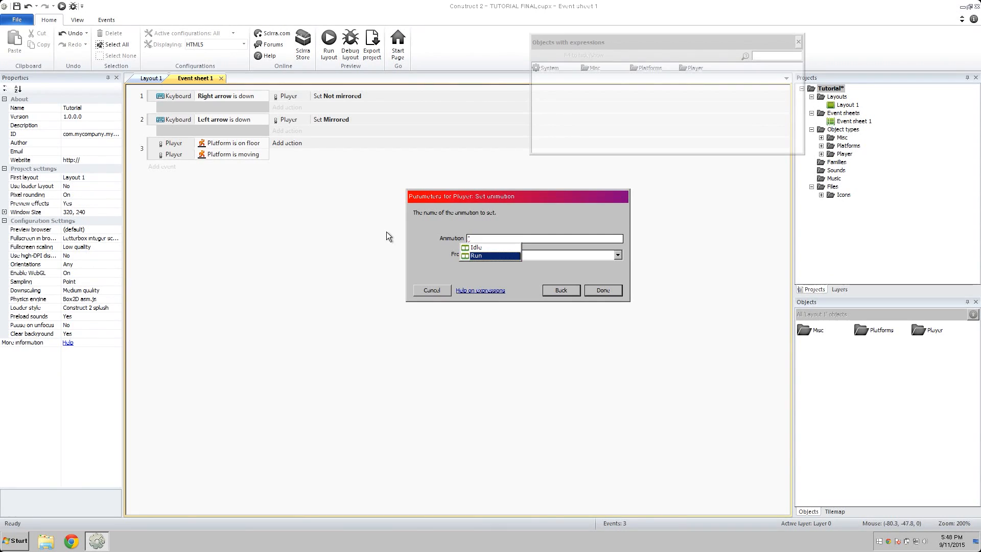
left_click(478, 254)
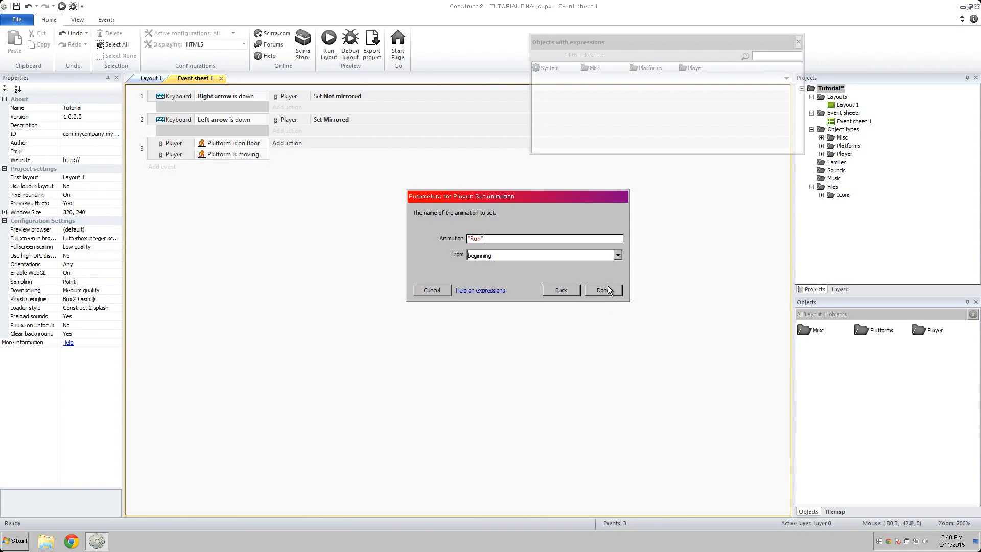
left_click(599, 290)
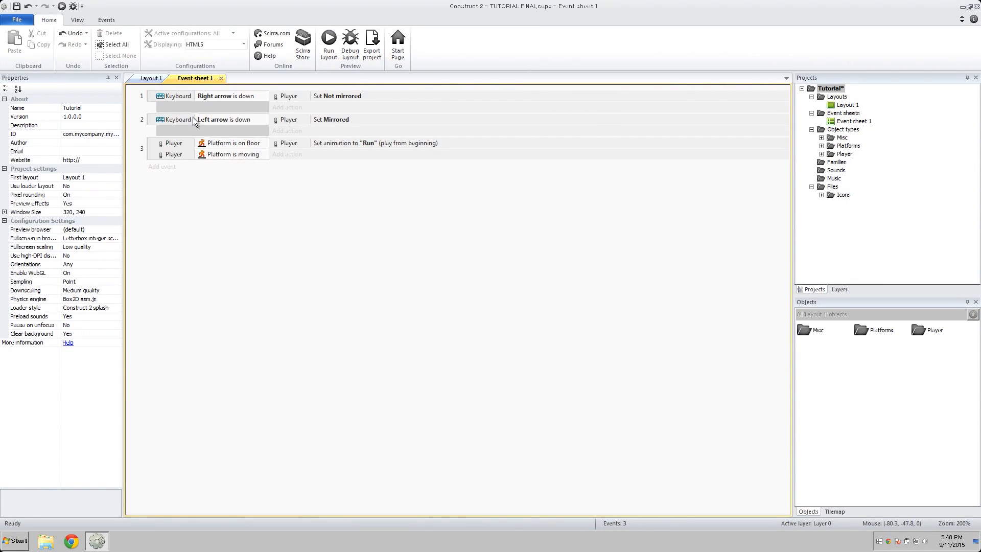
left_click(328, 45)
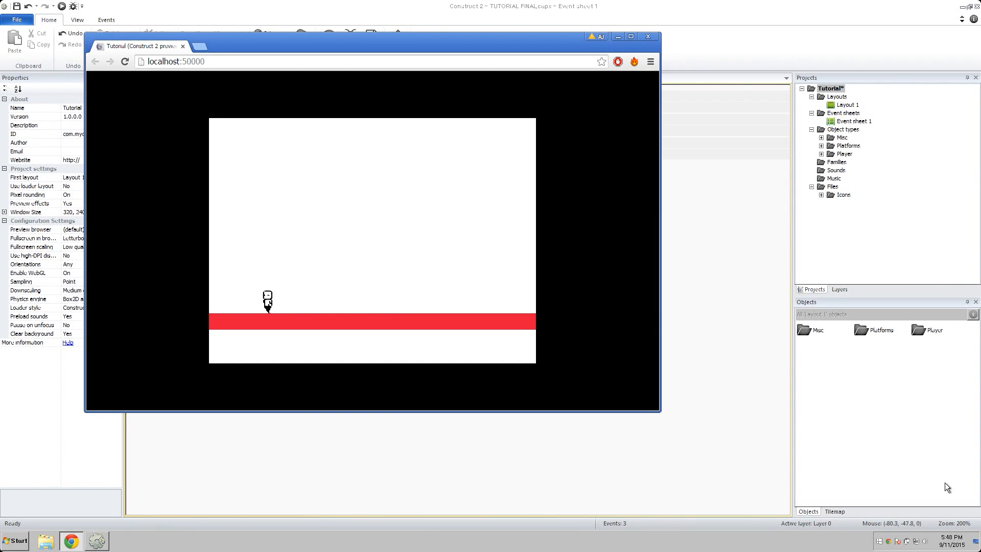
left_click(647, 36)
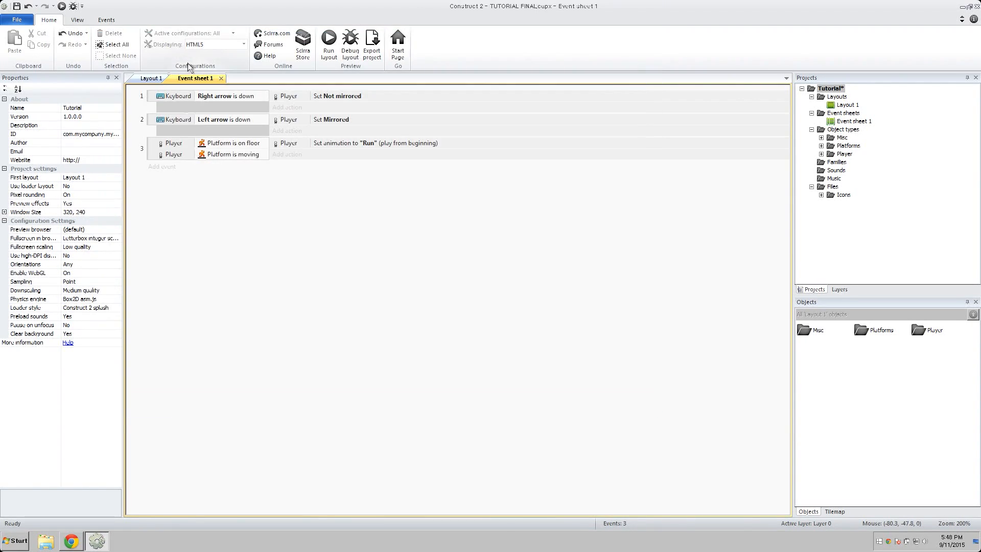
Create event 4 with Player 'on floor' and an inverted 'Platform is moving' condition.
left_click(162, 166)
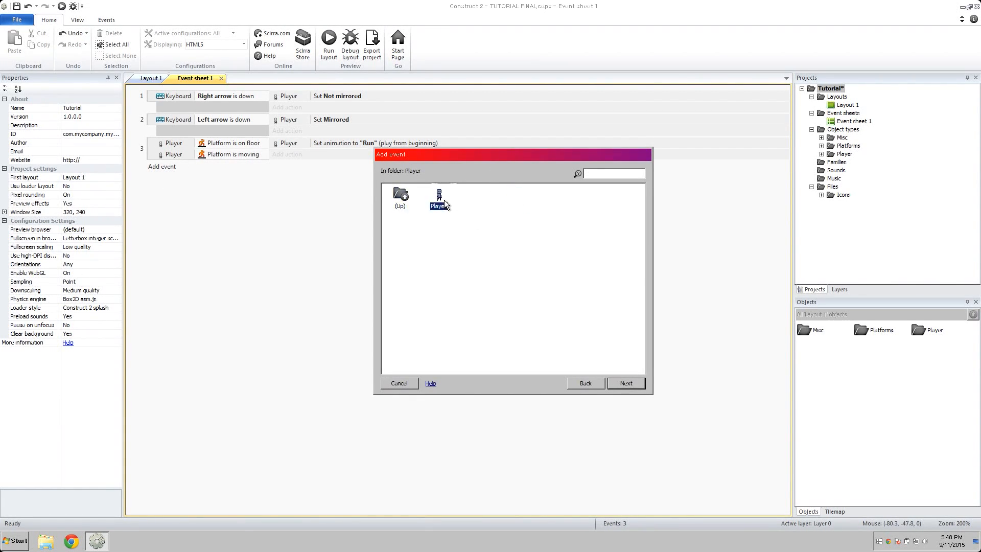
double_click(439, 197)
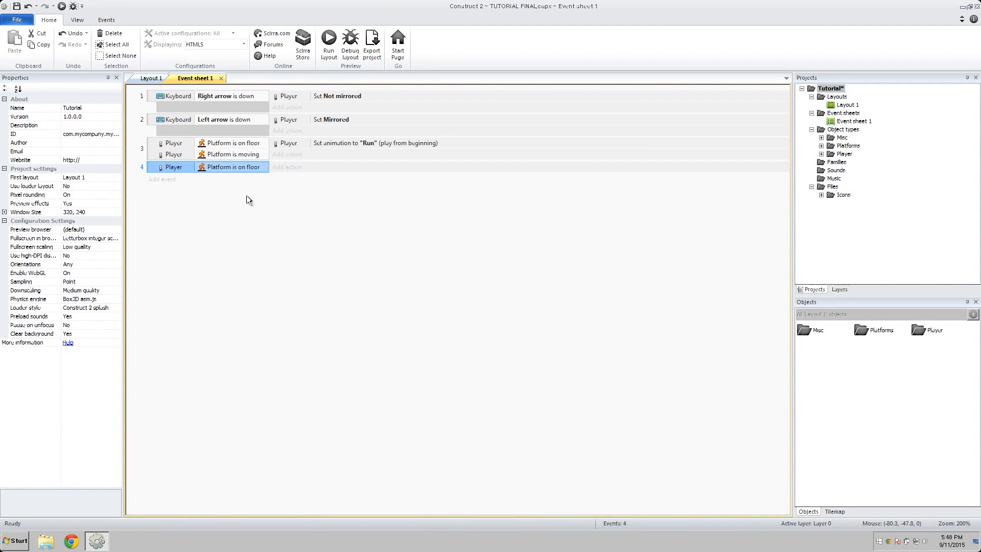
right_click(229, 167)
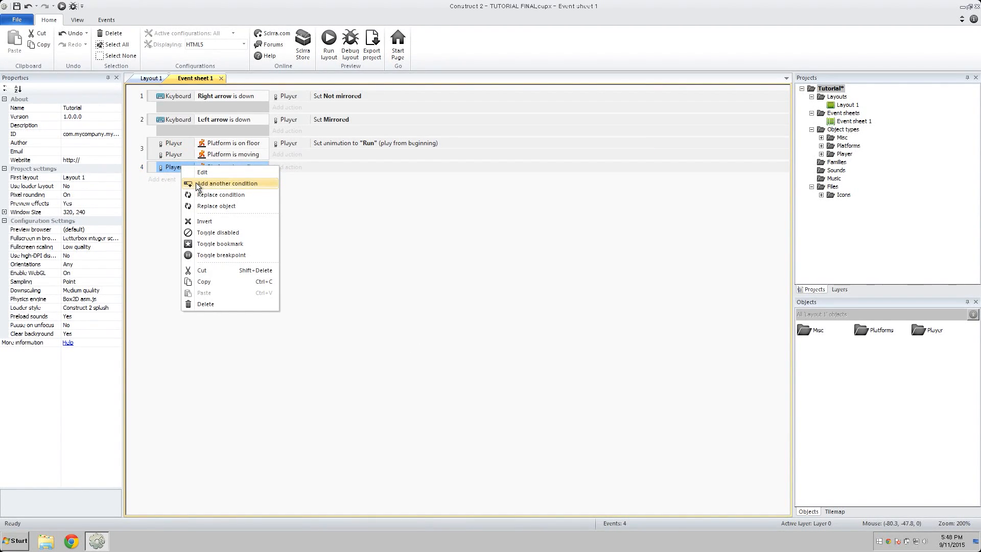
left_click(227, 184)
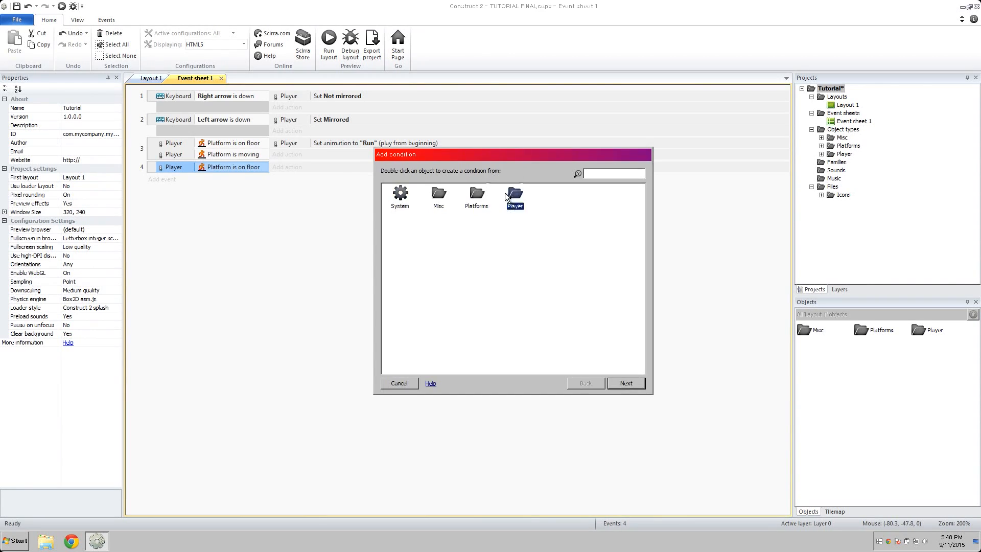
double_click(513, 193)
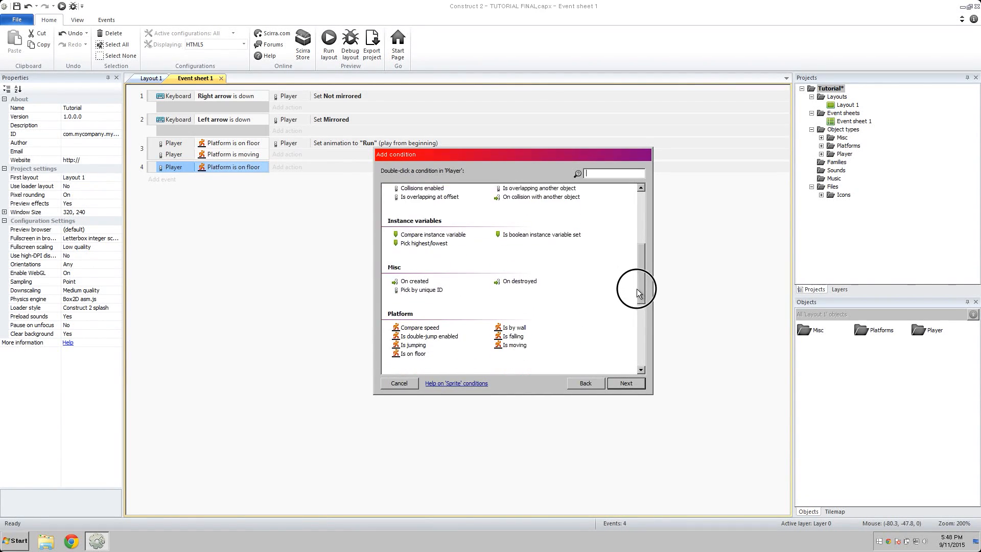
scroll("down", 3)
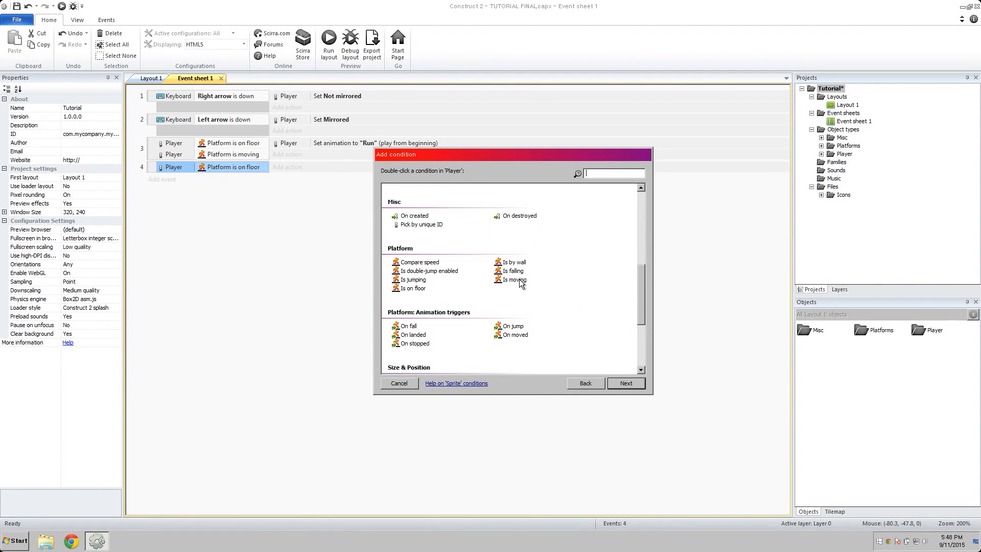
mouse_move(483, 288)
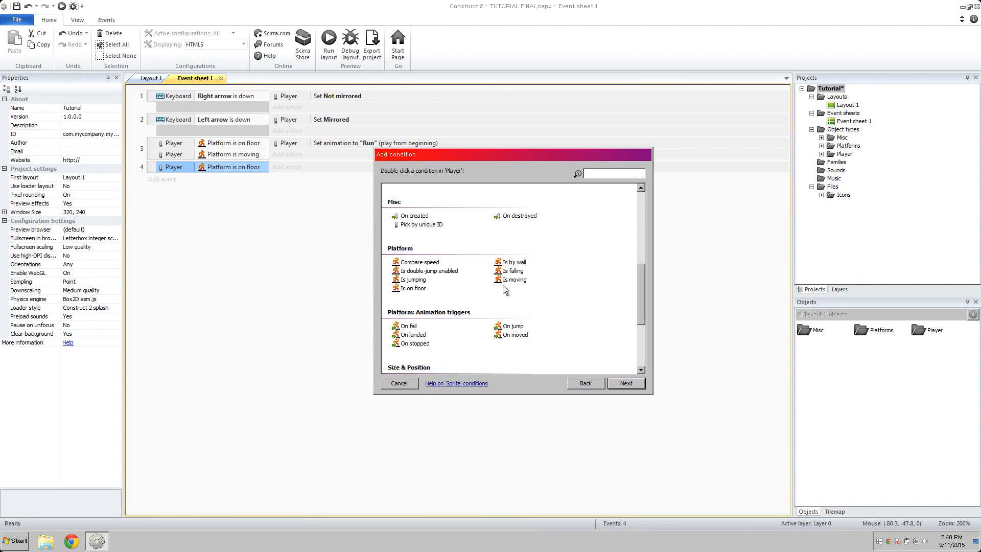
left_click(512, 279)
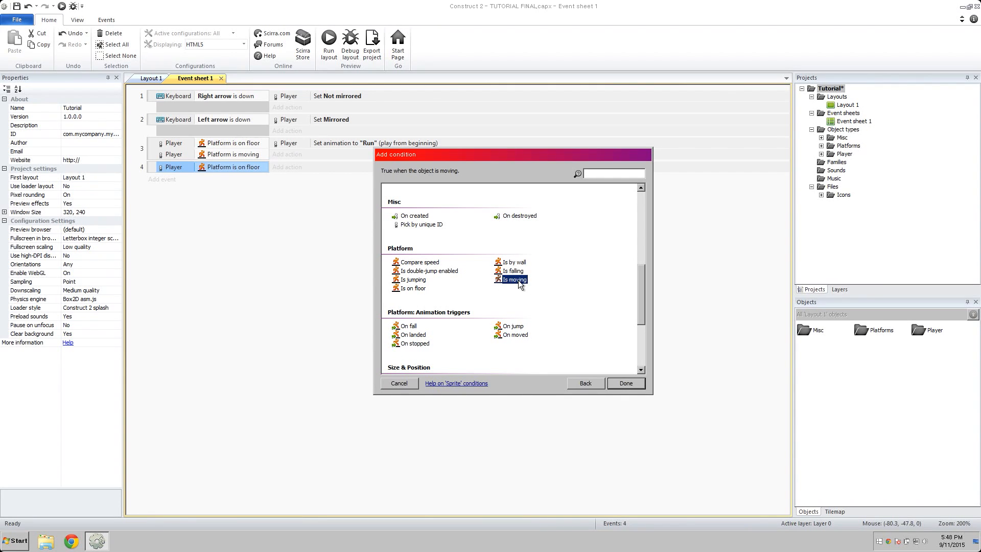
left_click(624, 382)
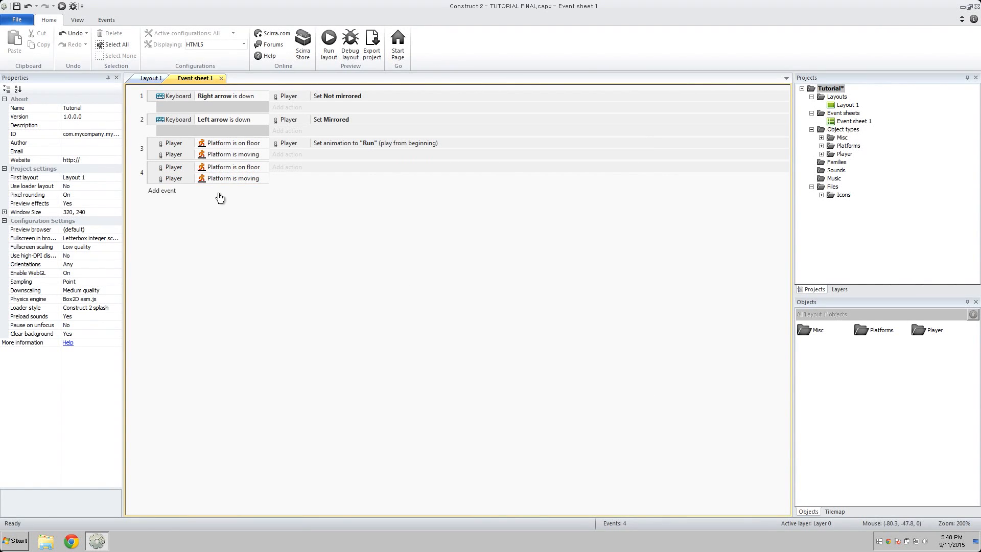
right_click(232, 179)
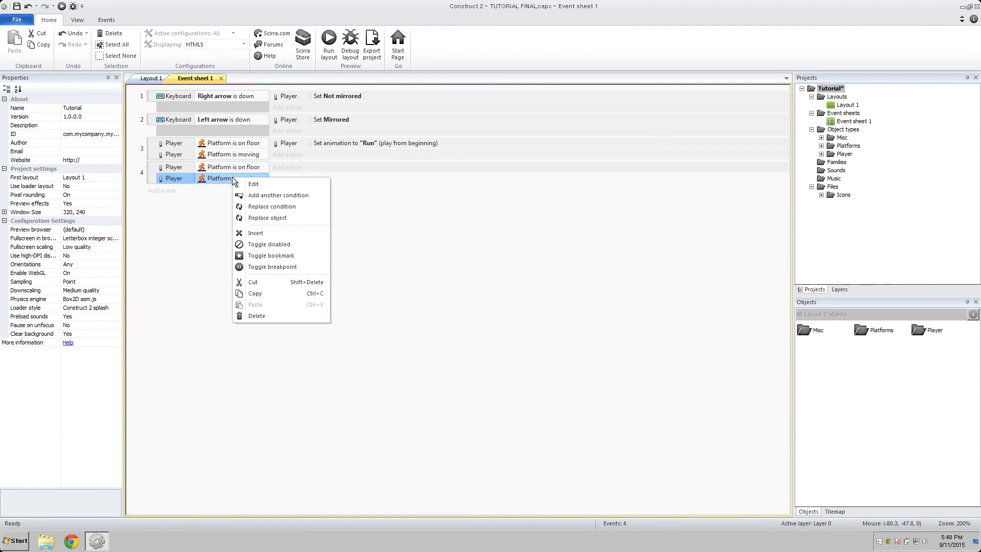
mouse_move(274, 233)
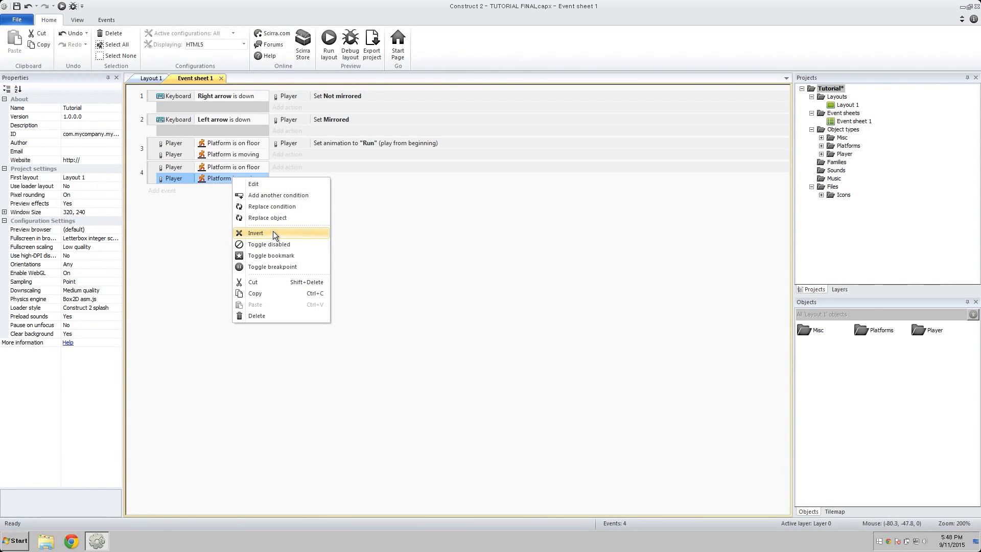
mouse_move(303, 241)
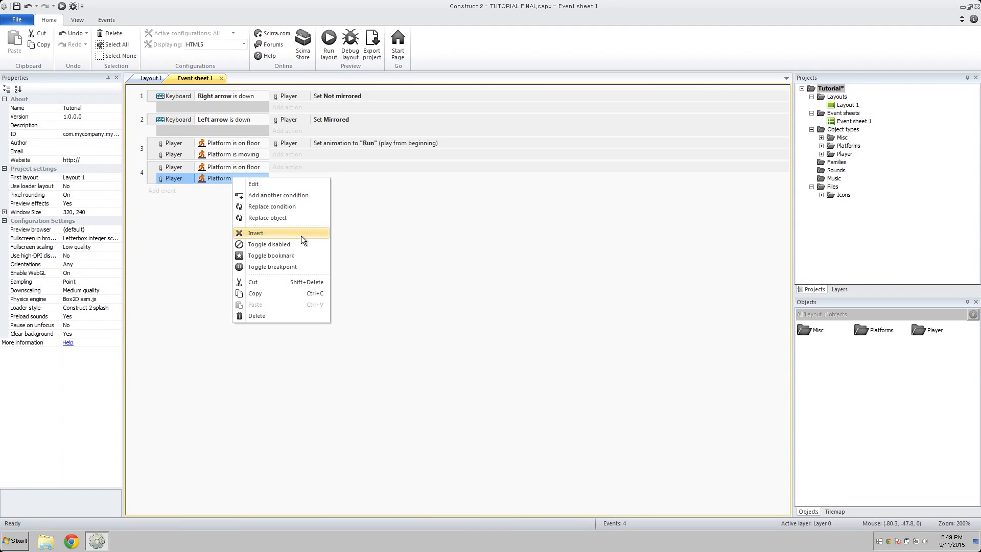
left_click(256, 232)
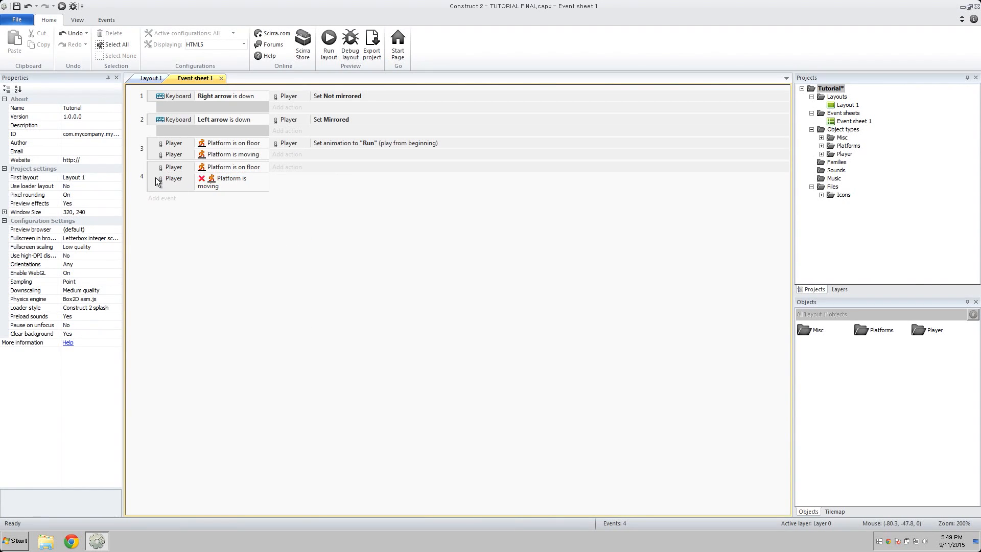
mouse_move(215, 186)
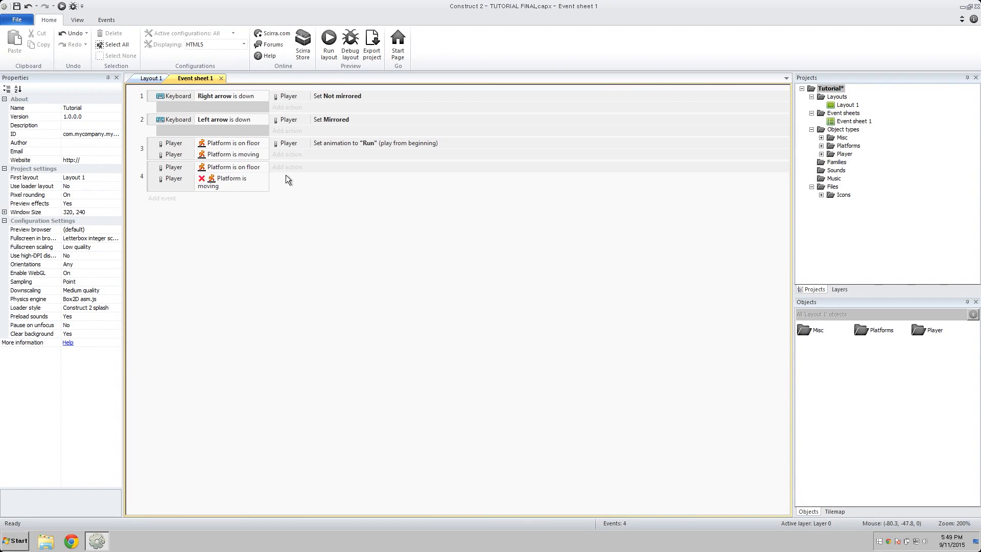
Add a Player 'Set animation' action to Idle on event 4 and preview the game.
left_click(287, 167)
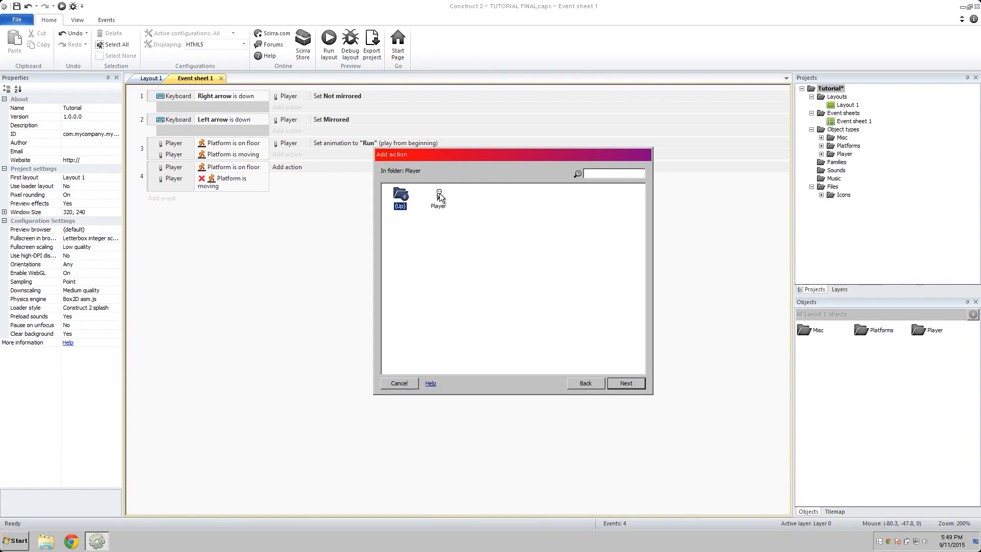
double_click(438, 194)
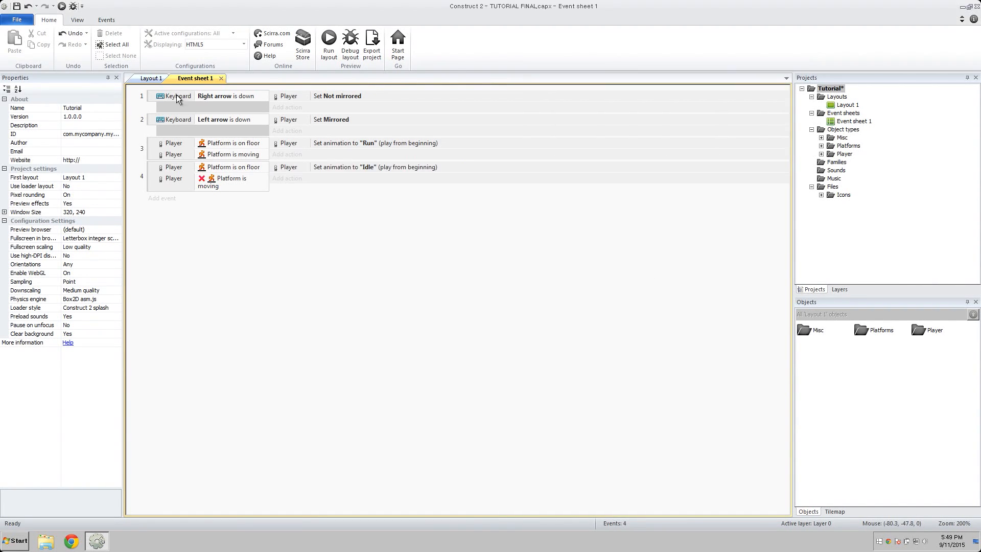
left_click(328, 44)
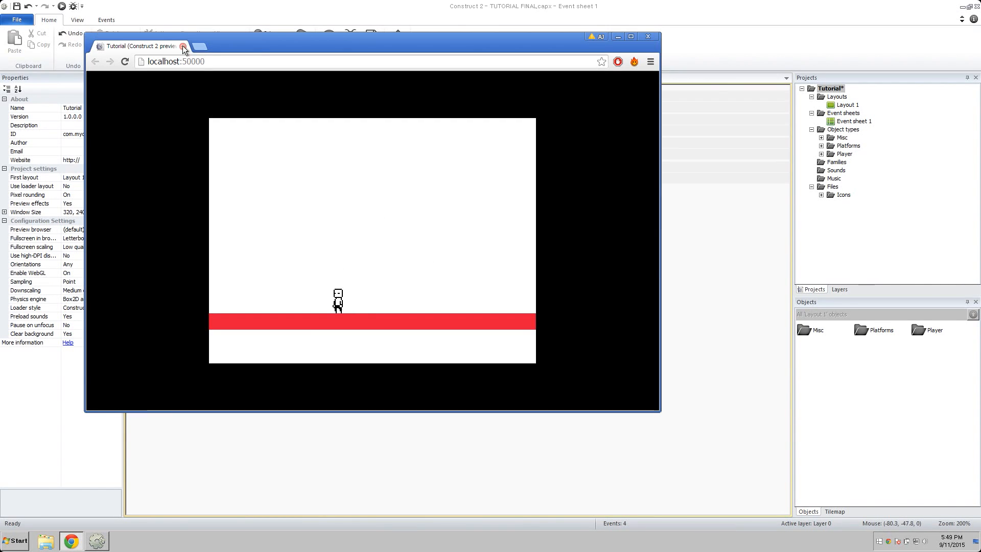
left_click(183, 47)
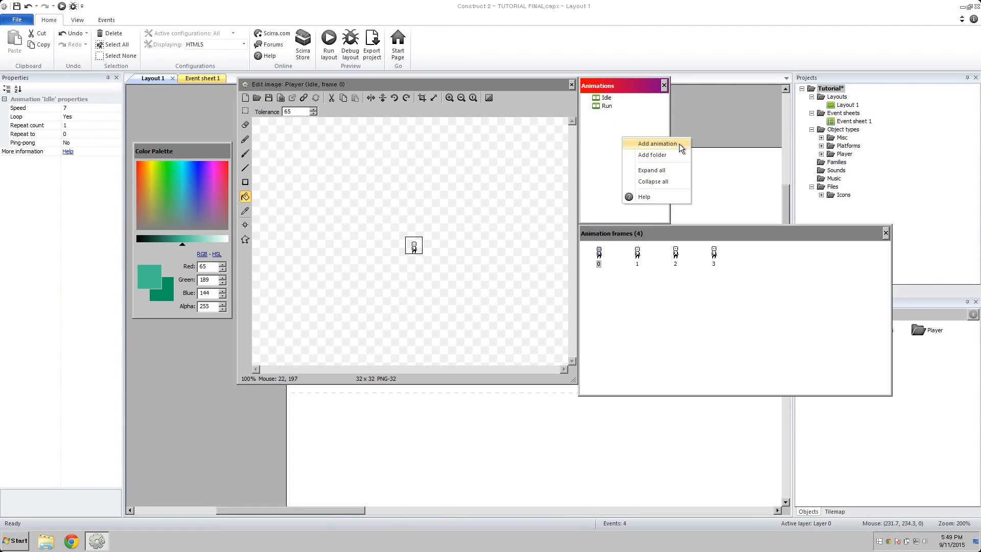
Add a Jump animation to the Player and import the jump sprite strip.
left_click(654, 143)
type("Jump")
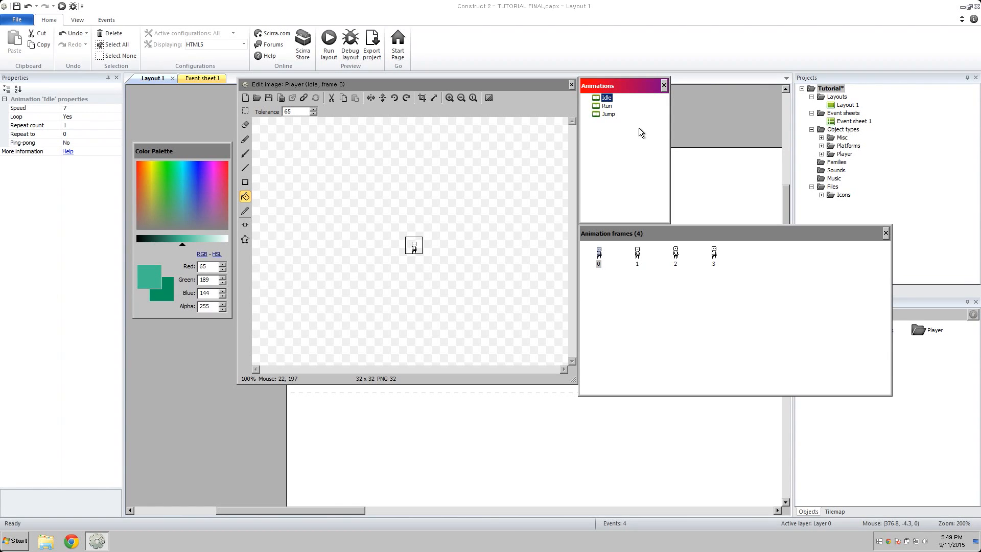
left_click(607, 113)
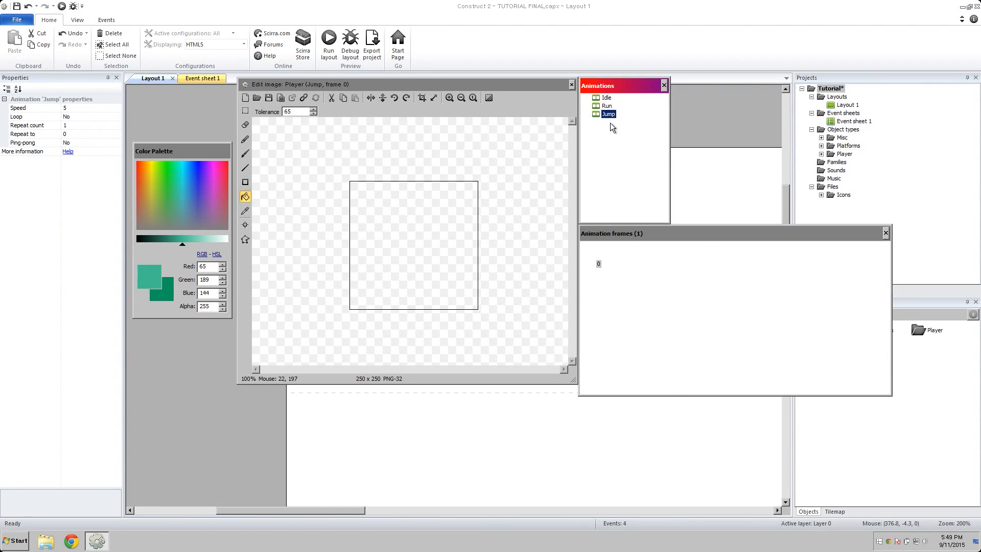
left_click(607, 106)
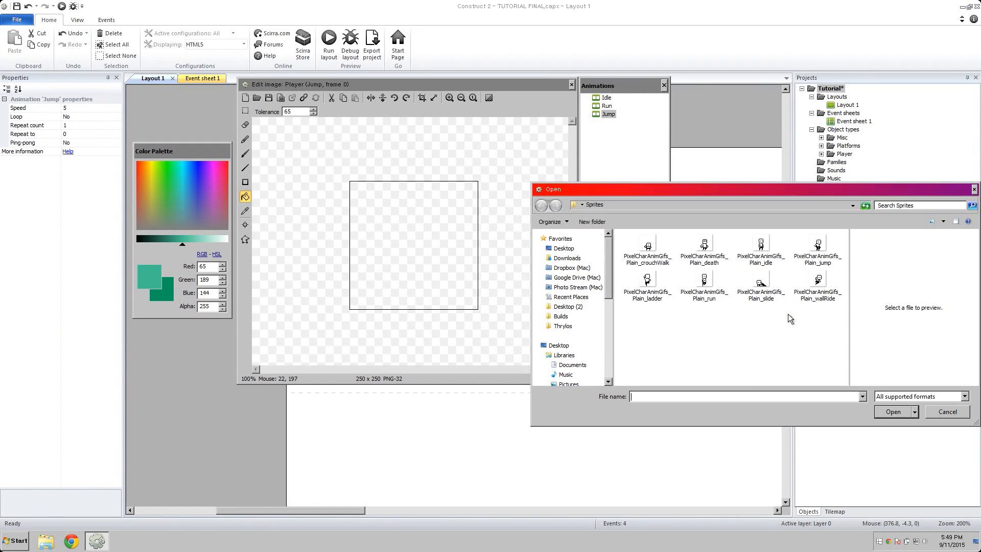
mouse_move(643, 313)
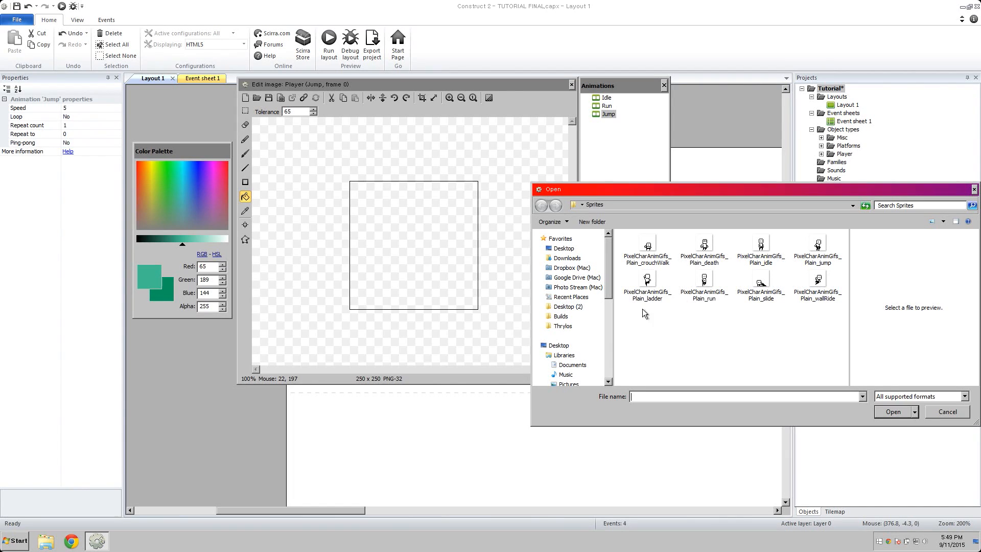
left_click(817, 249)
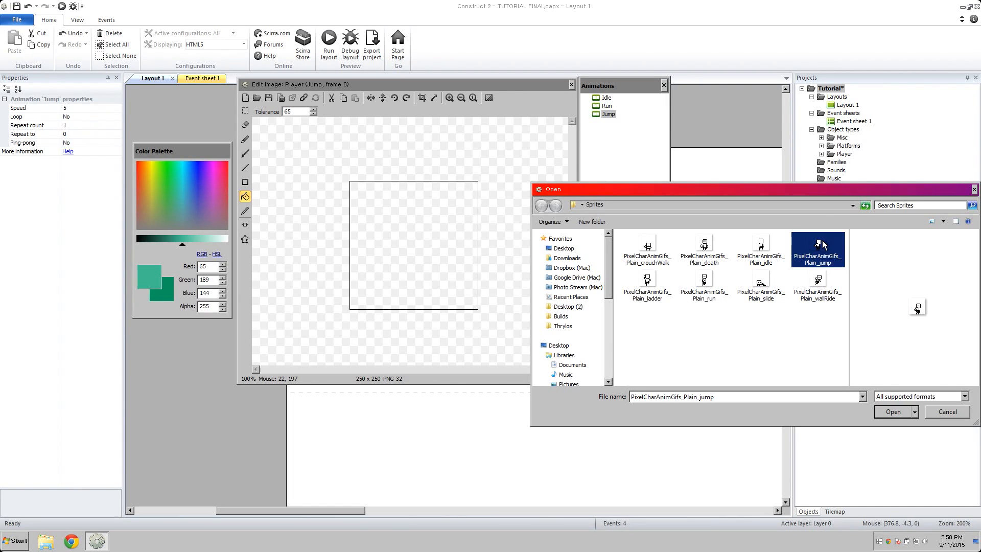
mouse_move(792, 265)
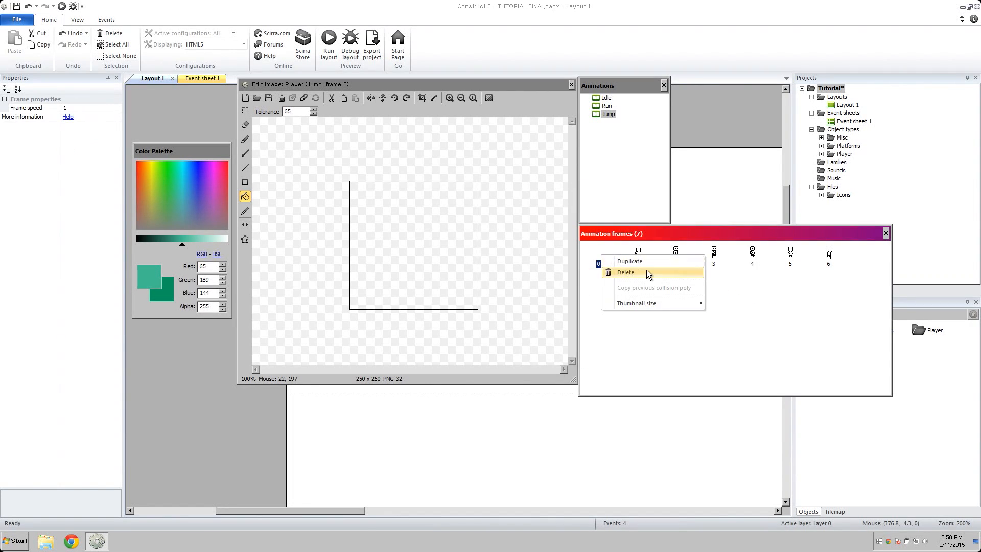
Trim the Jump animation to three frames and set up a three-frame Fall animation.
left_click(624, 272)
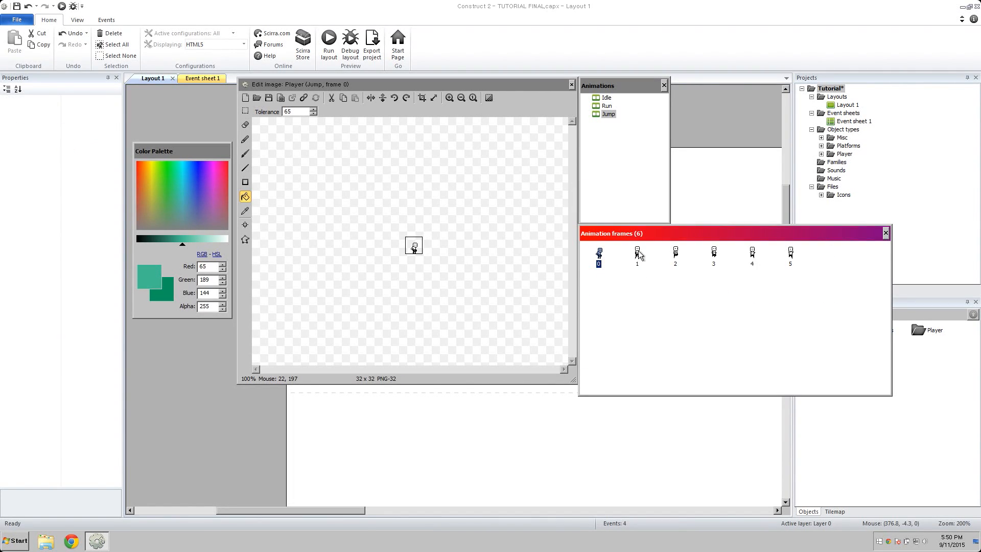
left_click(637, 253)
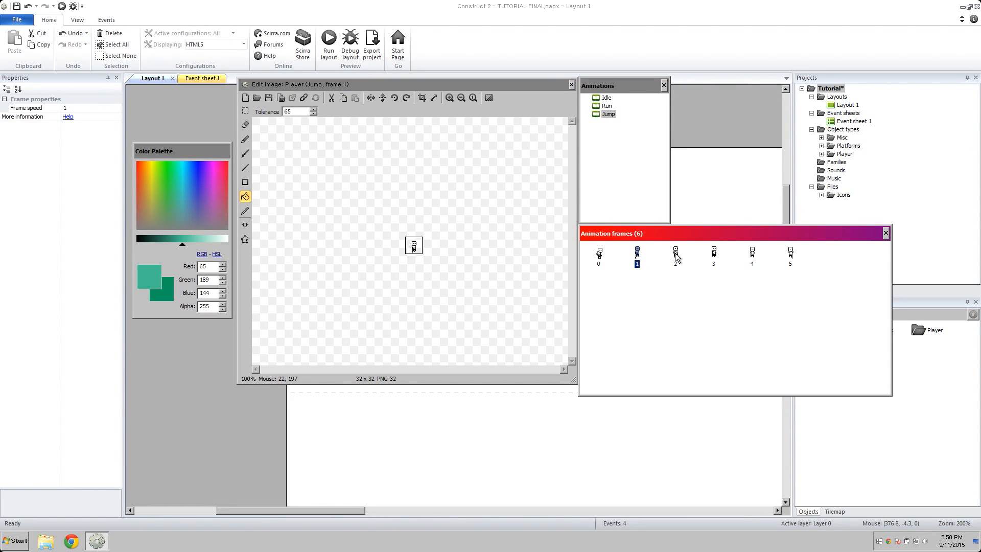
left_click(712, 254)
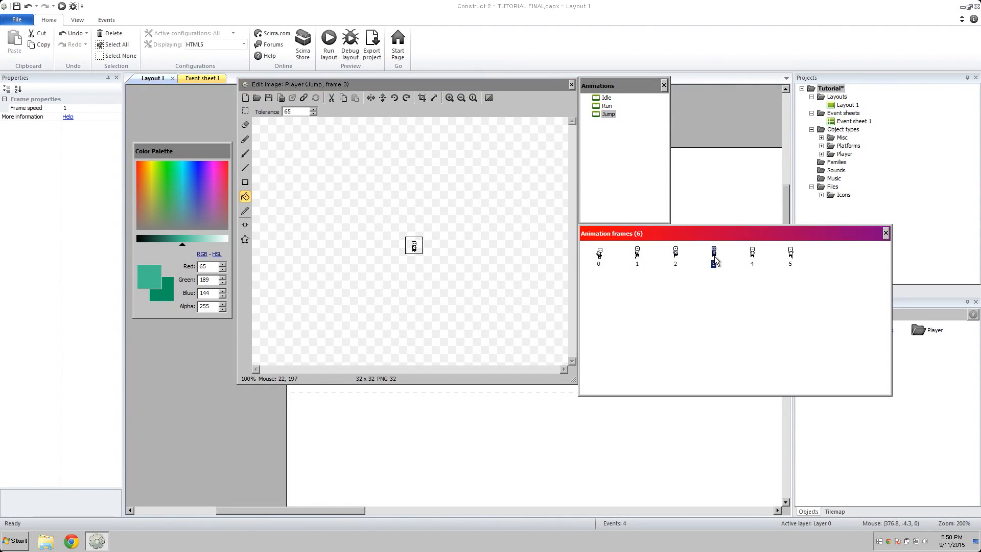
left_click(790, 252)
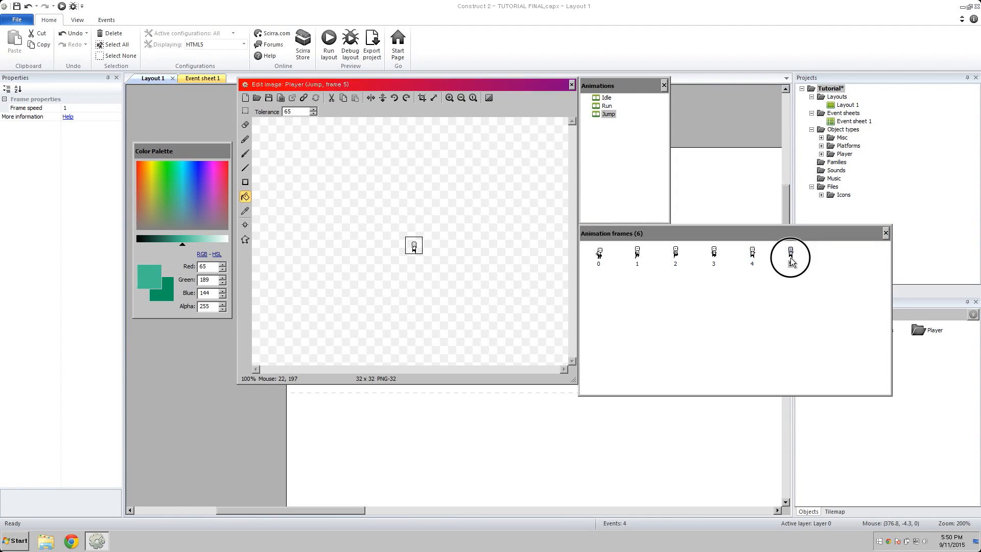
left_click(790, 253)
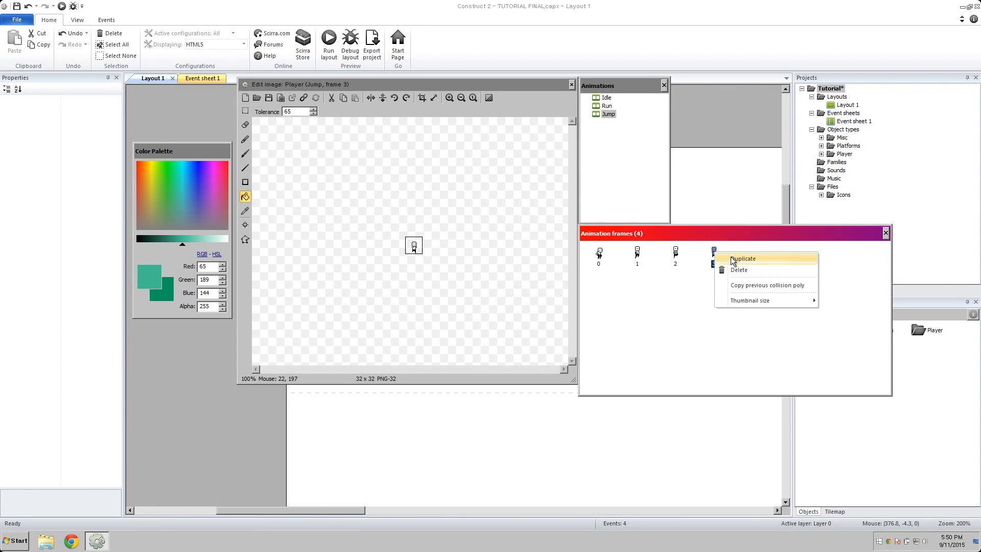
left_click(738, 270)
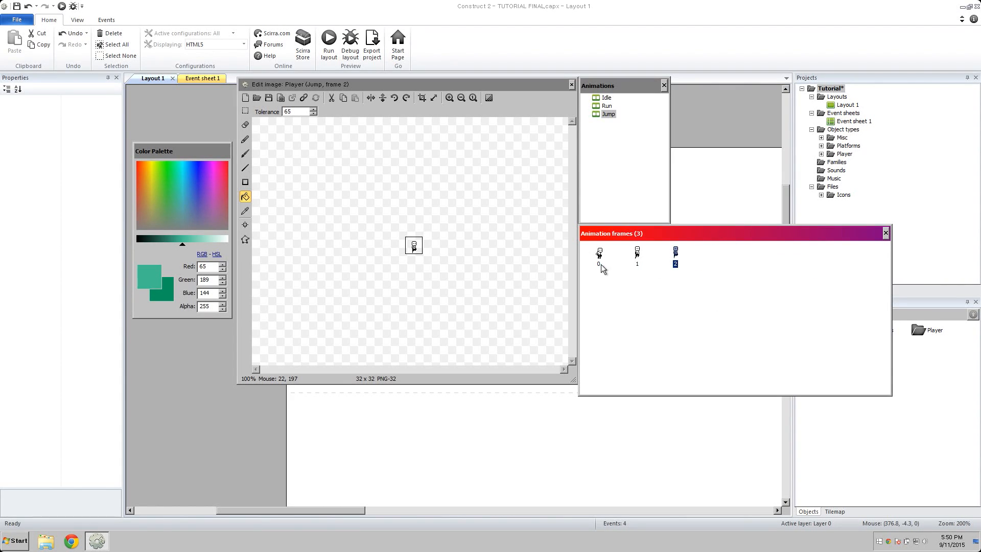
left_click(674, 253)
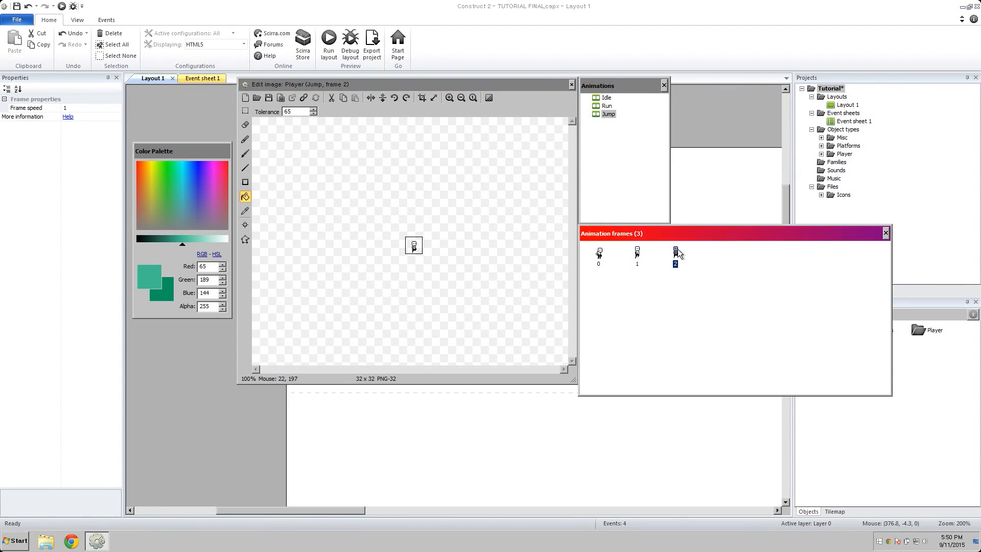
left_click(607, 114)
type("Fall")
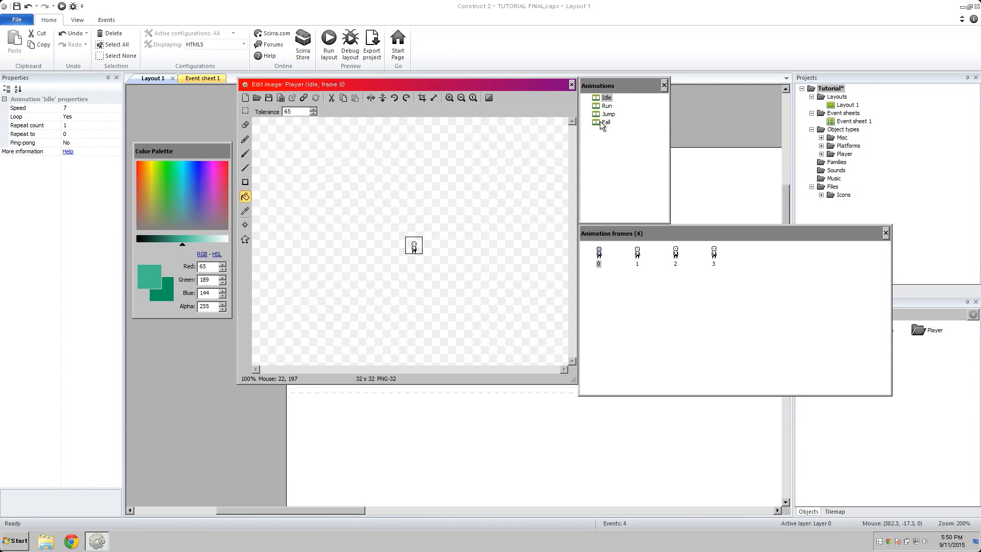
left_click(604, 122)
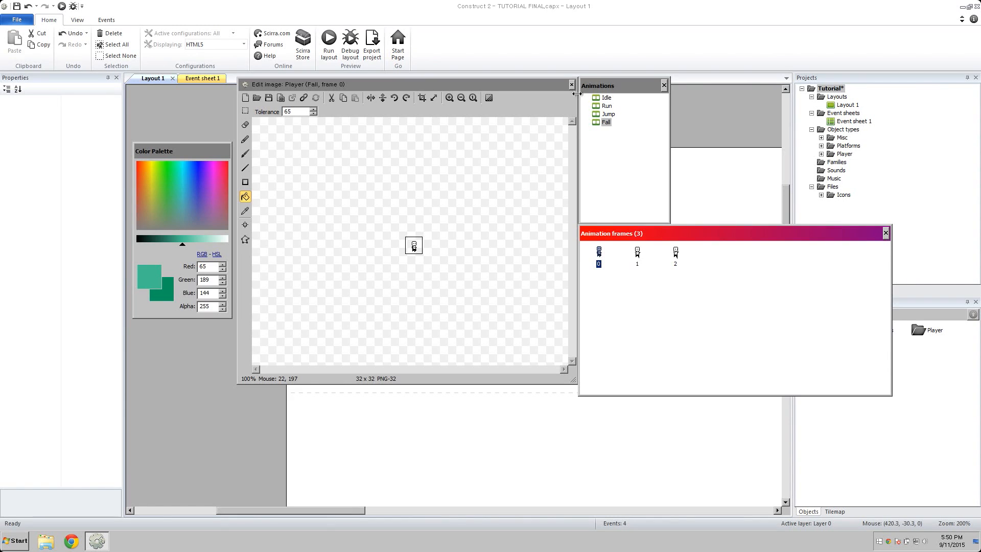
Add event 5, Player 'Platform is jumping' setting animation to Jump, and start a sixth event.
left_click(195, 78)
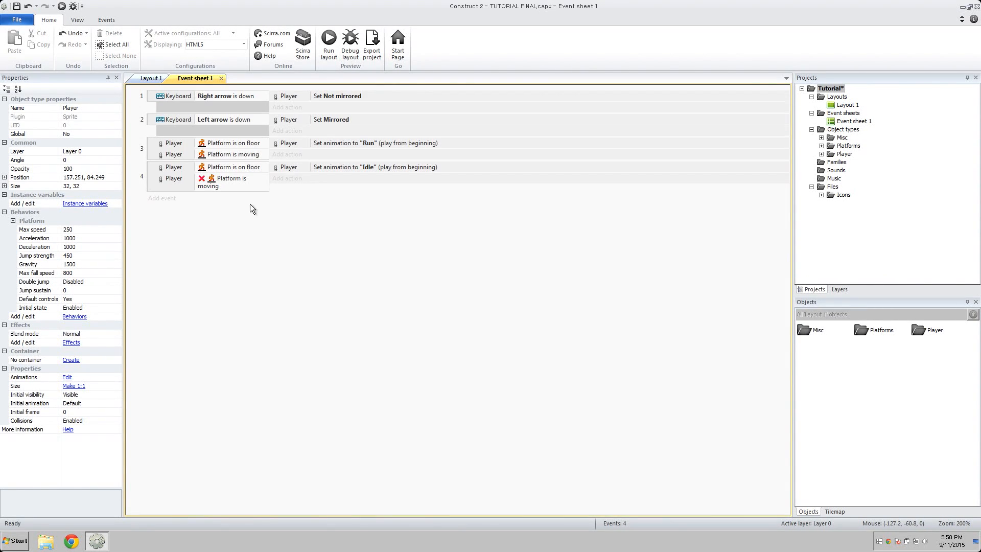
left_click(161, 198)
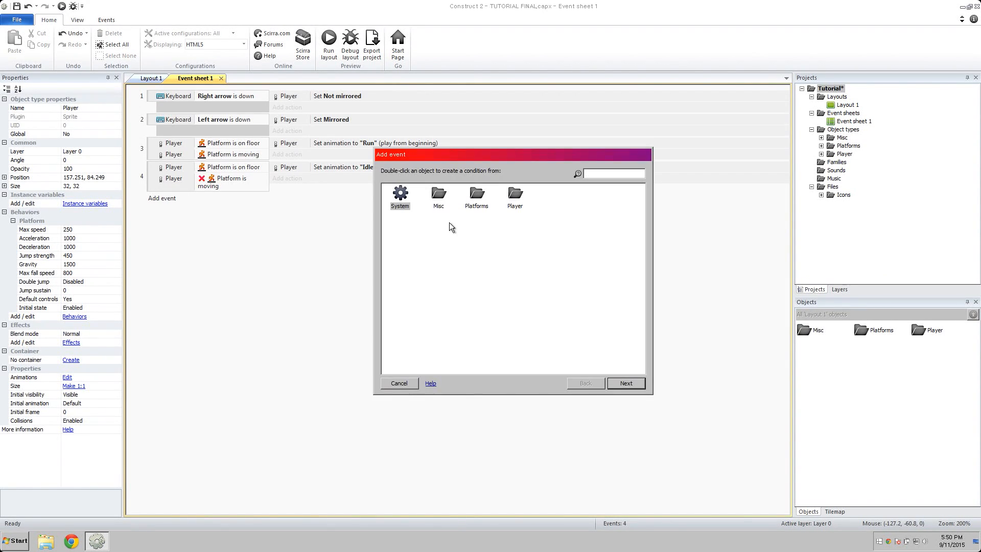
double_click(514, 197)
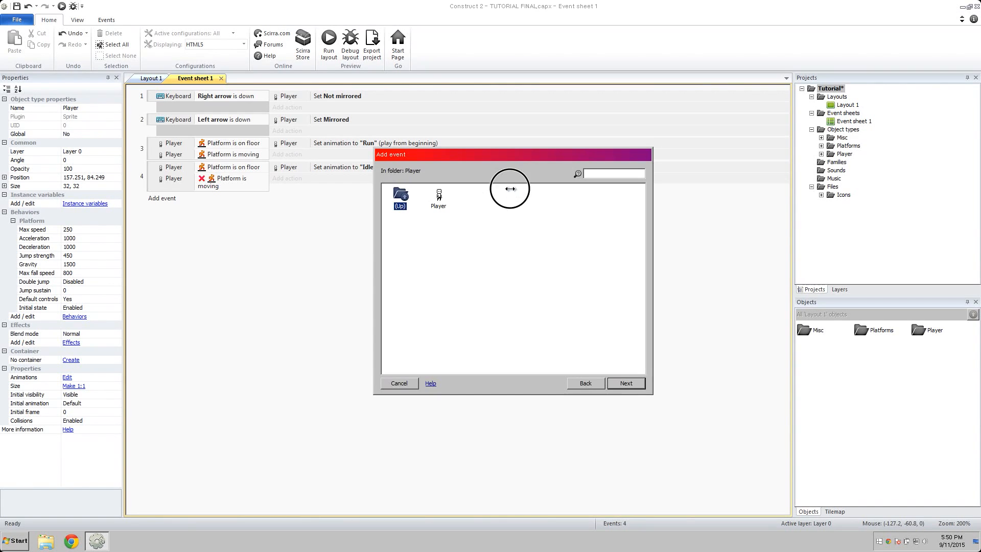
double_click(438, 194)
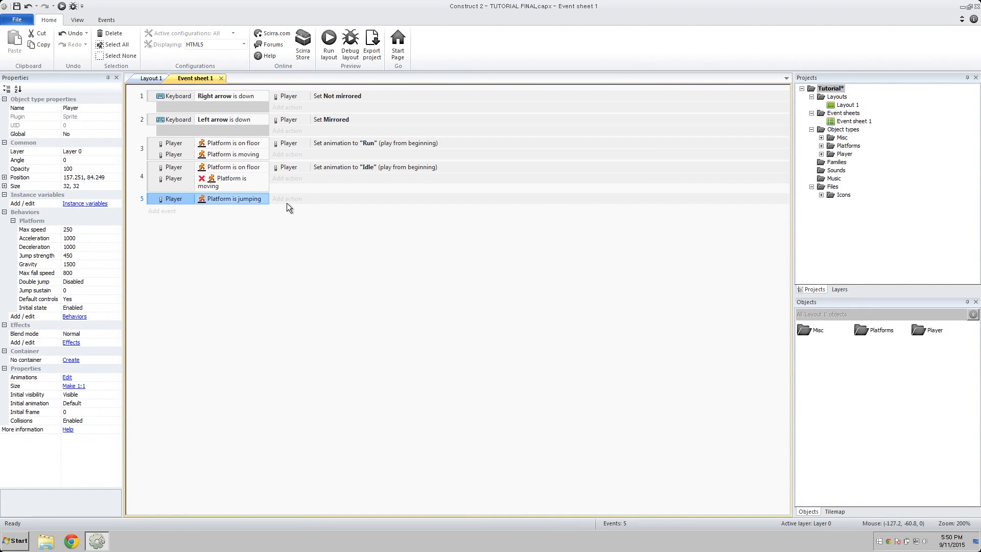
left_click(286, 198)
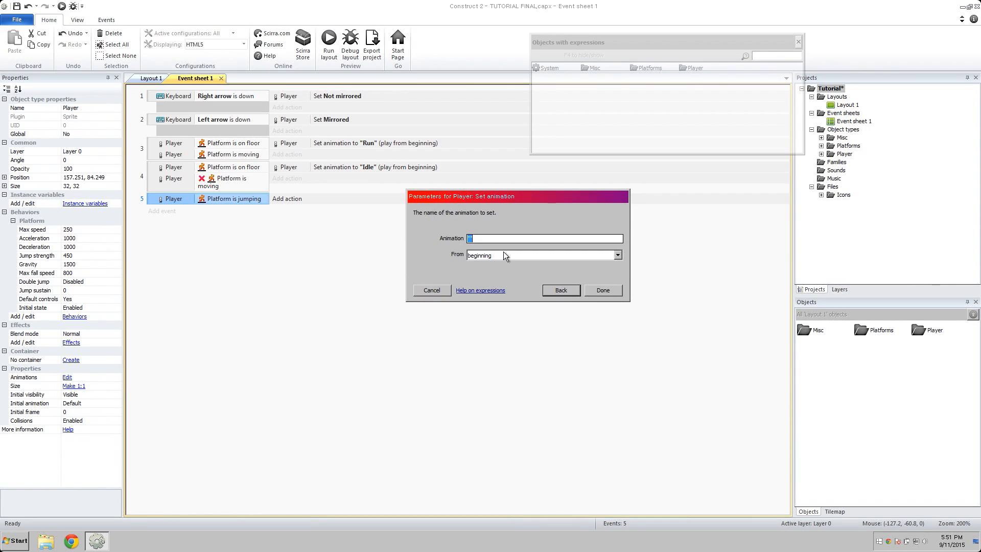
type("\"Jump\"")
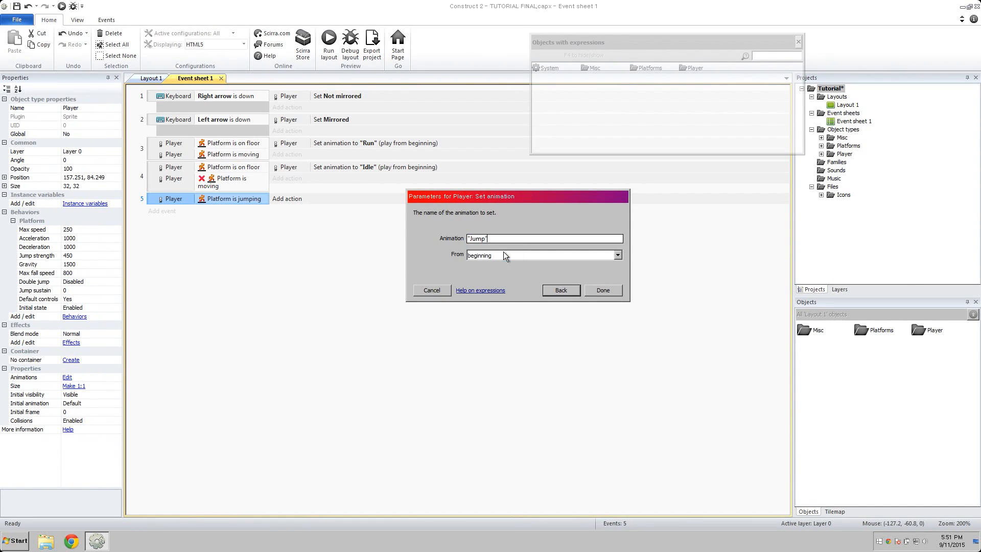
left_click(602, 289)
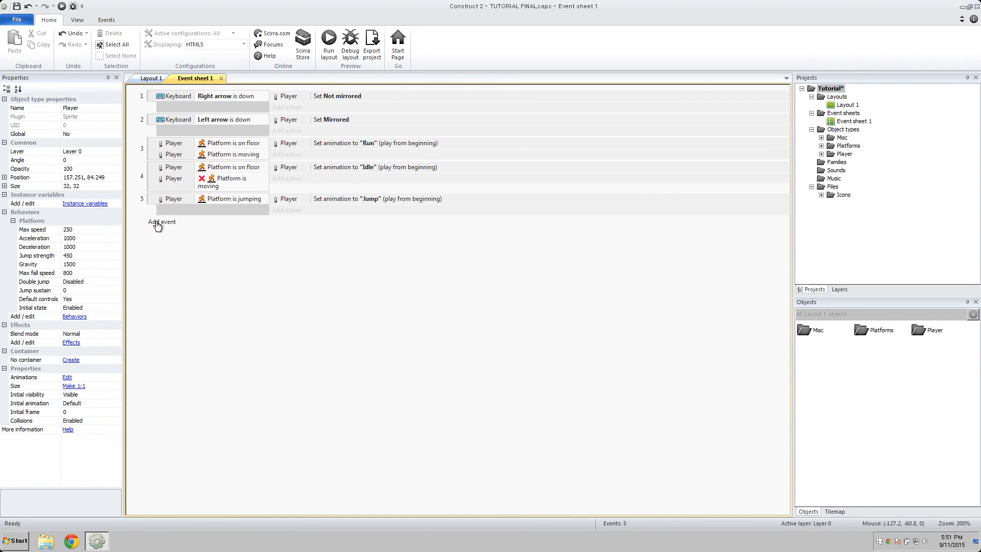
left_click(161, 221)
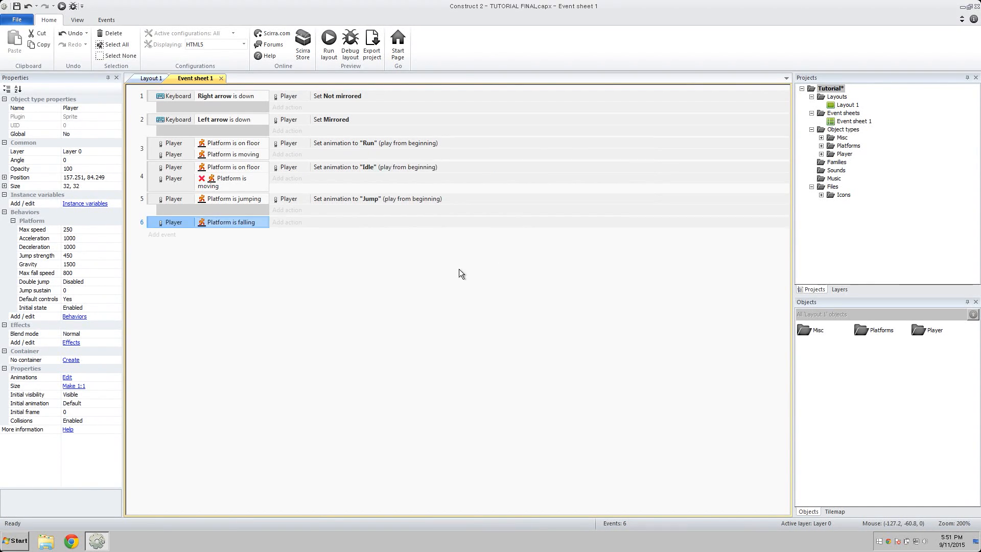
Set the falling event's animation to Fall and drag the Idle event to the end.
left_click(287, 222)
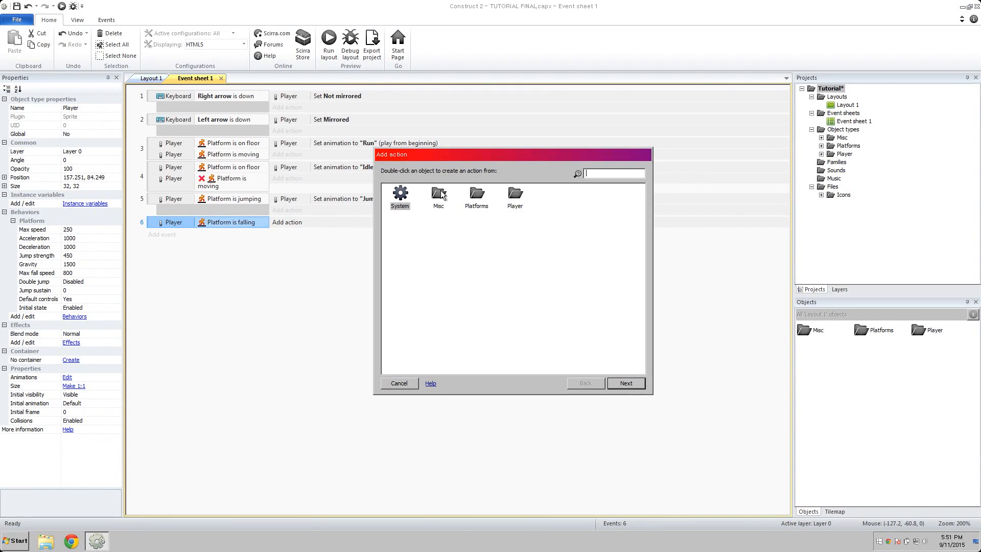
double_click(515, 197)
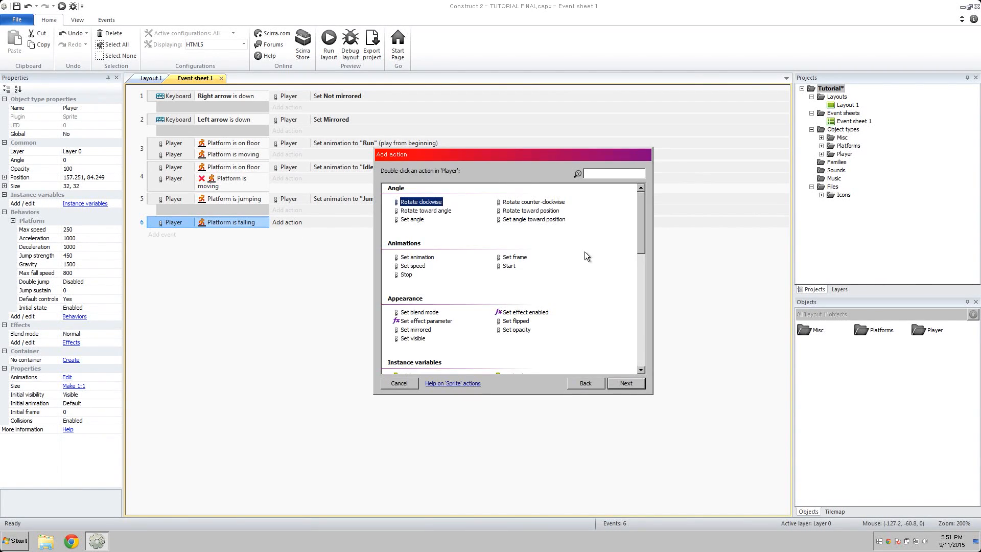
double_click(417, 256)
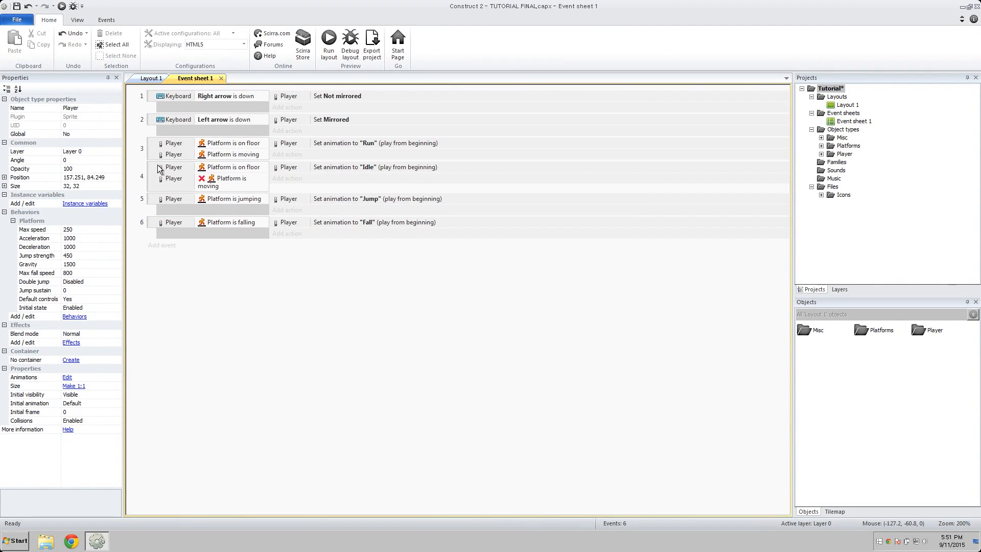
left_click(173, 167)
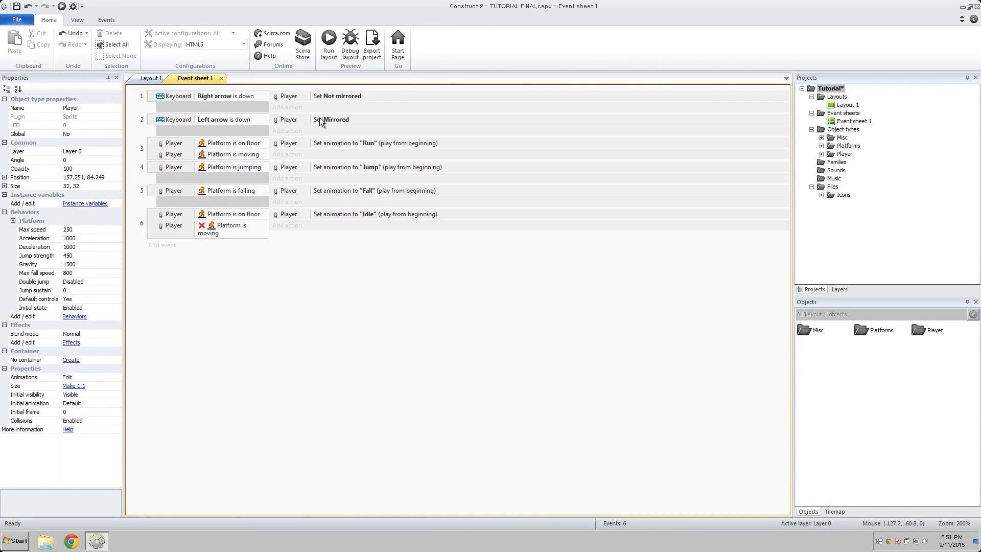
mouse_move(479, 157)
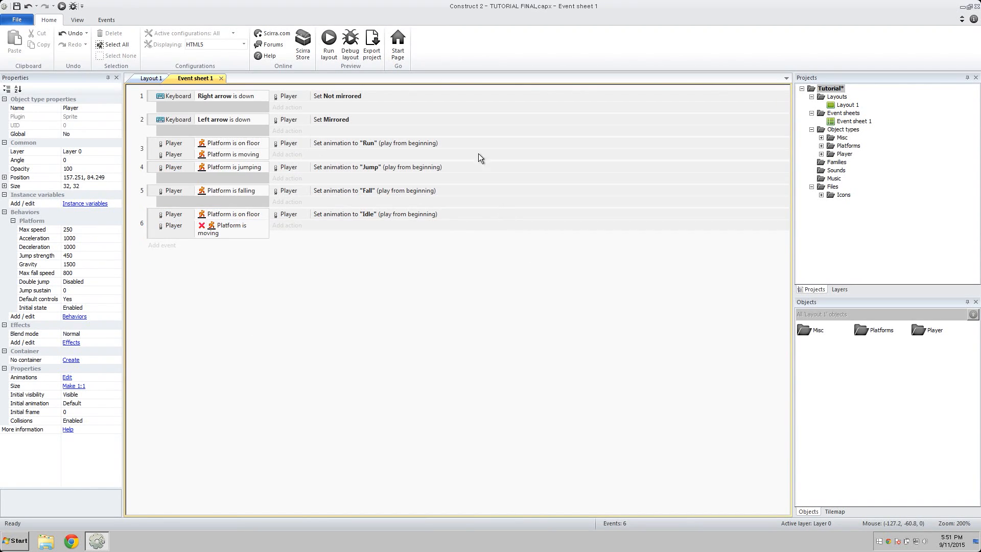
mouse_move(294, 119)
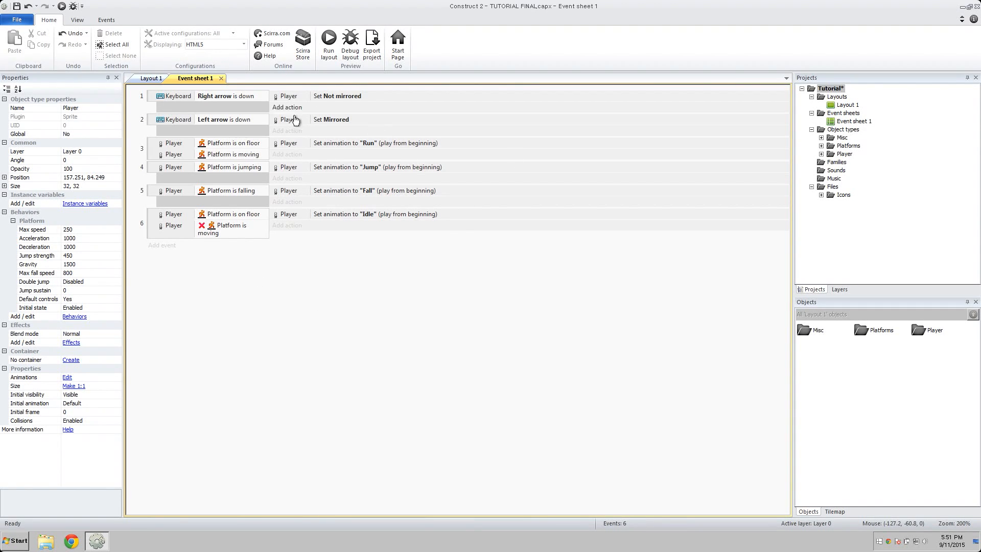
mouse_move(296, 265)
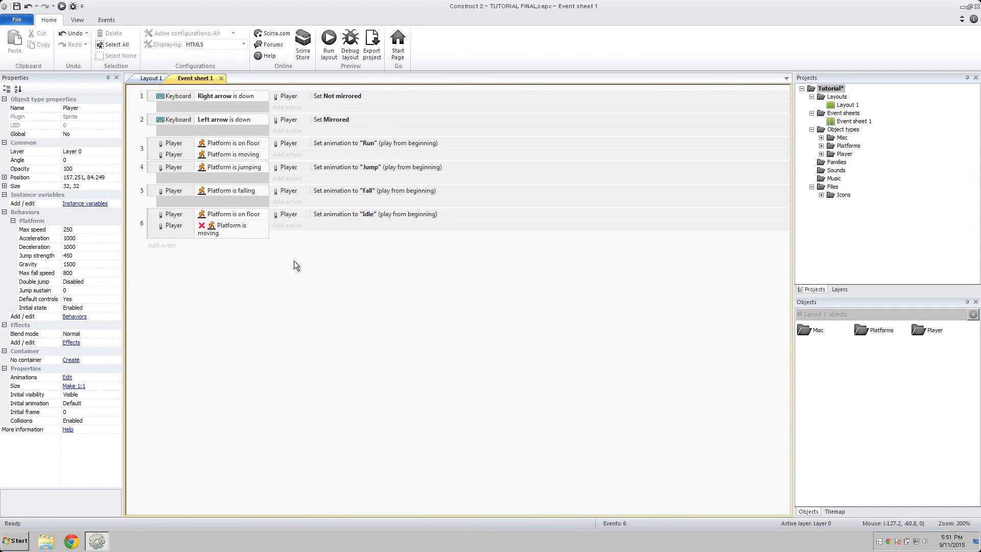
mouse_move(513, 331)
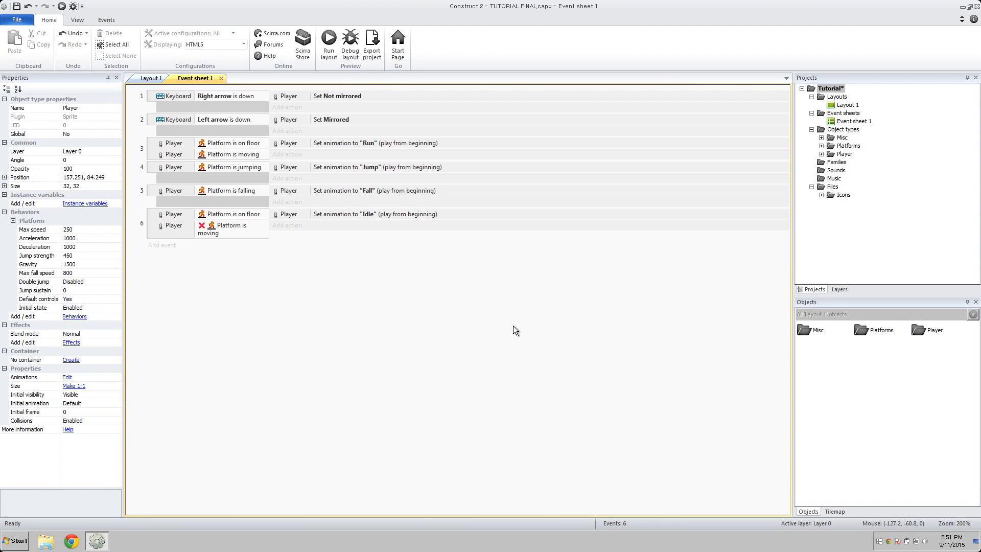
mouse_move(473, 326)
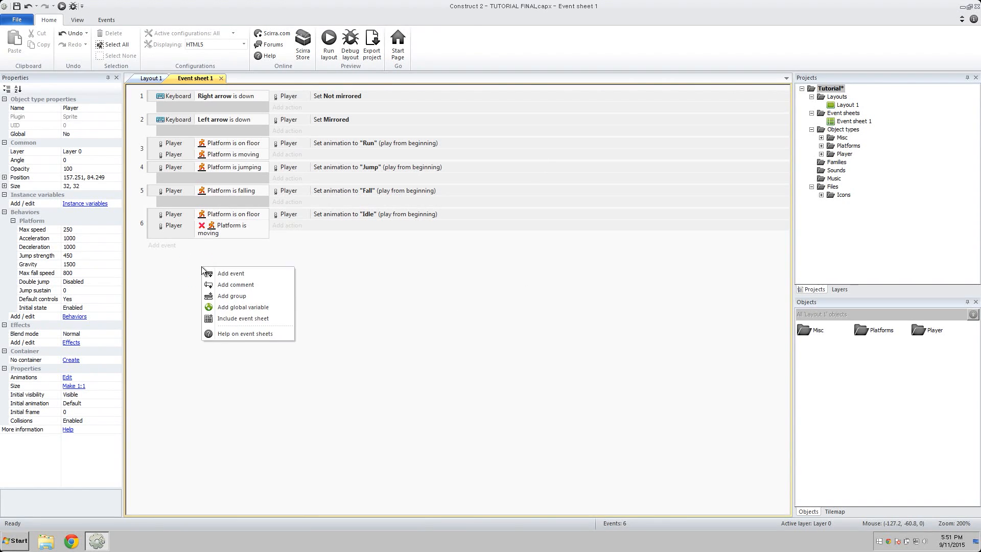
Create a group named Movement, drag the events into it, then collapse and expand it.
left_click(231, 295)
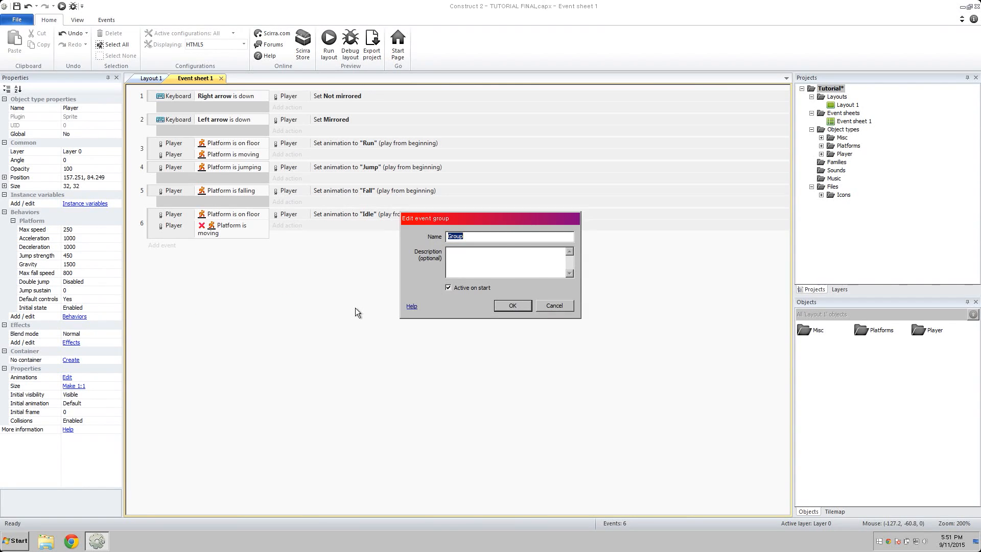
type("Movement")
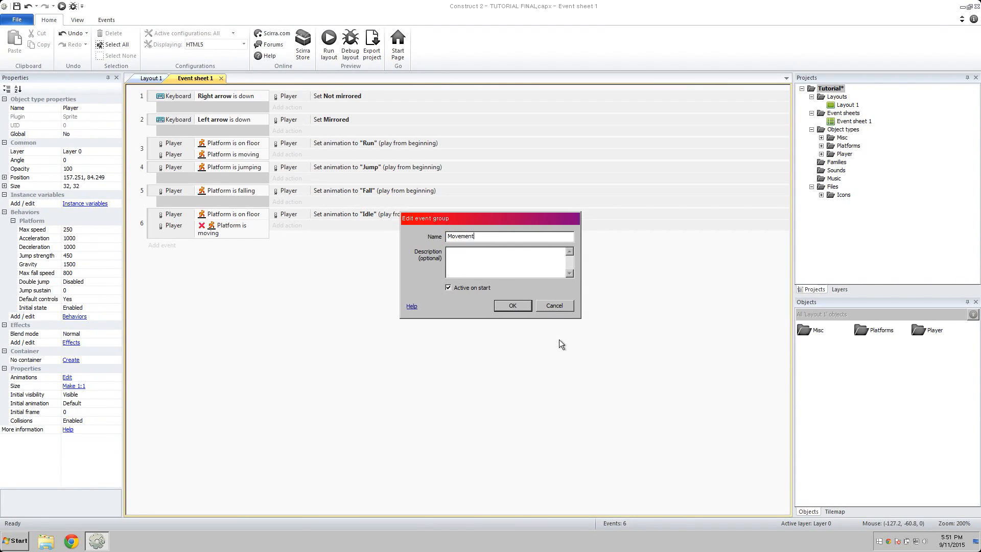
left_click(511, 305)
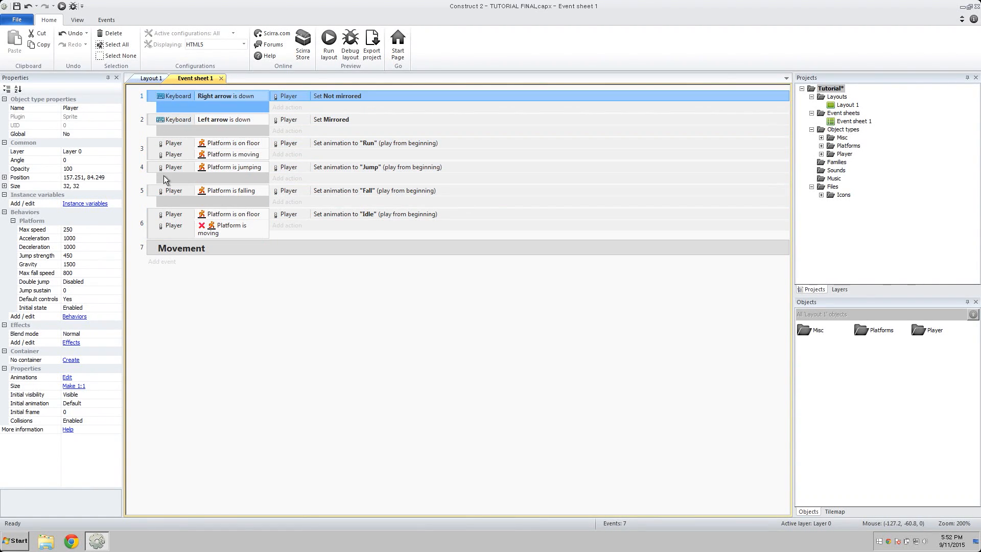
left_click(173, 225)
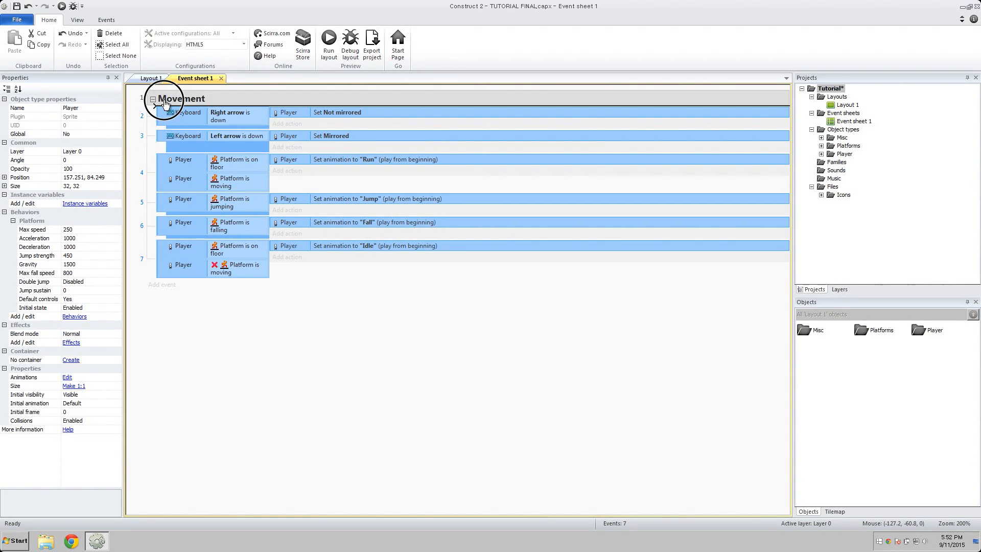
left_click(153, 98)
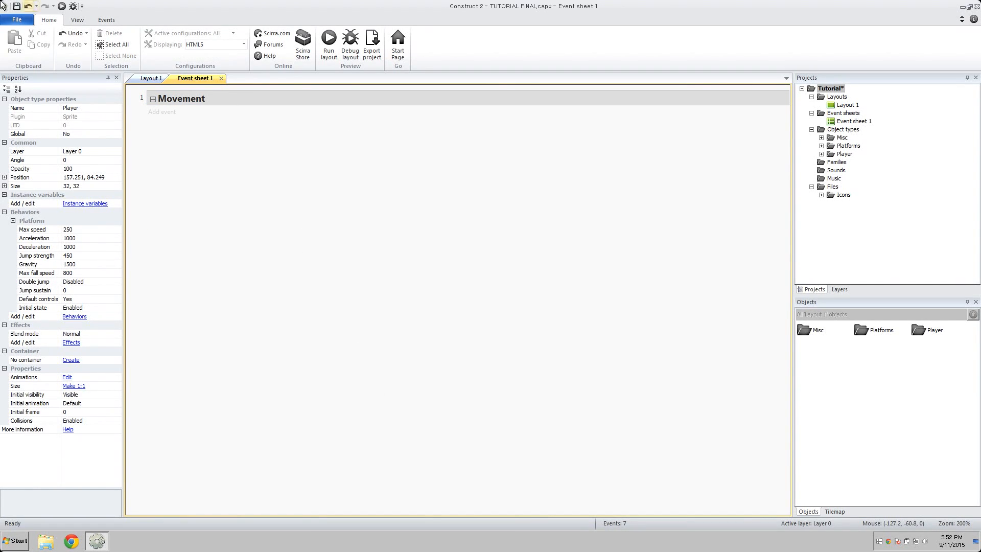
mouse_move(326, 128)
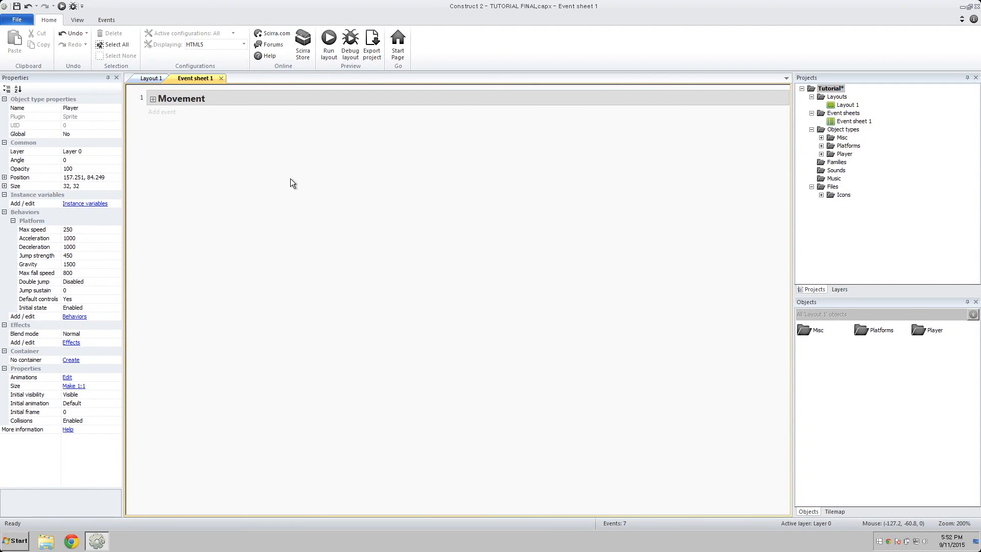
left_click(329, 44)
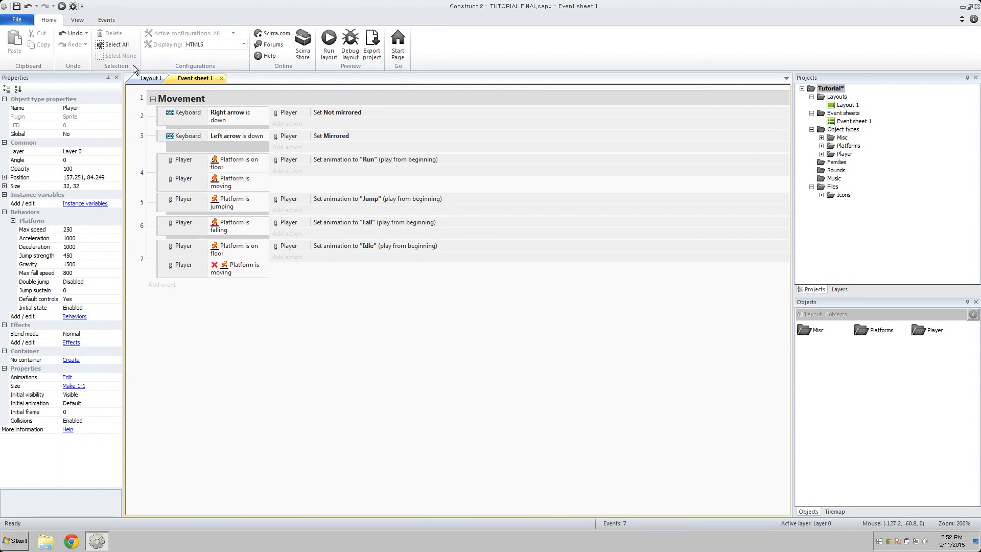
Set the Fall animation speed to 7 and run the layout in the browser.
left_click(151, 78)
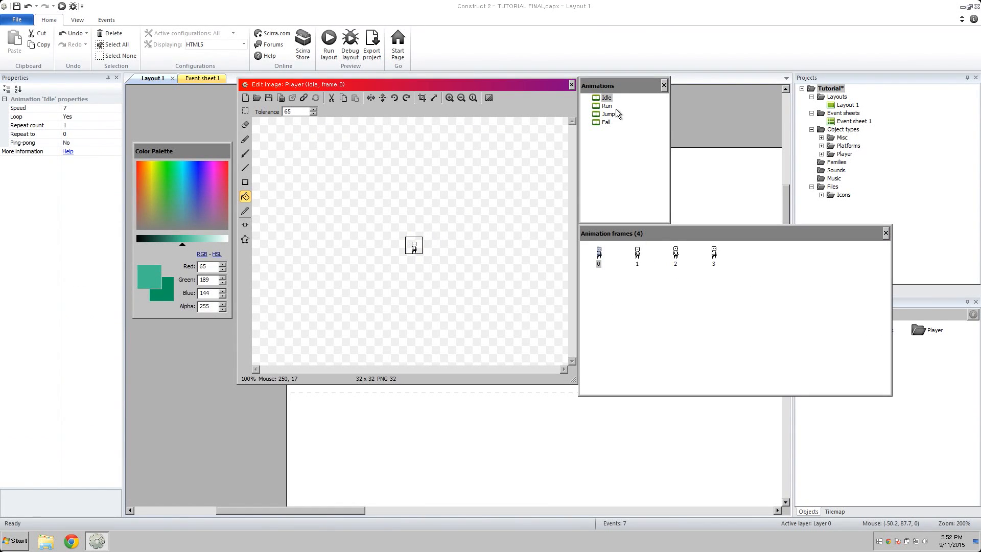
left_click(604, 122)
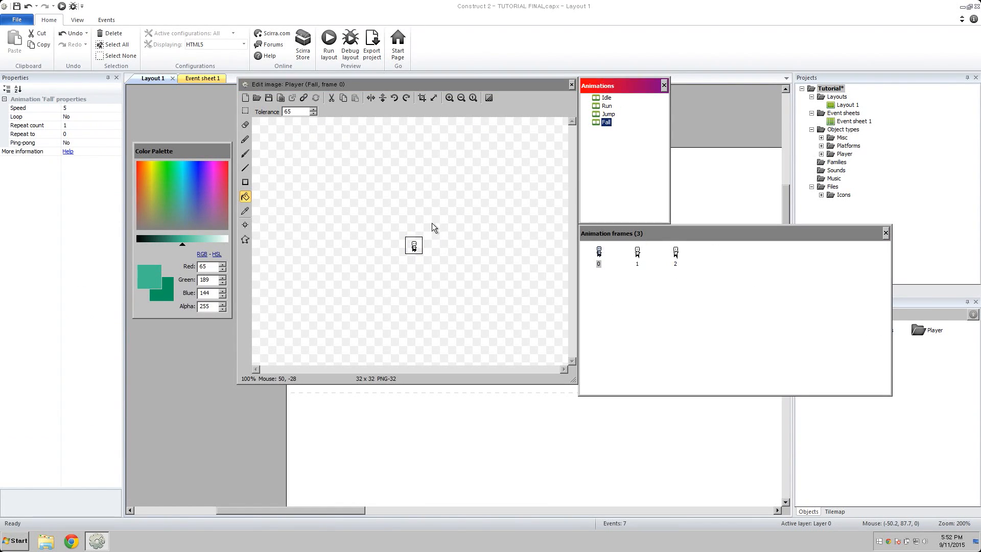
mouse_move(52, 112)
type("7")
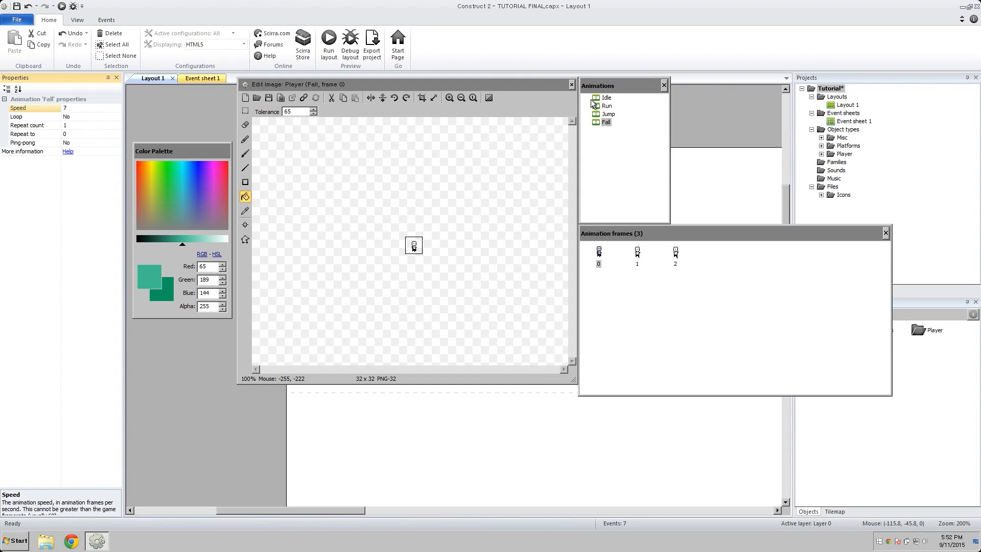
left_click(607, 114)
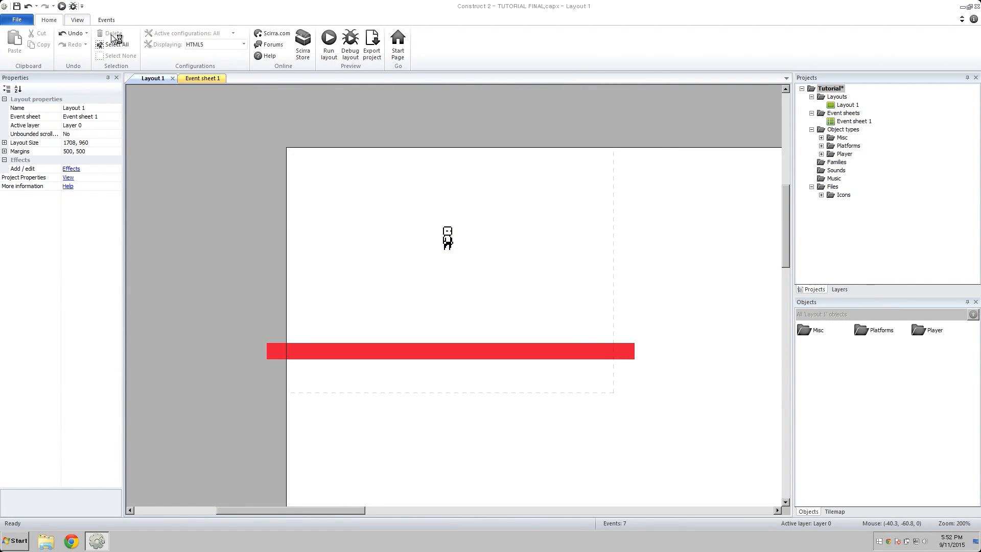
left_click(329, 45)
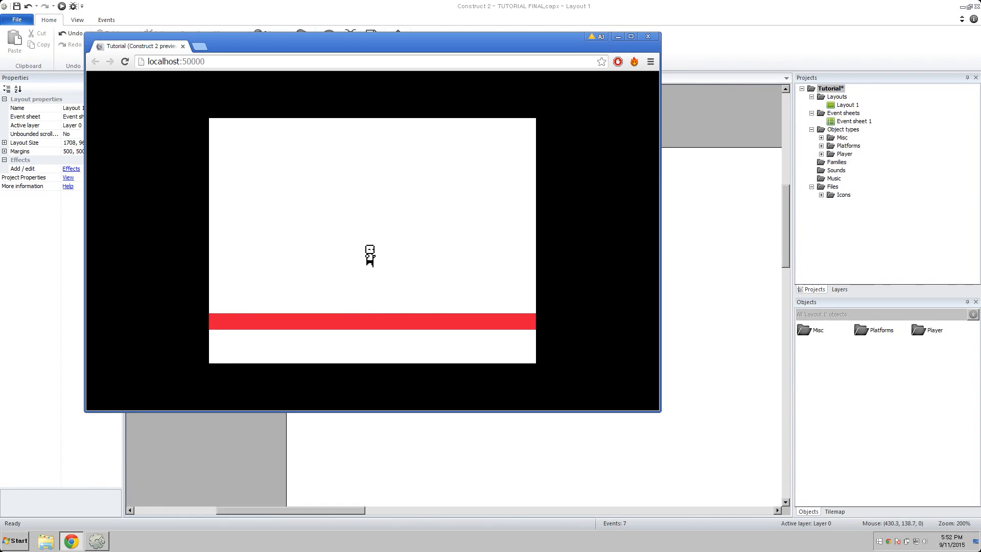